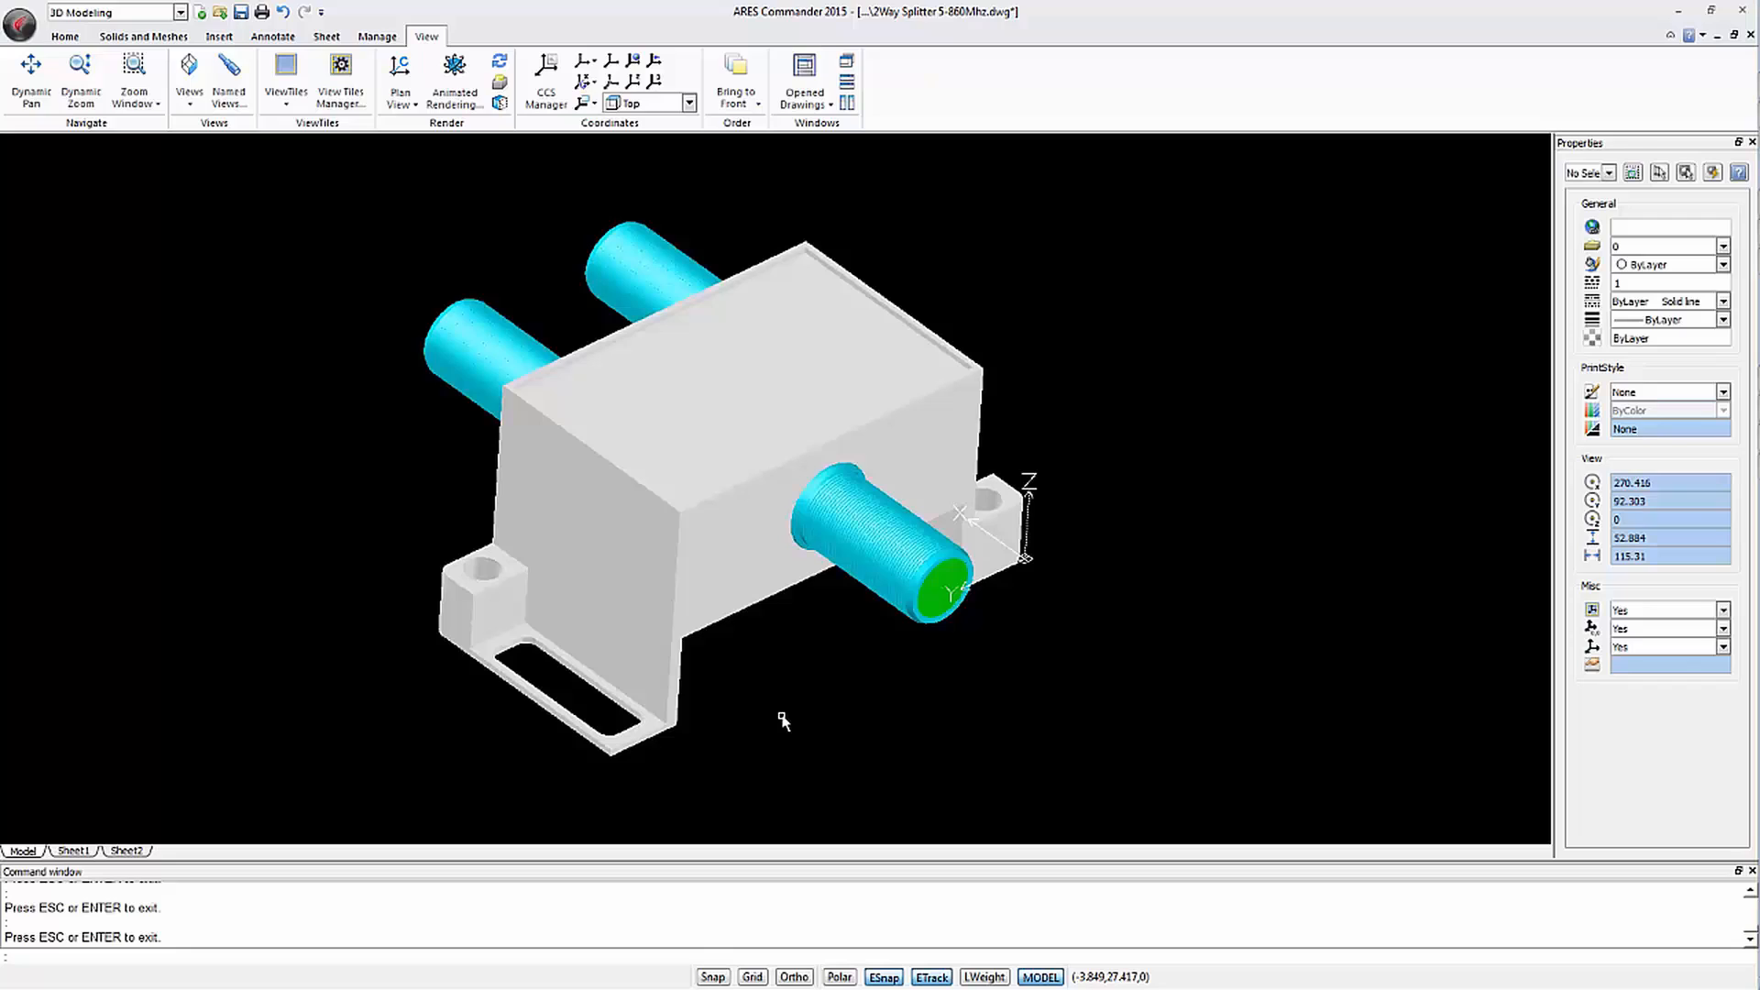
mouse_move(275, 705)
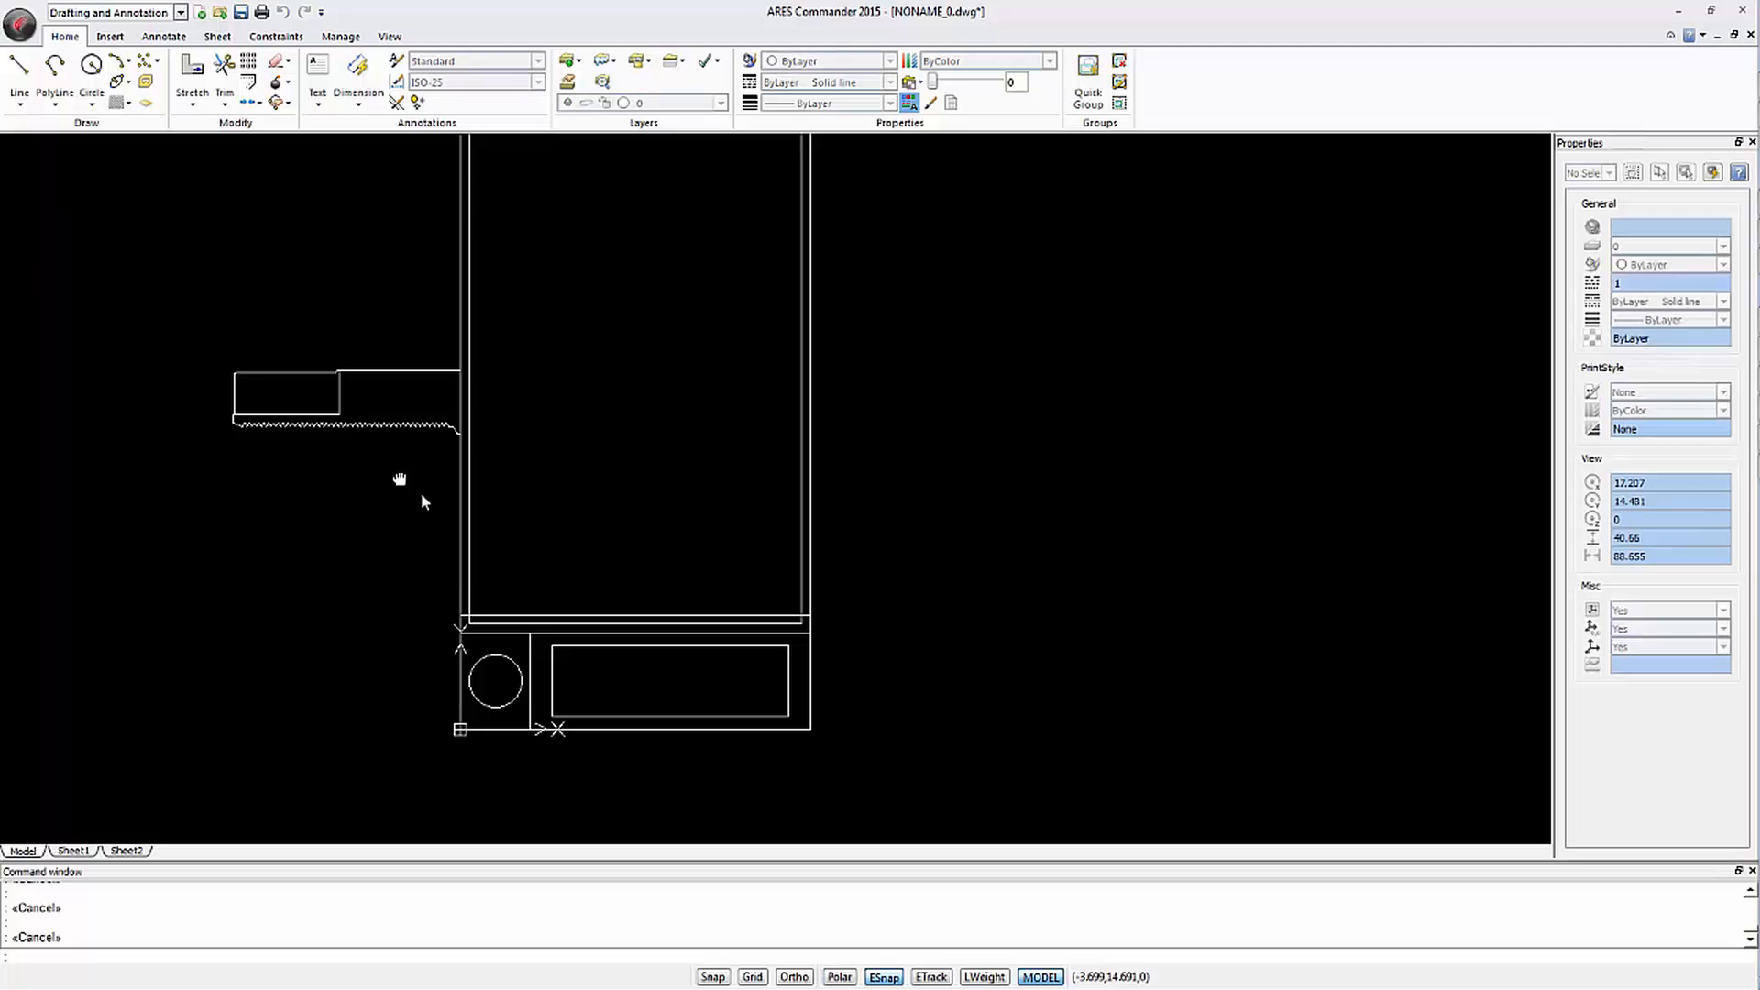
Switch from the finished splitter preview to the NONAME_0 drawing with the 2D base outline
left_click(337, 424)
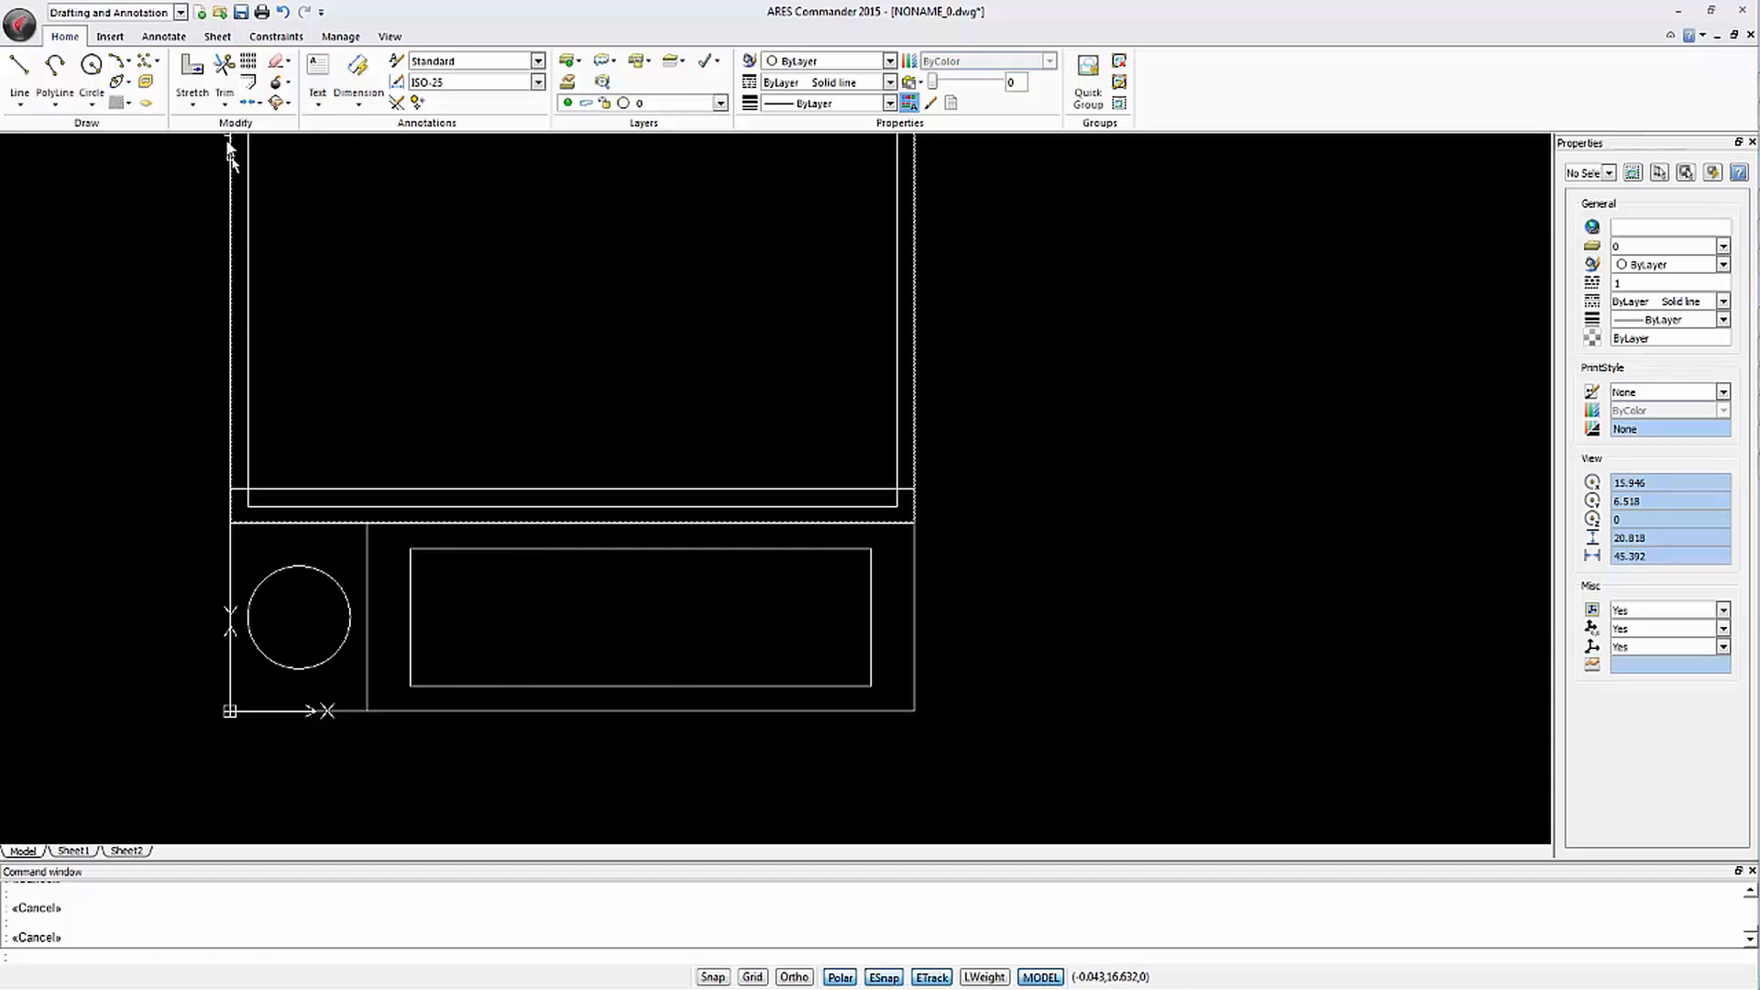
Fillet the four corners of the inner slot rectangle with radius 1
left_click(224, 71)
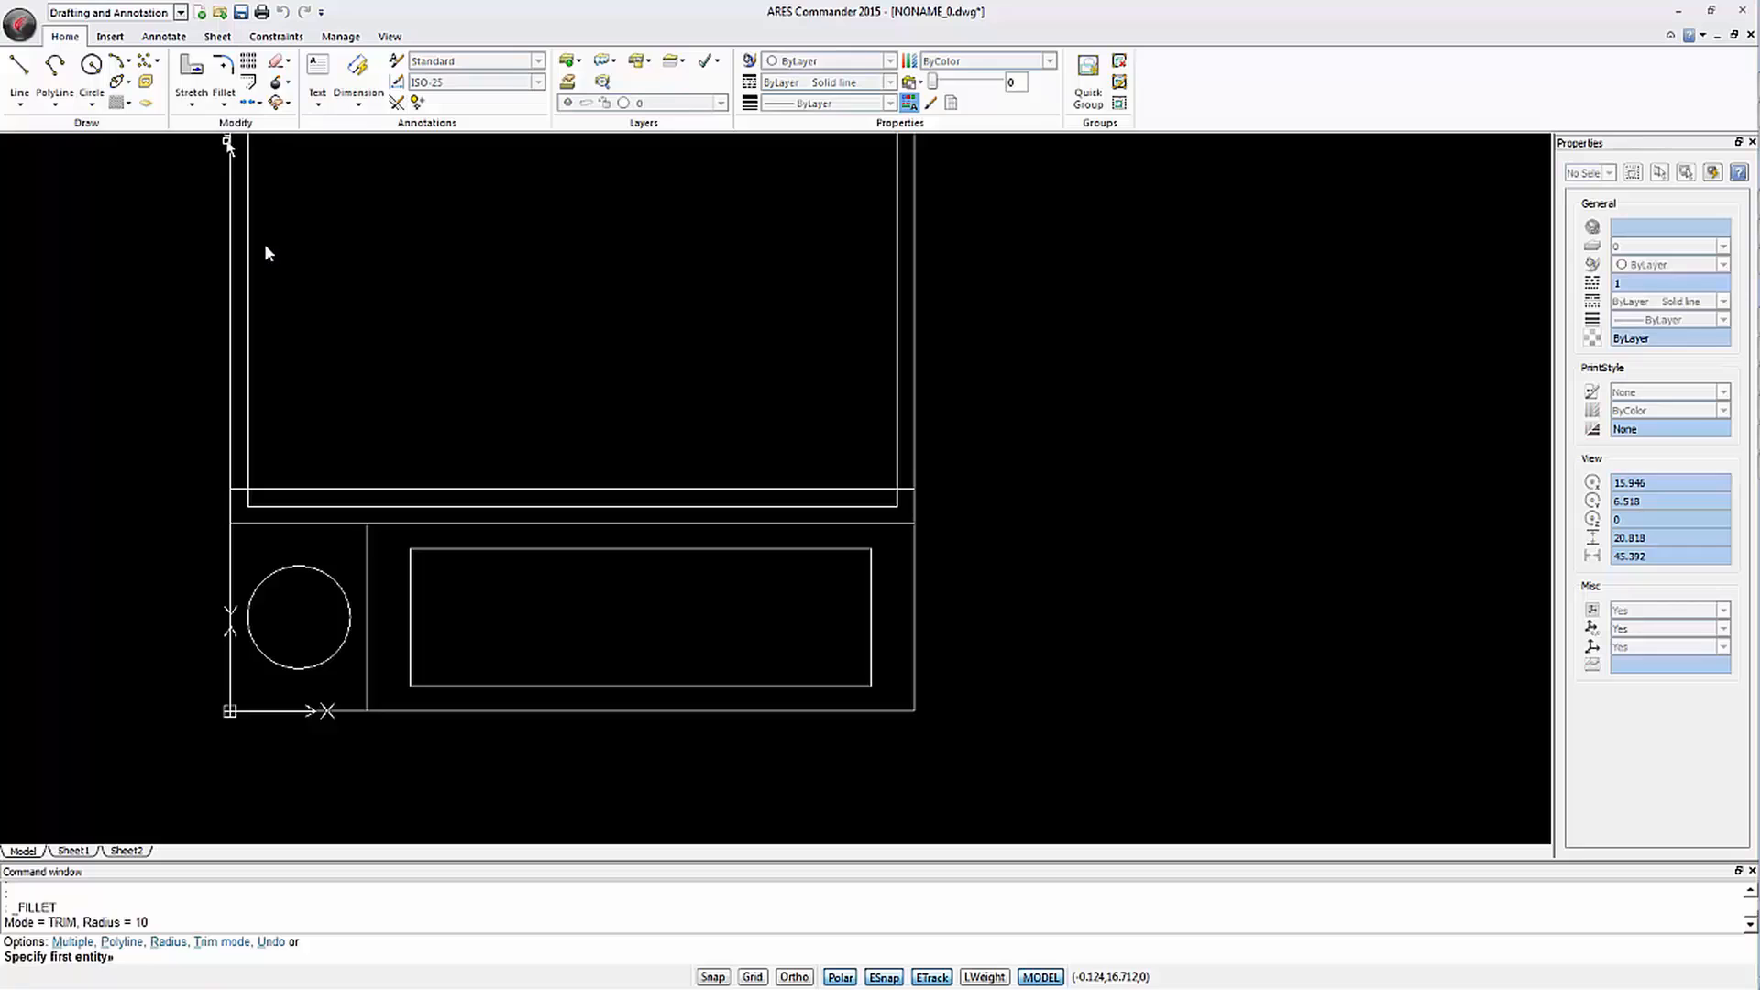
type("r")
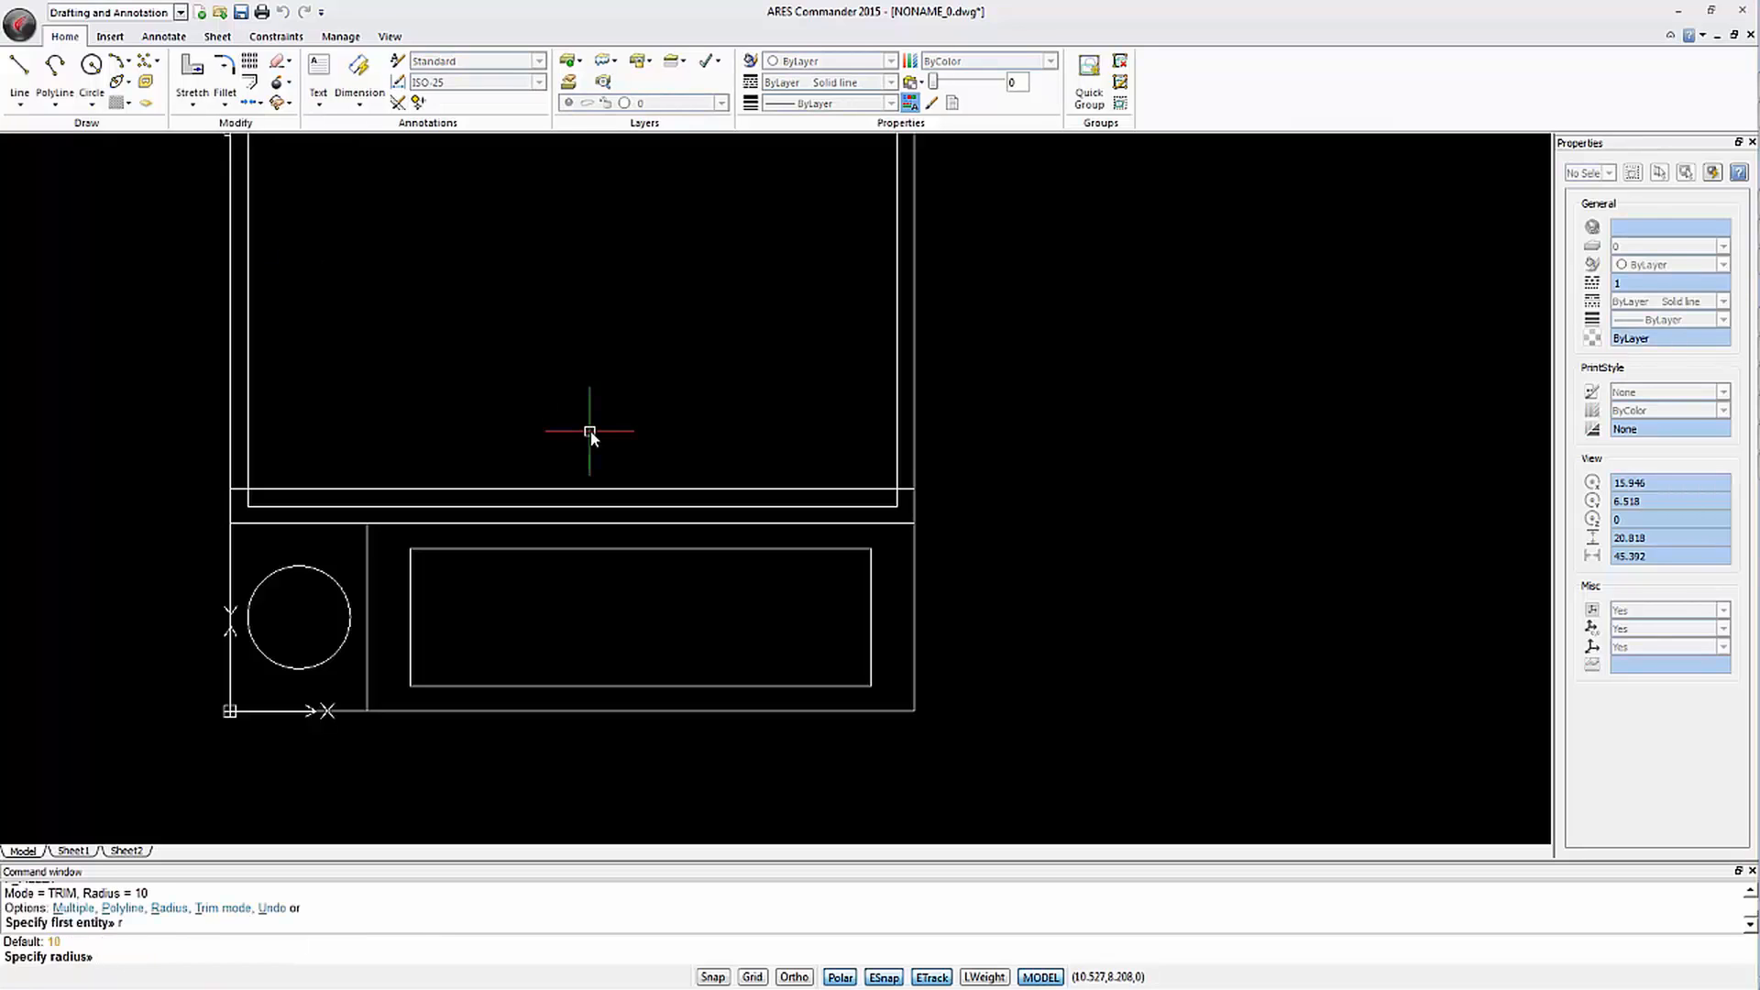
type("1")
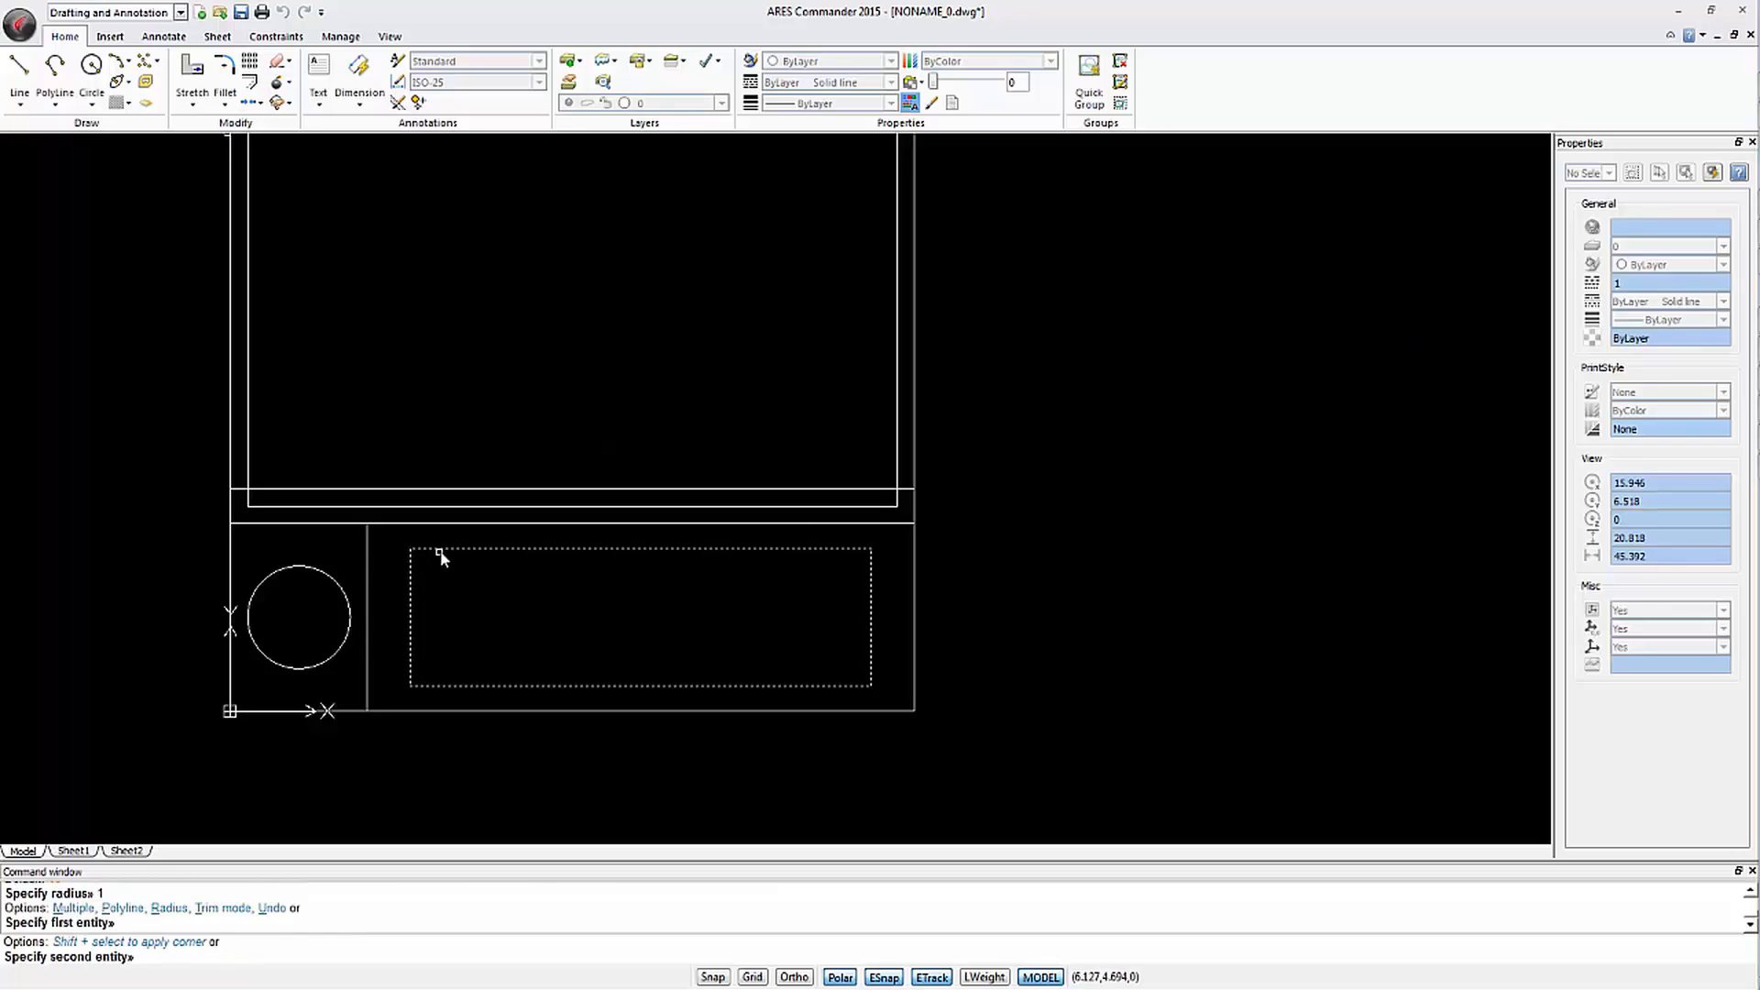
left_click(411, 657)
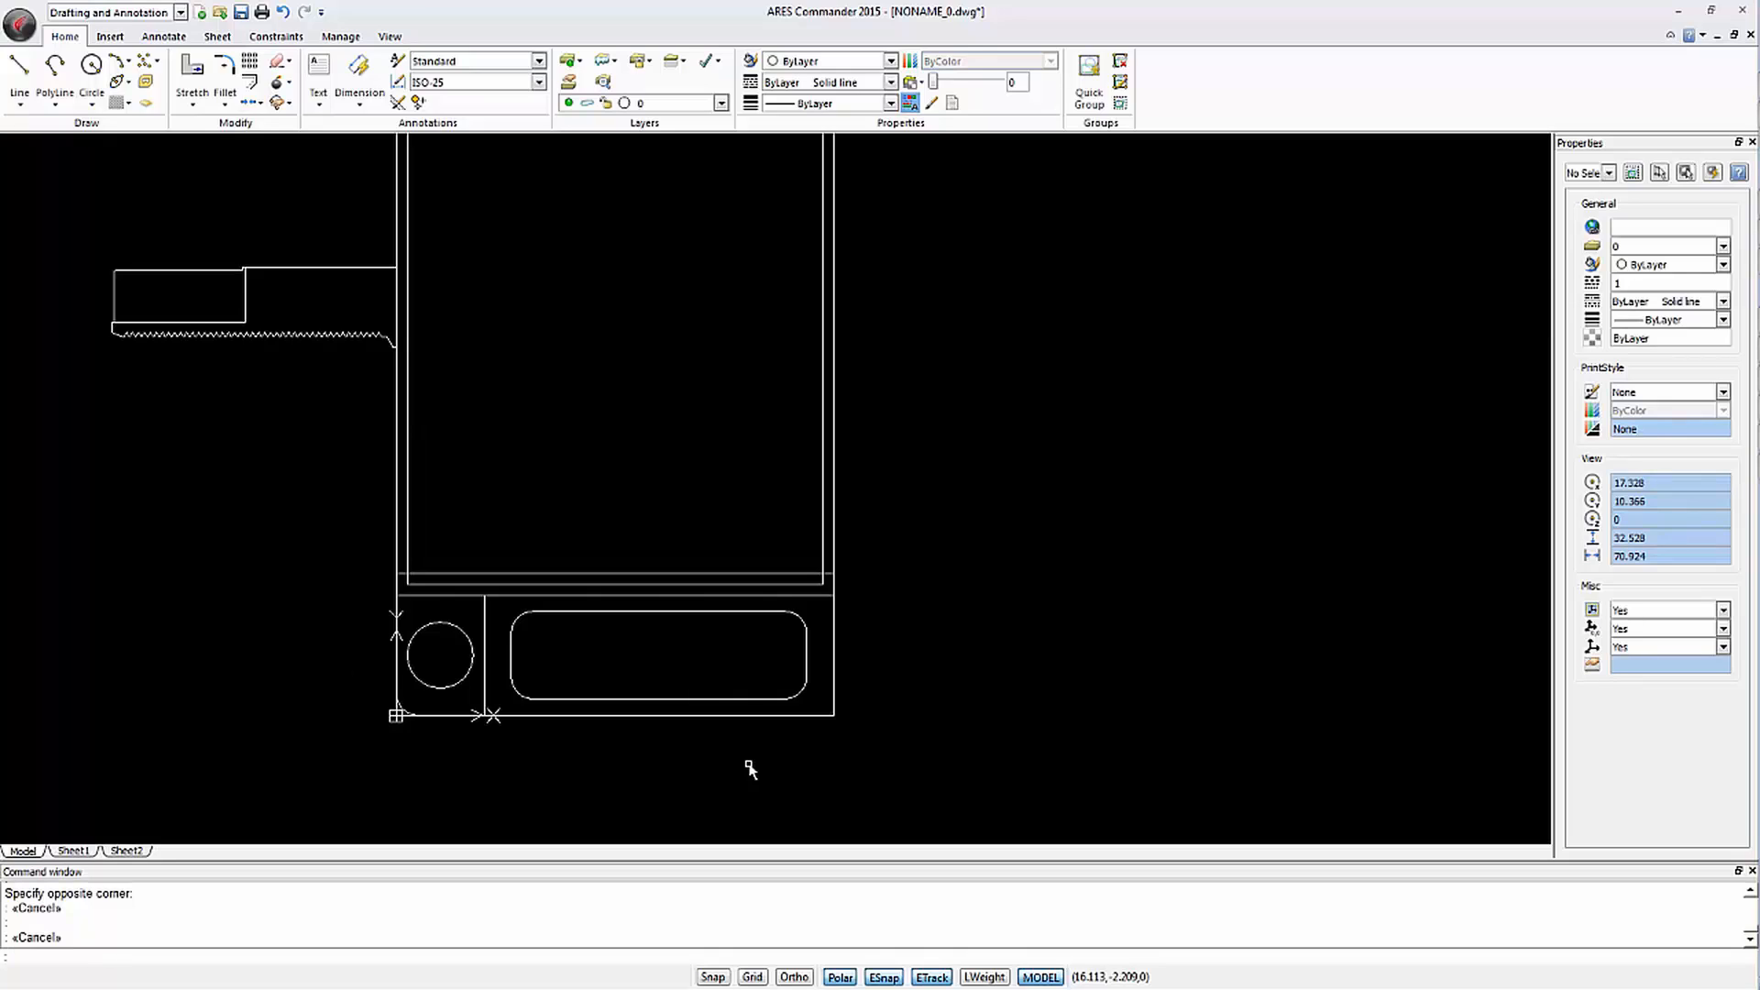
Switch to 3D Modeling, view SW Isometric, and extrude the large rectangle 12 units
left_click(179, 11)
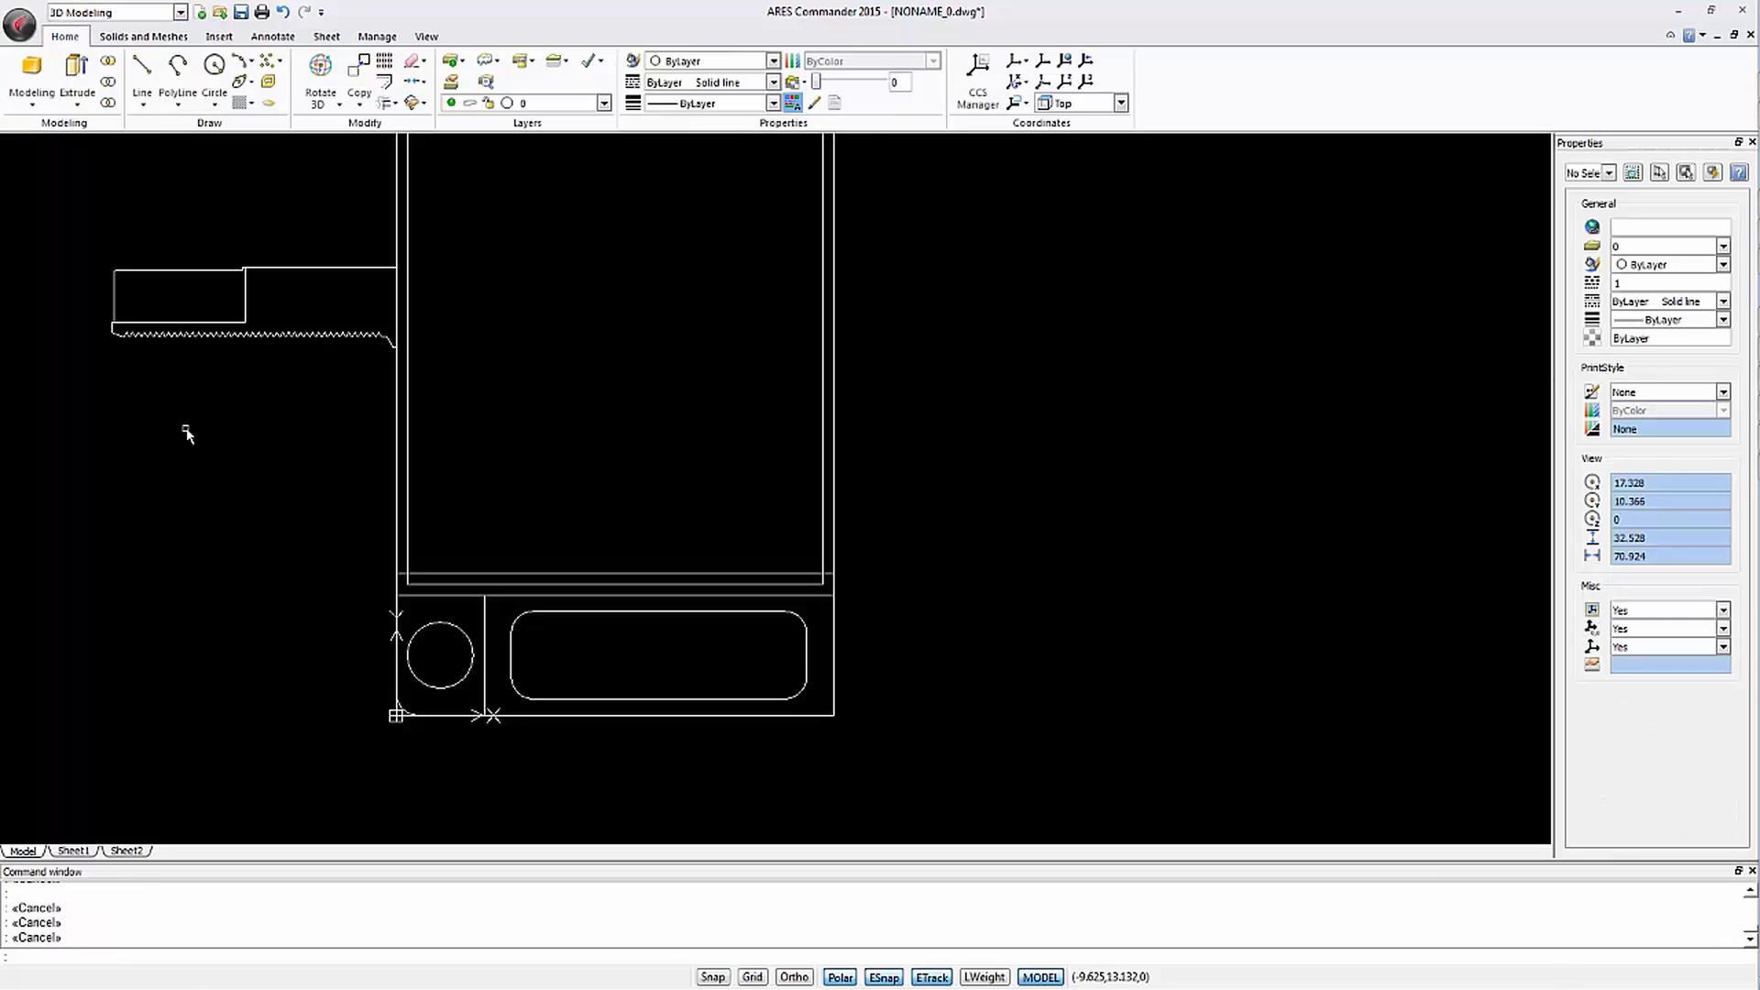
left_click(426, 36)
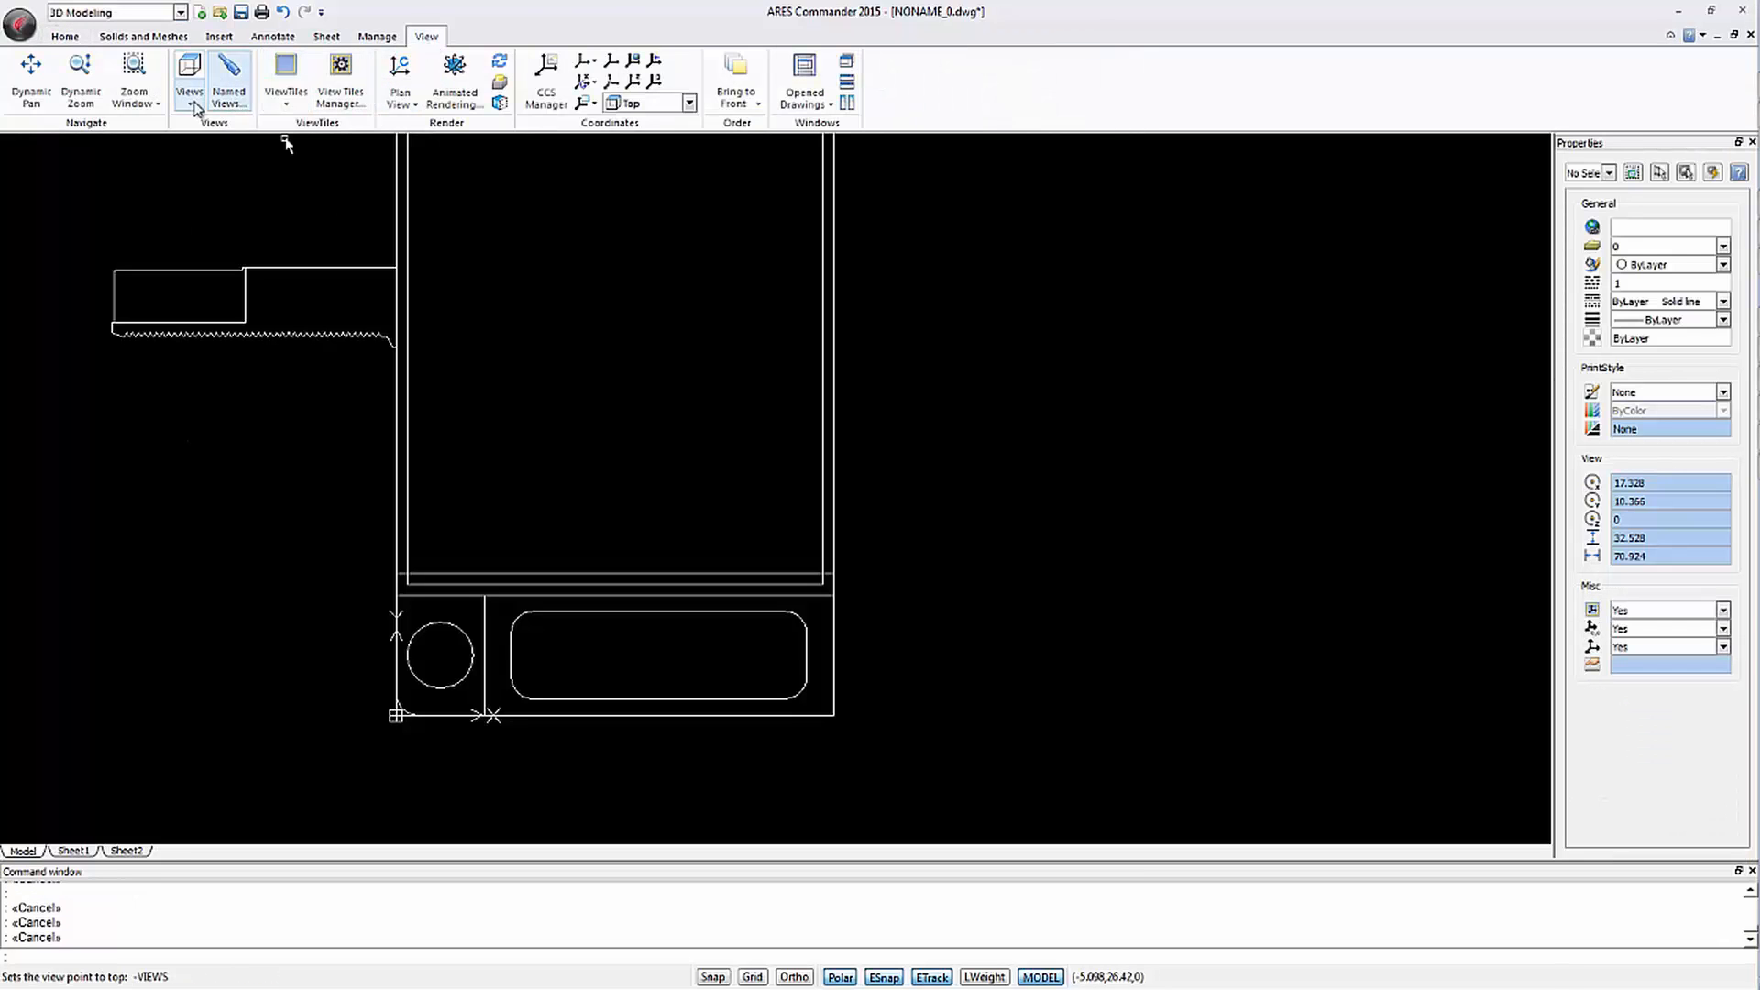
left_click(189, 79)
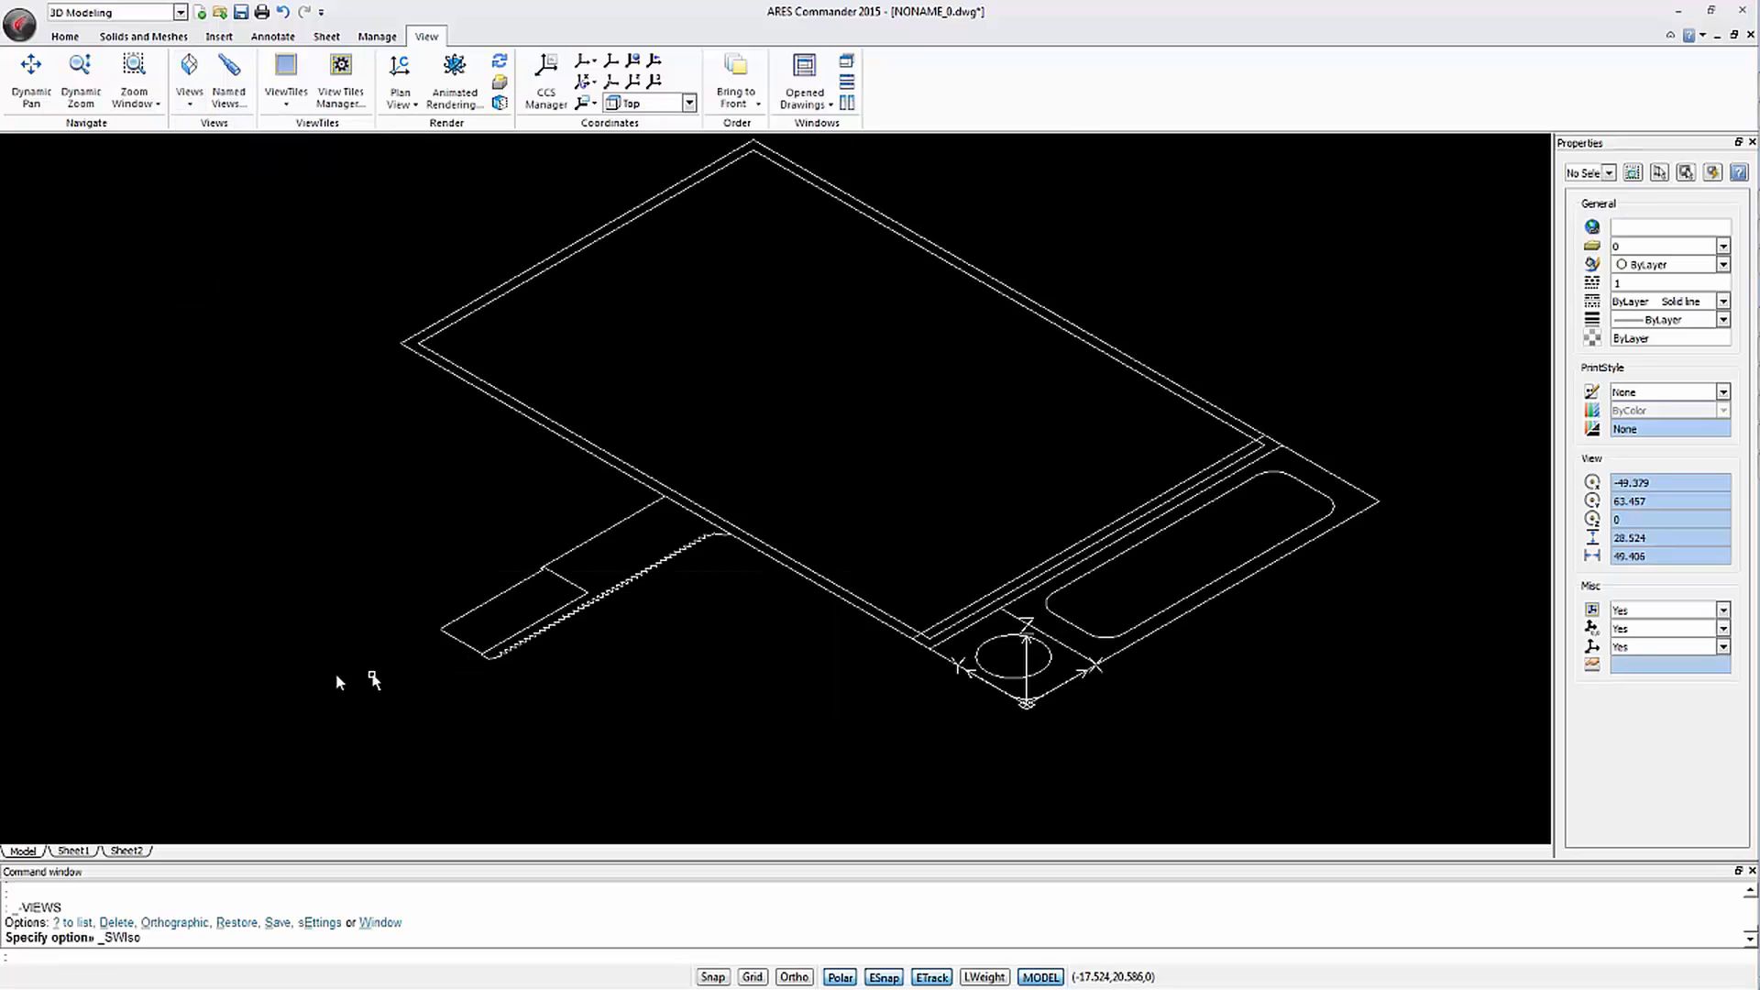
left_click(64, 36)
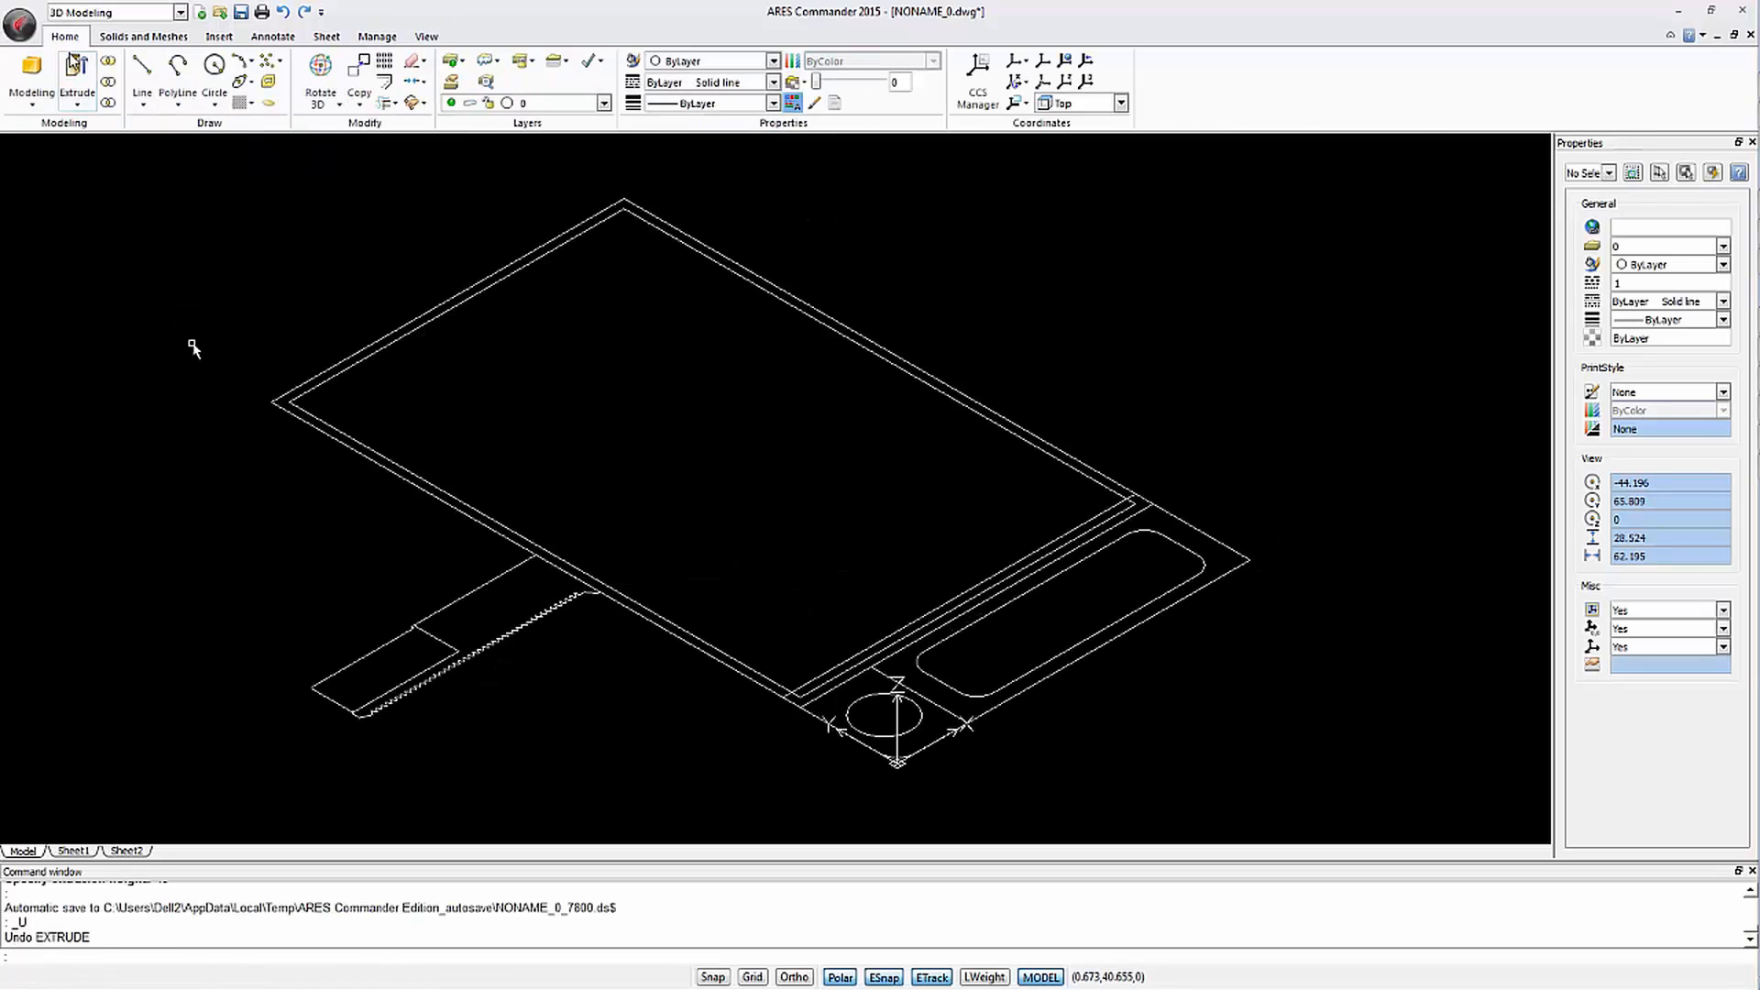
left_click(342, 360)
type("12")
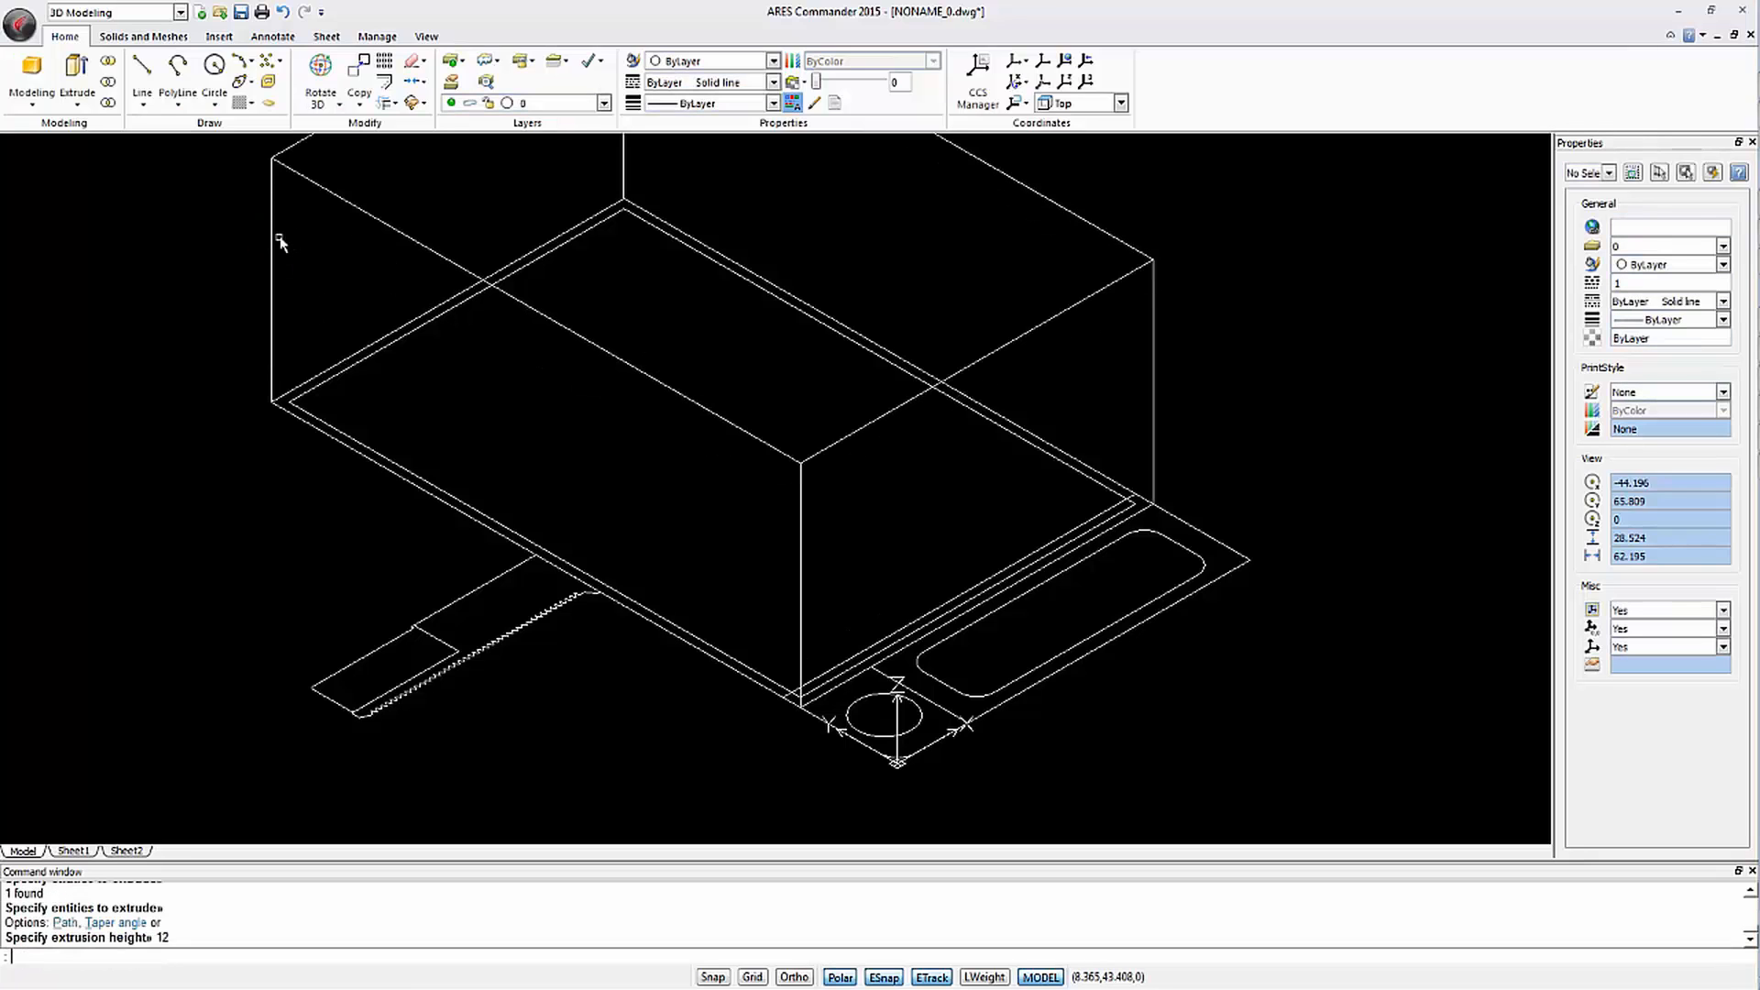
Move the inner rectangle to the box top, extrude it -0.5, and subtract it
left_click(371, 102)
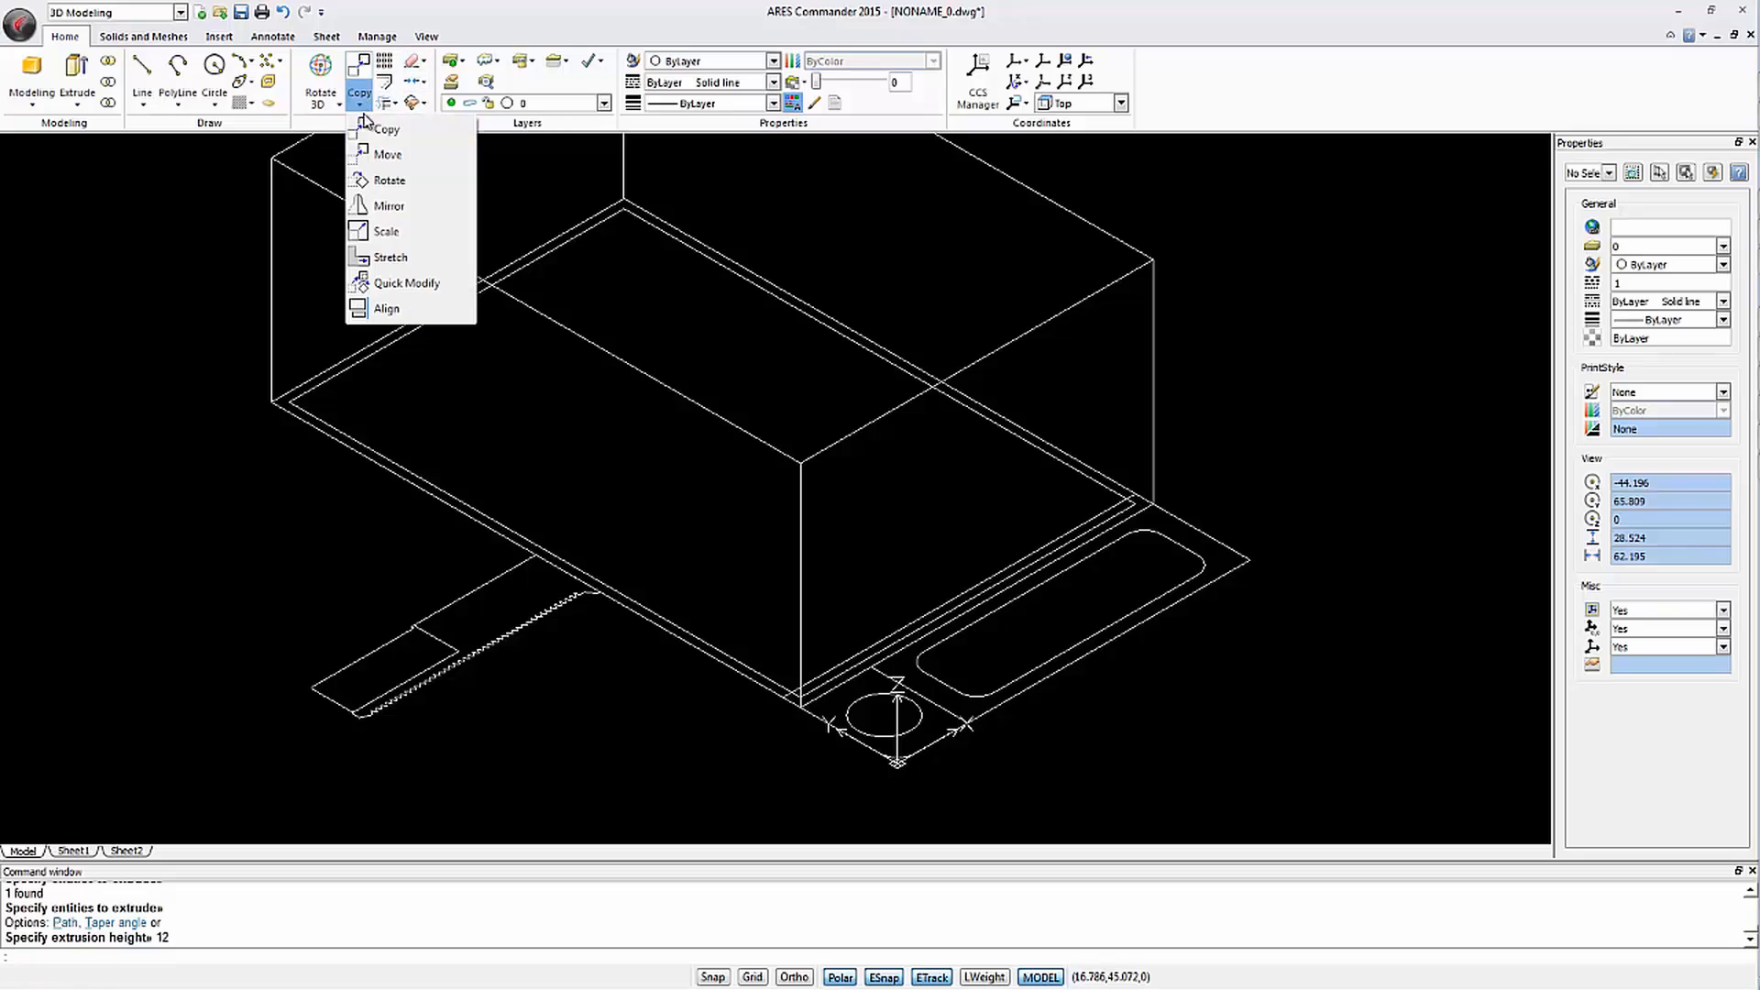
left_click(389, 154)
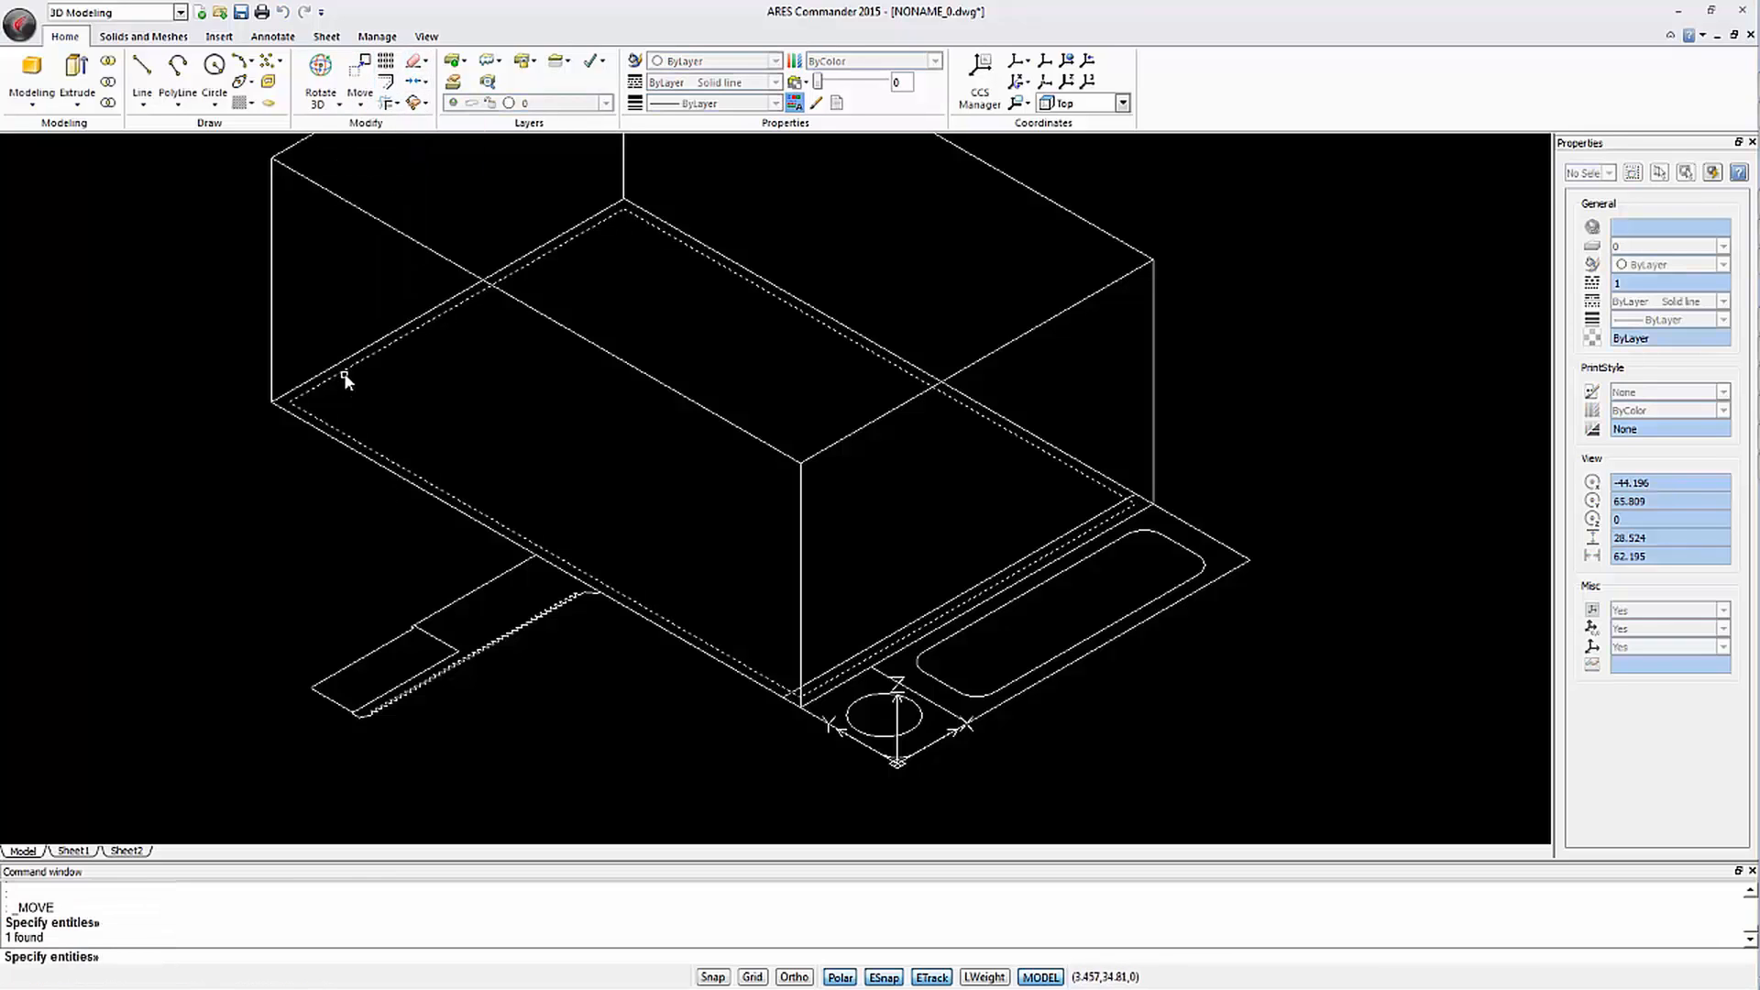
left_click(309, 230)
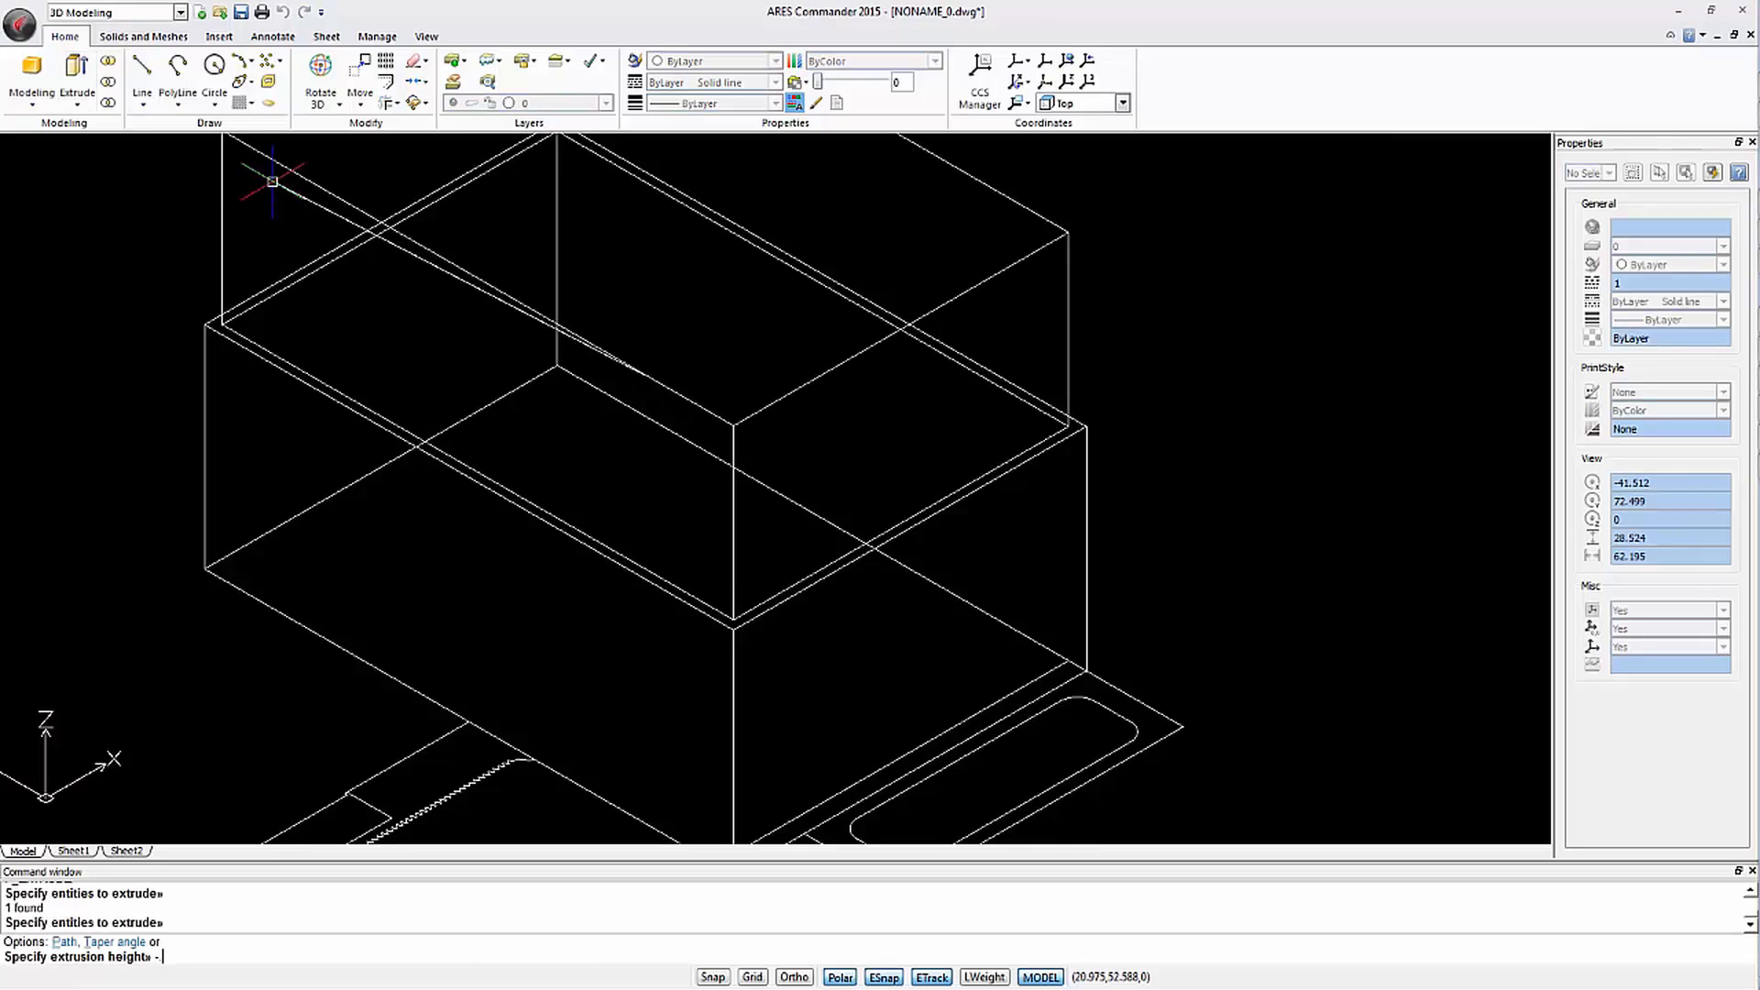
type("-.5")
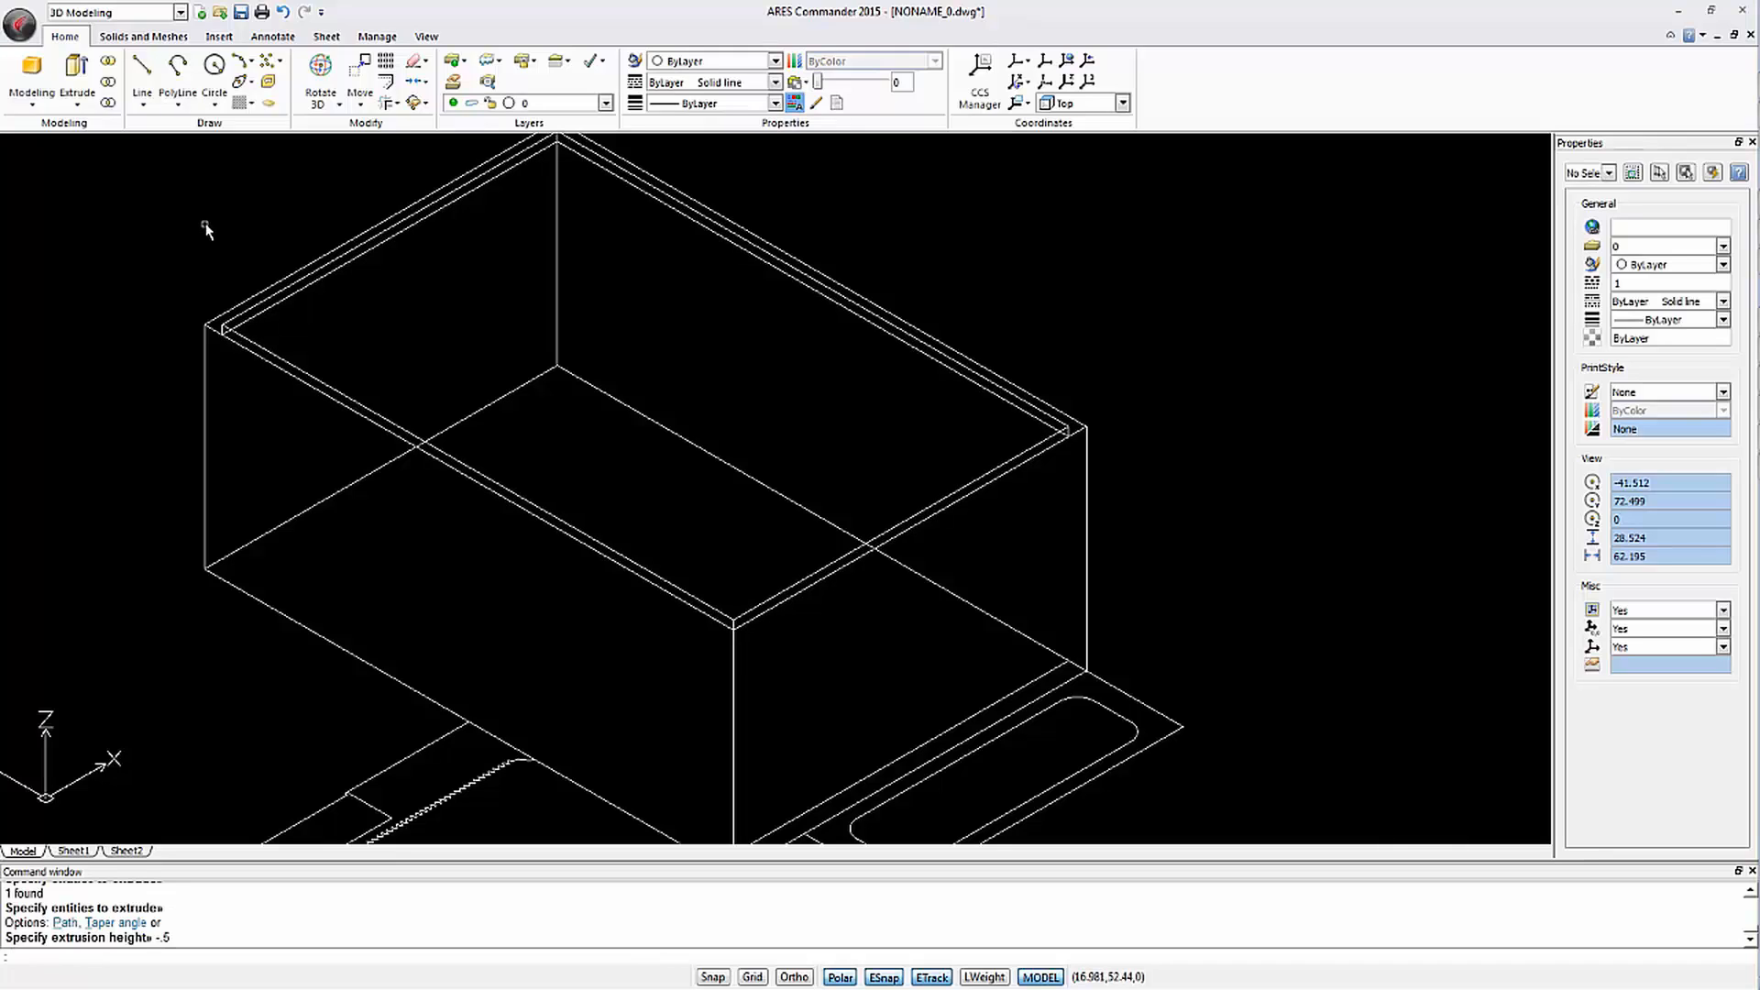
mouse_move(206, 228)
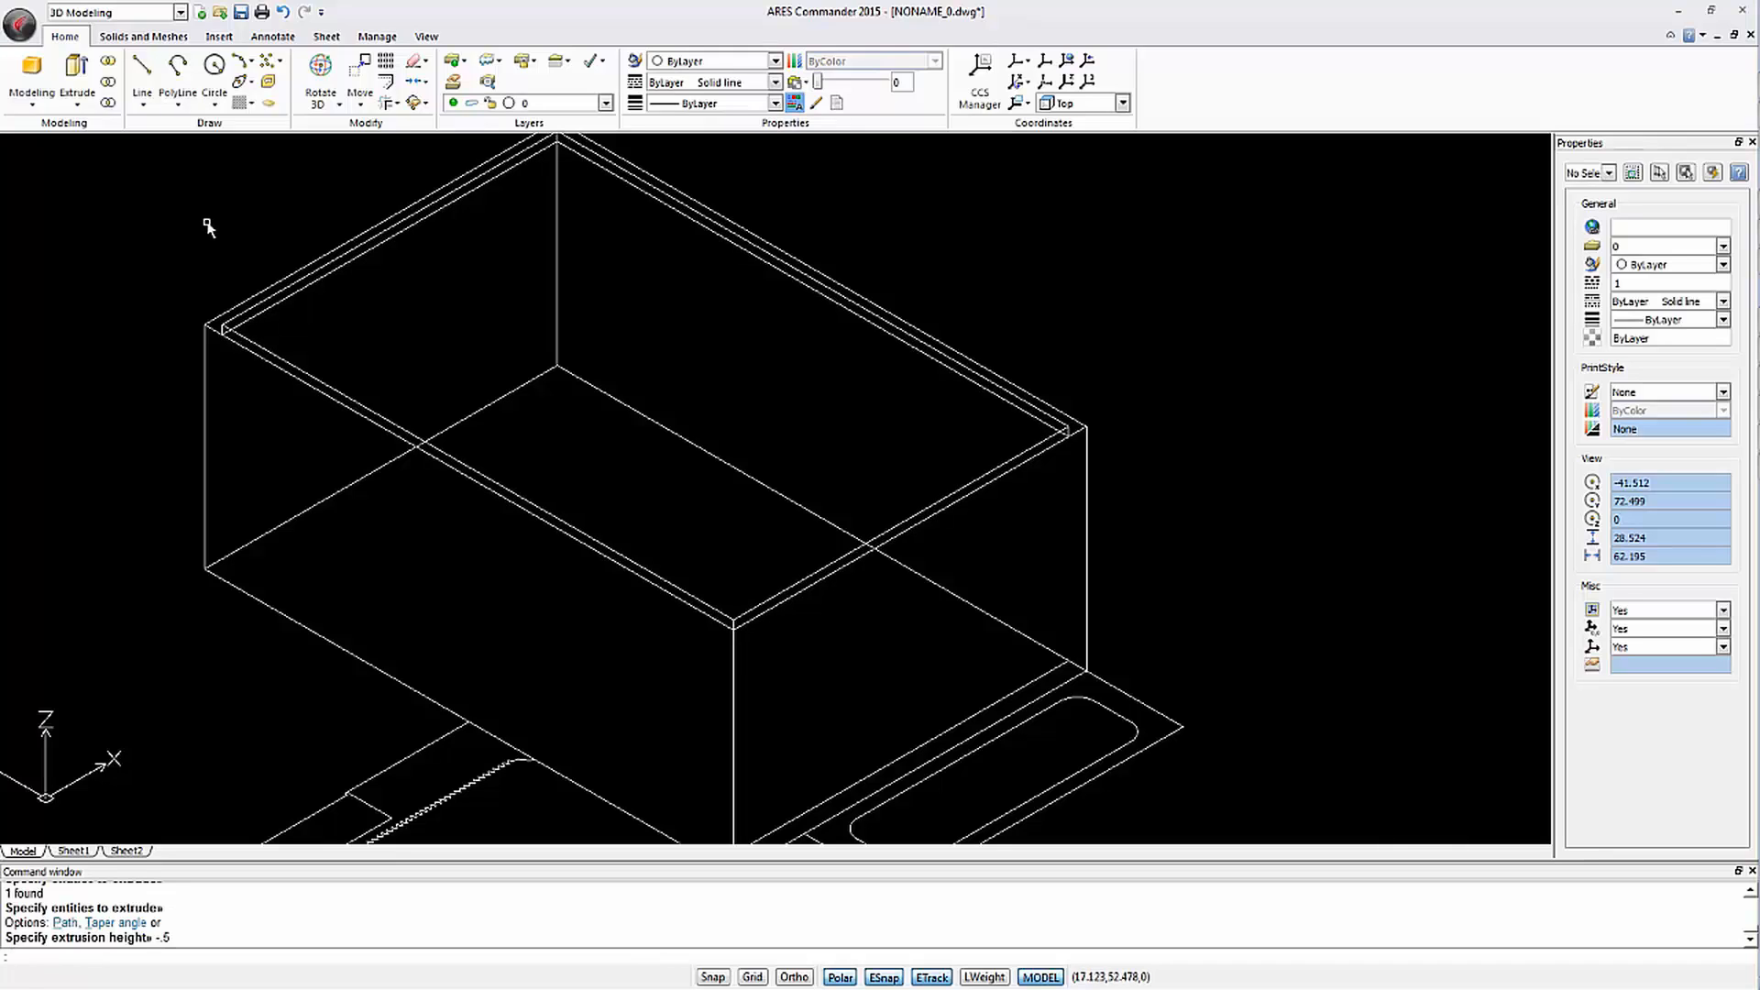
mouse_move(166, 132)
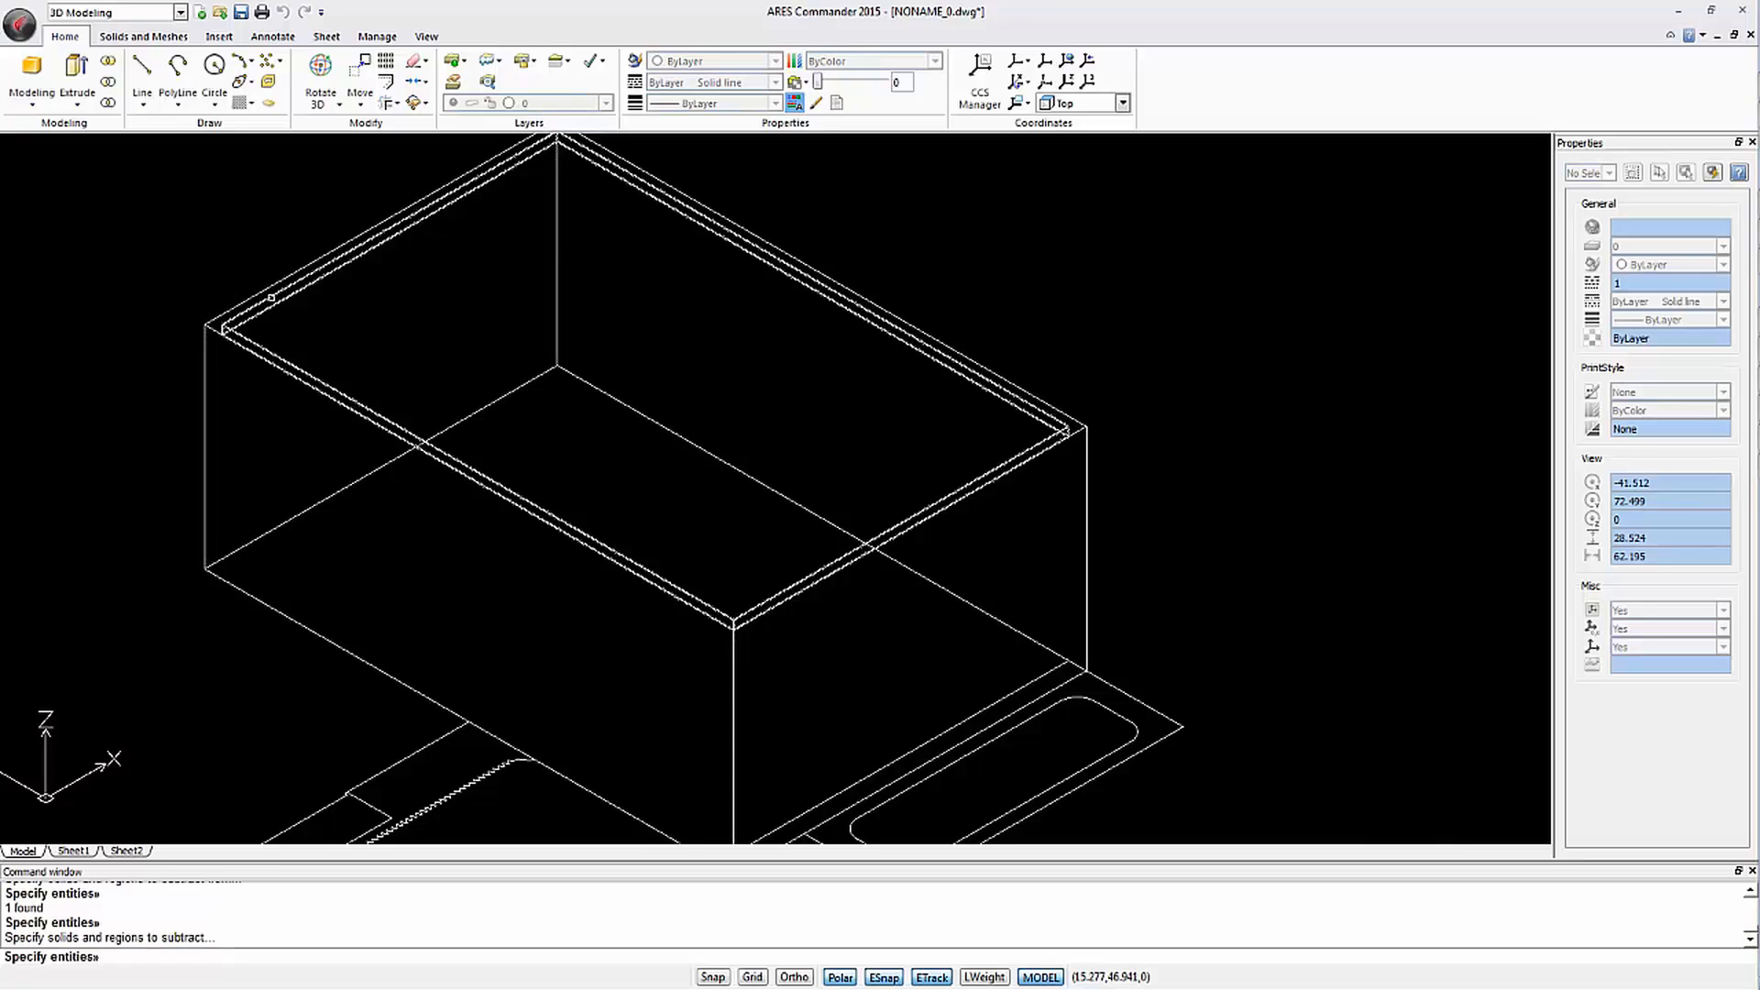
left_click(424, 376)
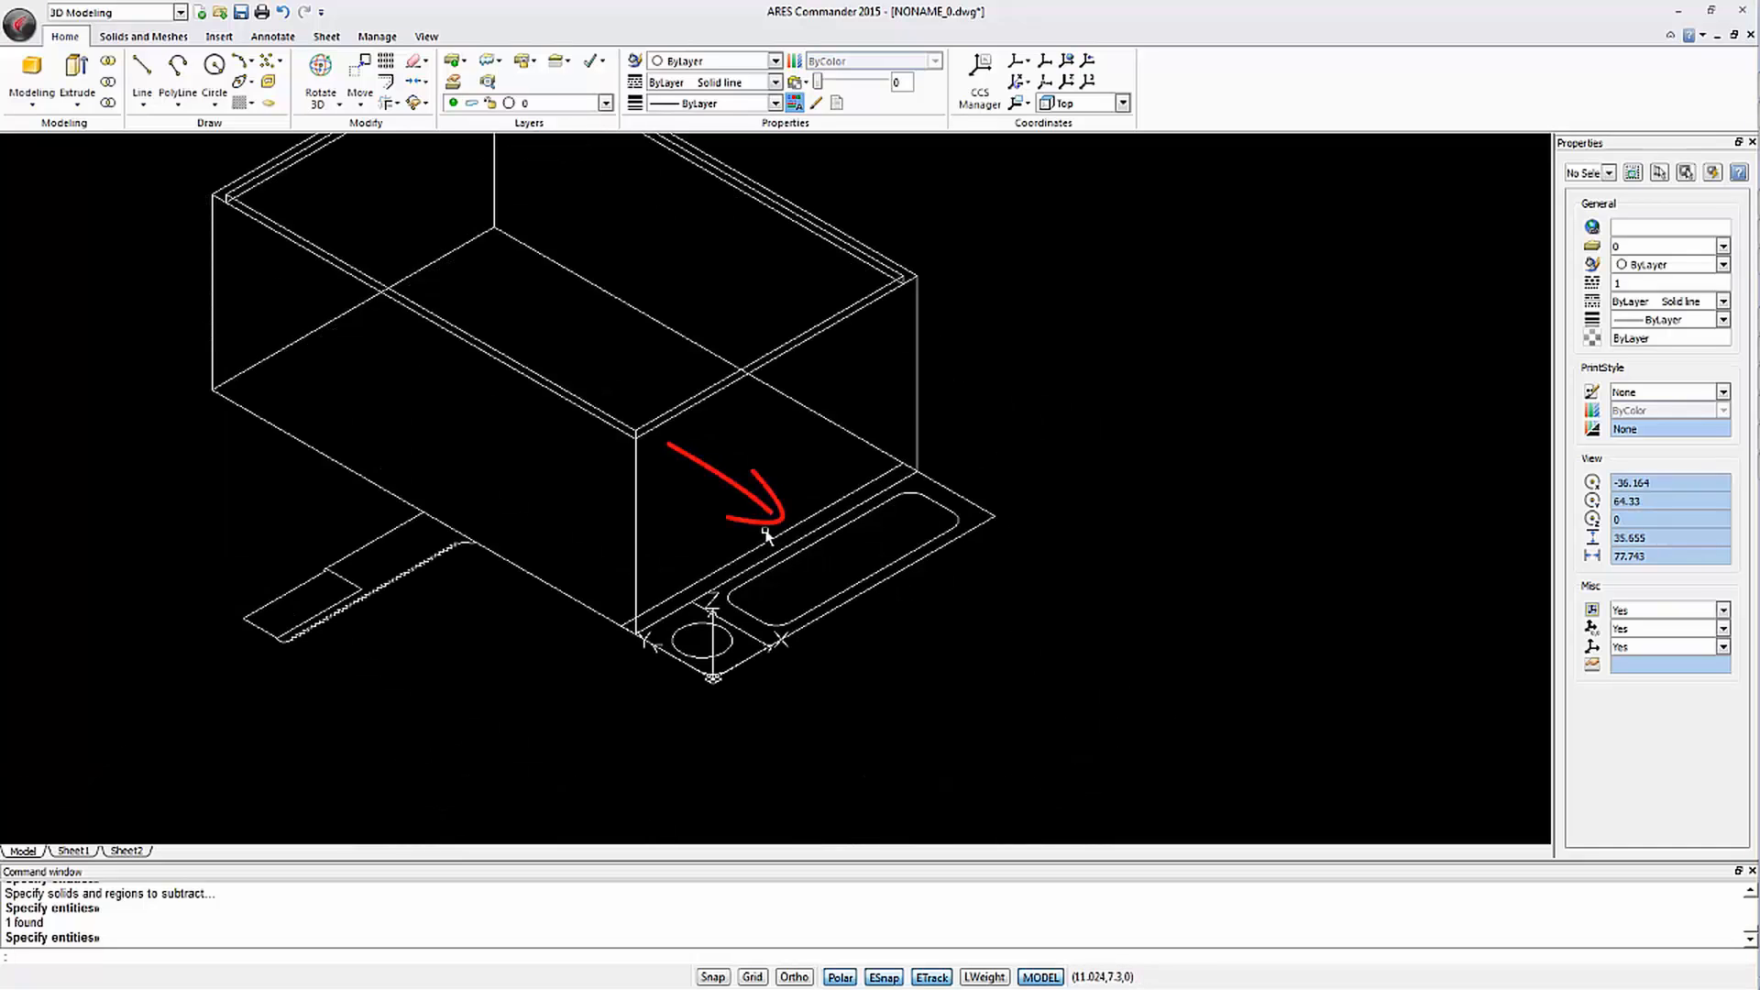
mouse_move(75, 73)
type("-8")
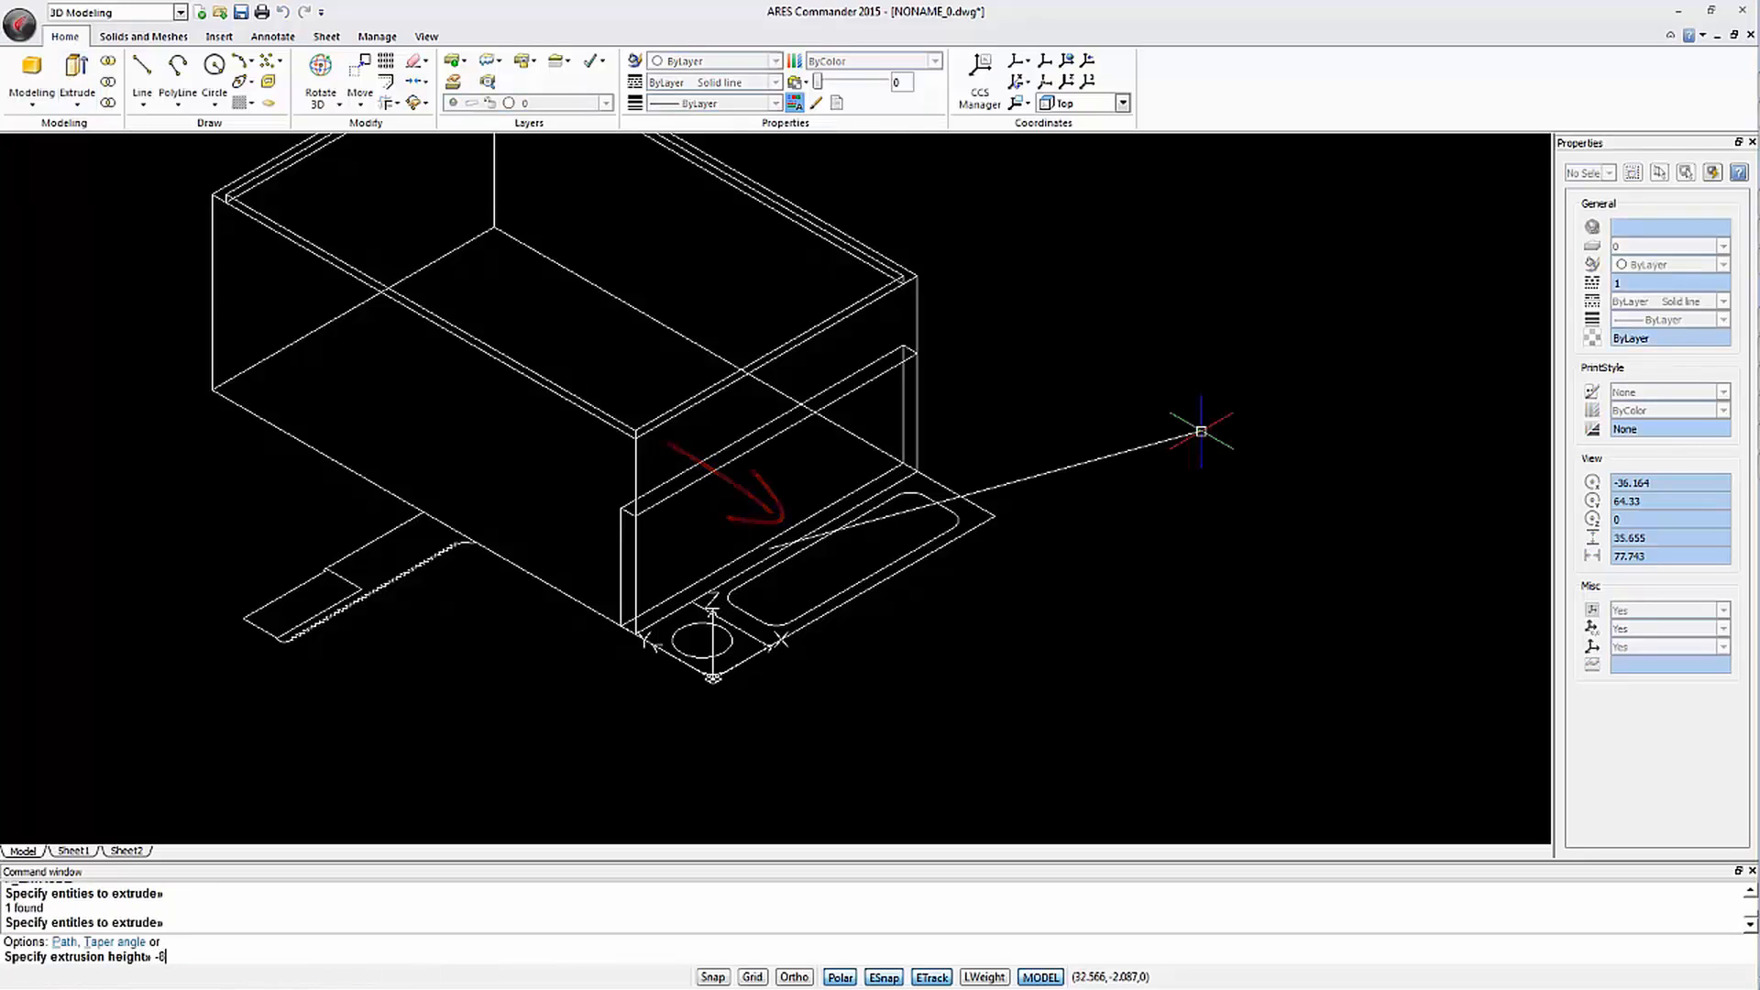
Extrude the front tab 8 units downward, then select it for copying
key("Return")
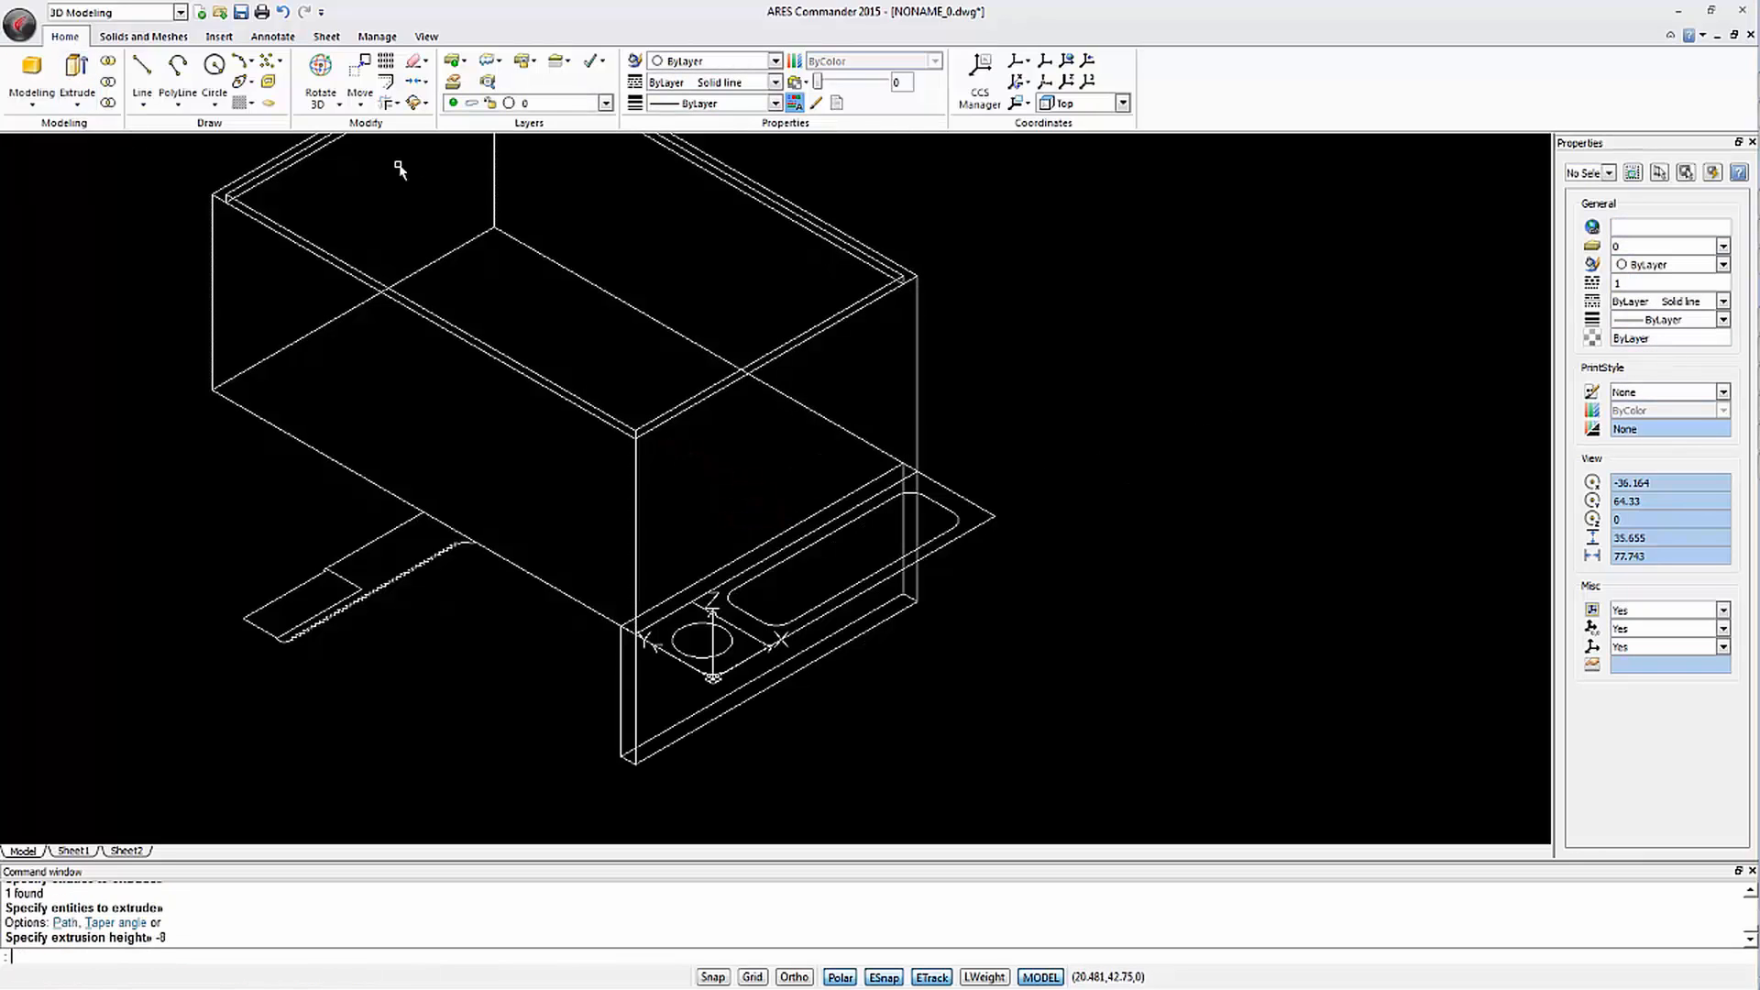
mouse_move(359, 94)
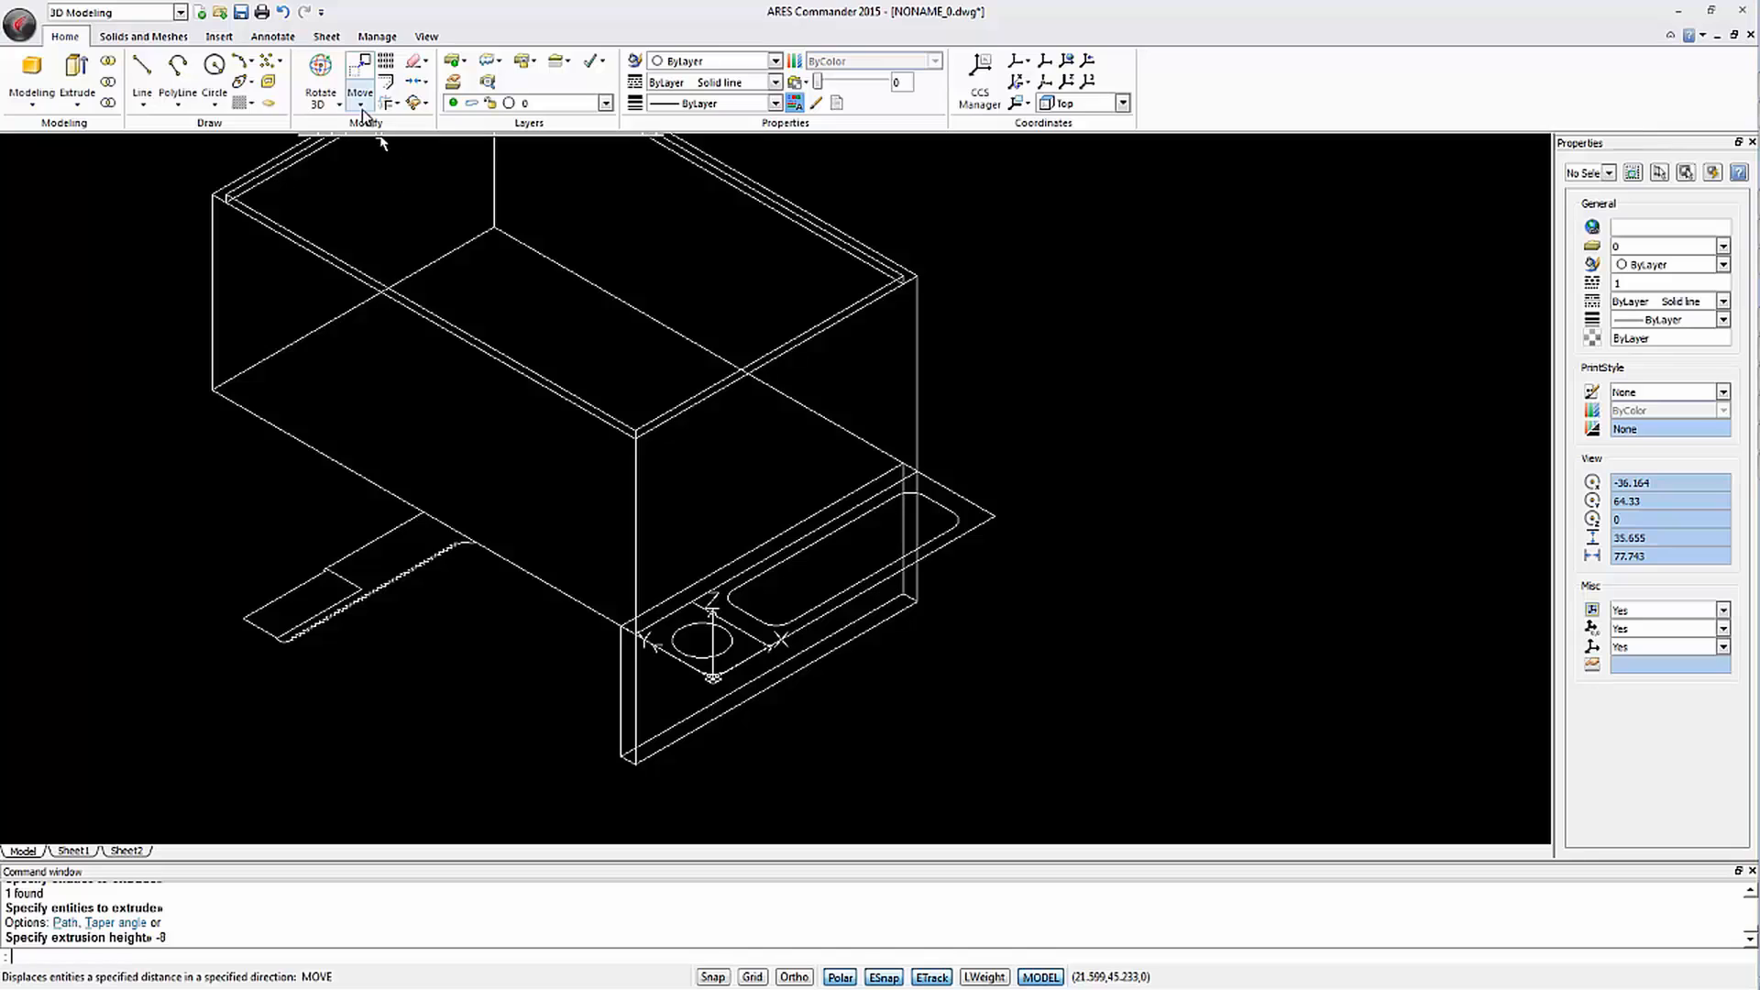
left_click(359, 80)
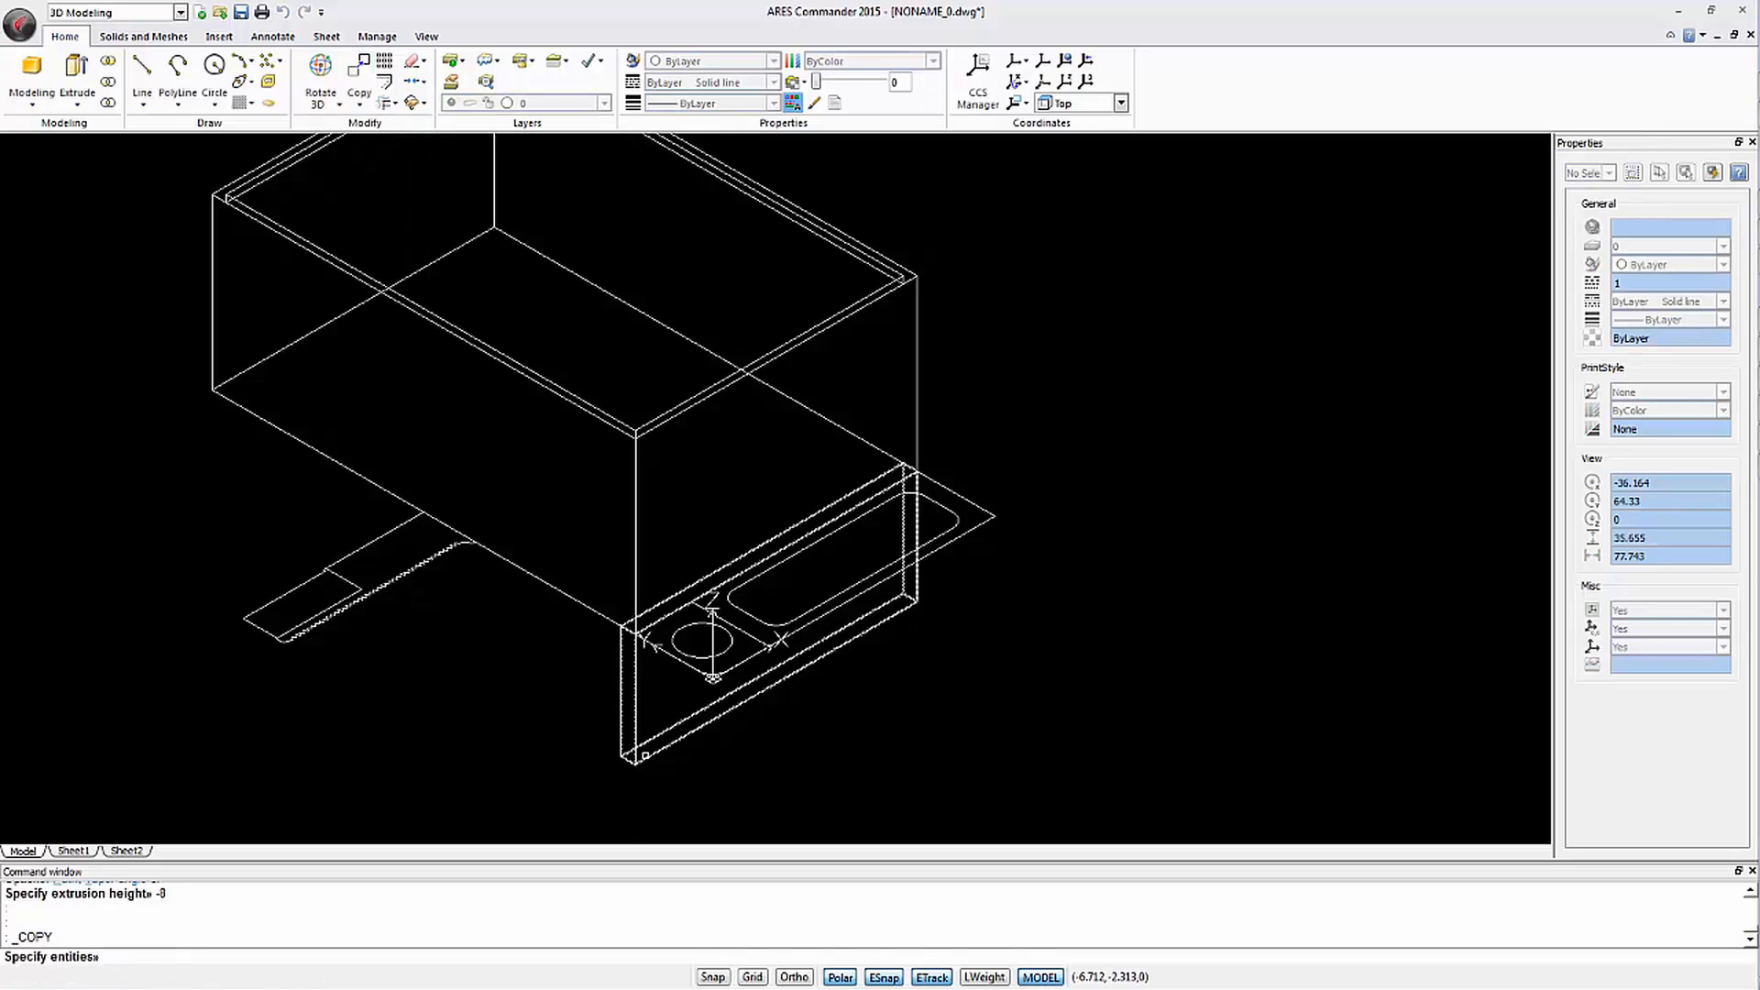
left_click(629, 625)
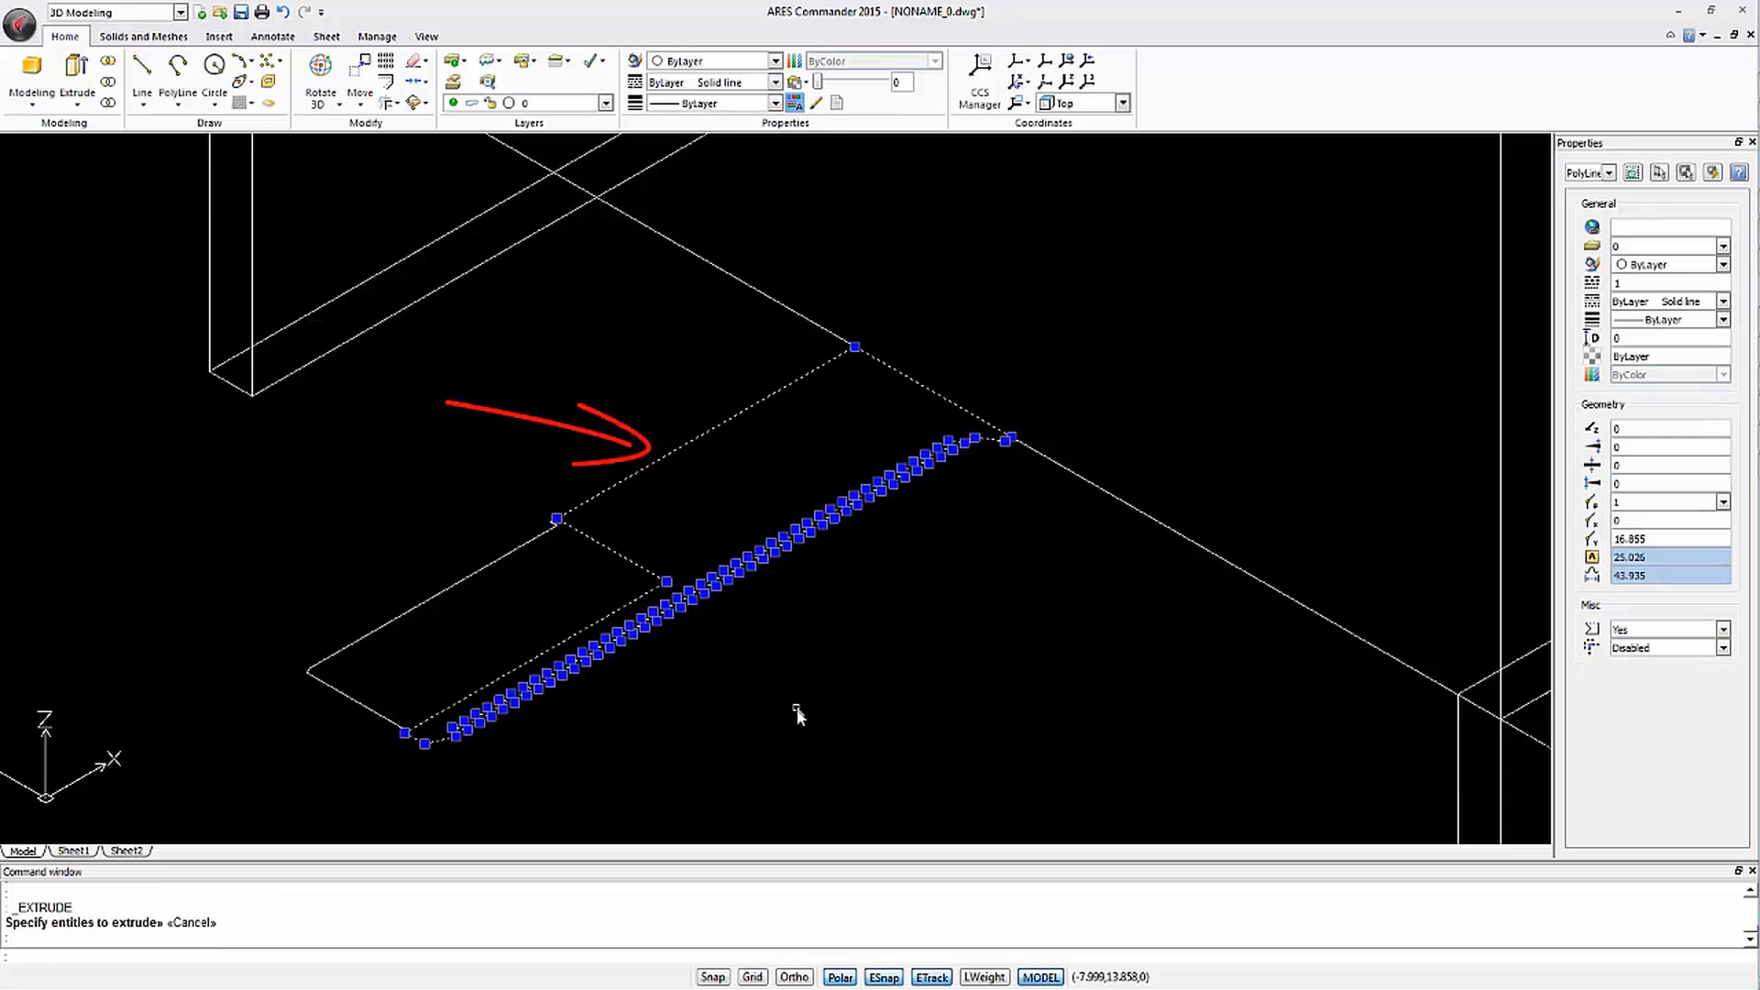
Cancel the pending command and choose Revolve from the Extrude dropdown for the thread profile
key("Escape")
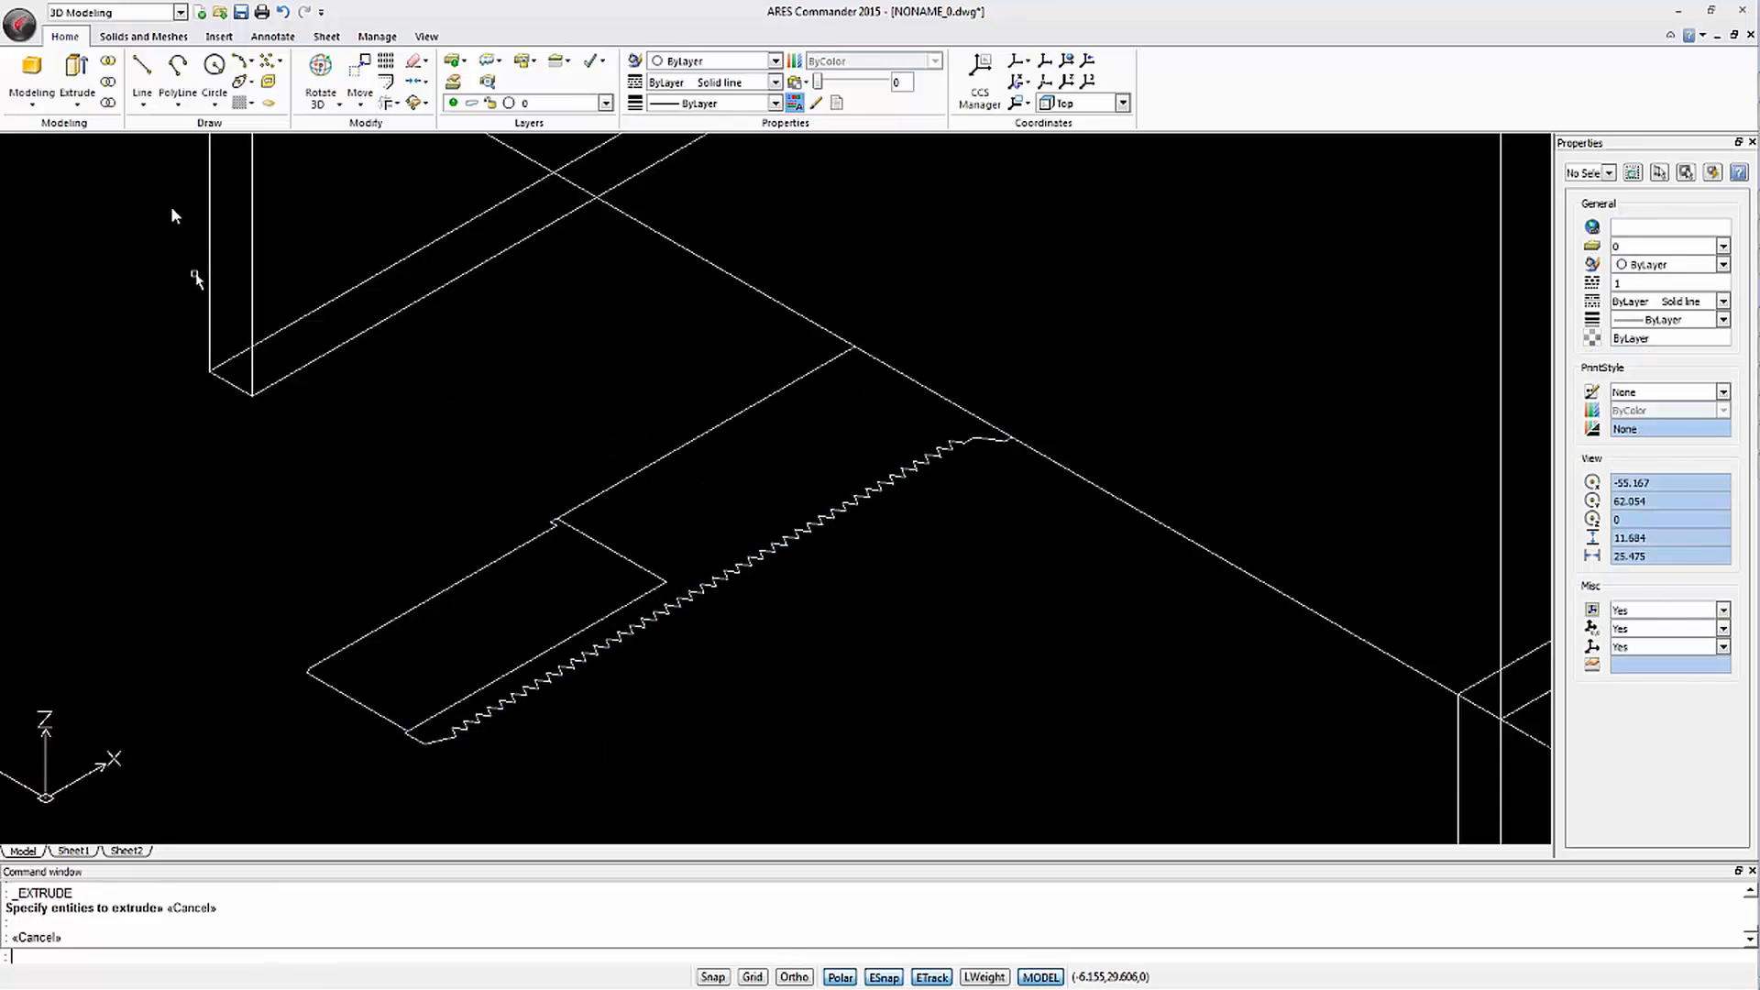
left_click(76, 79)
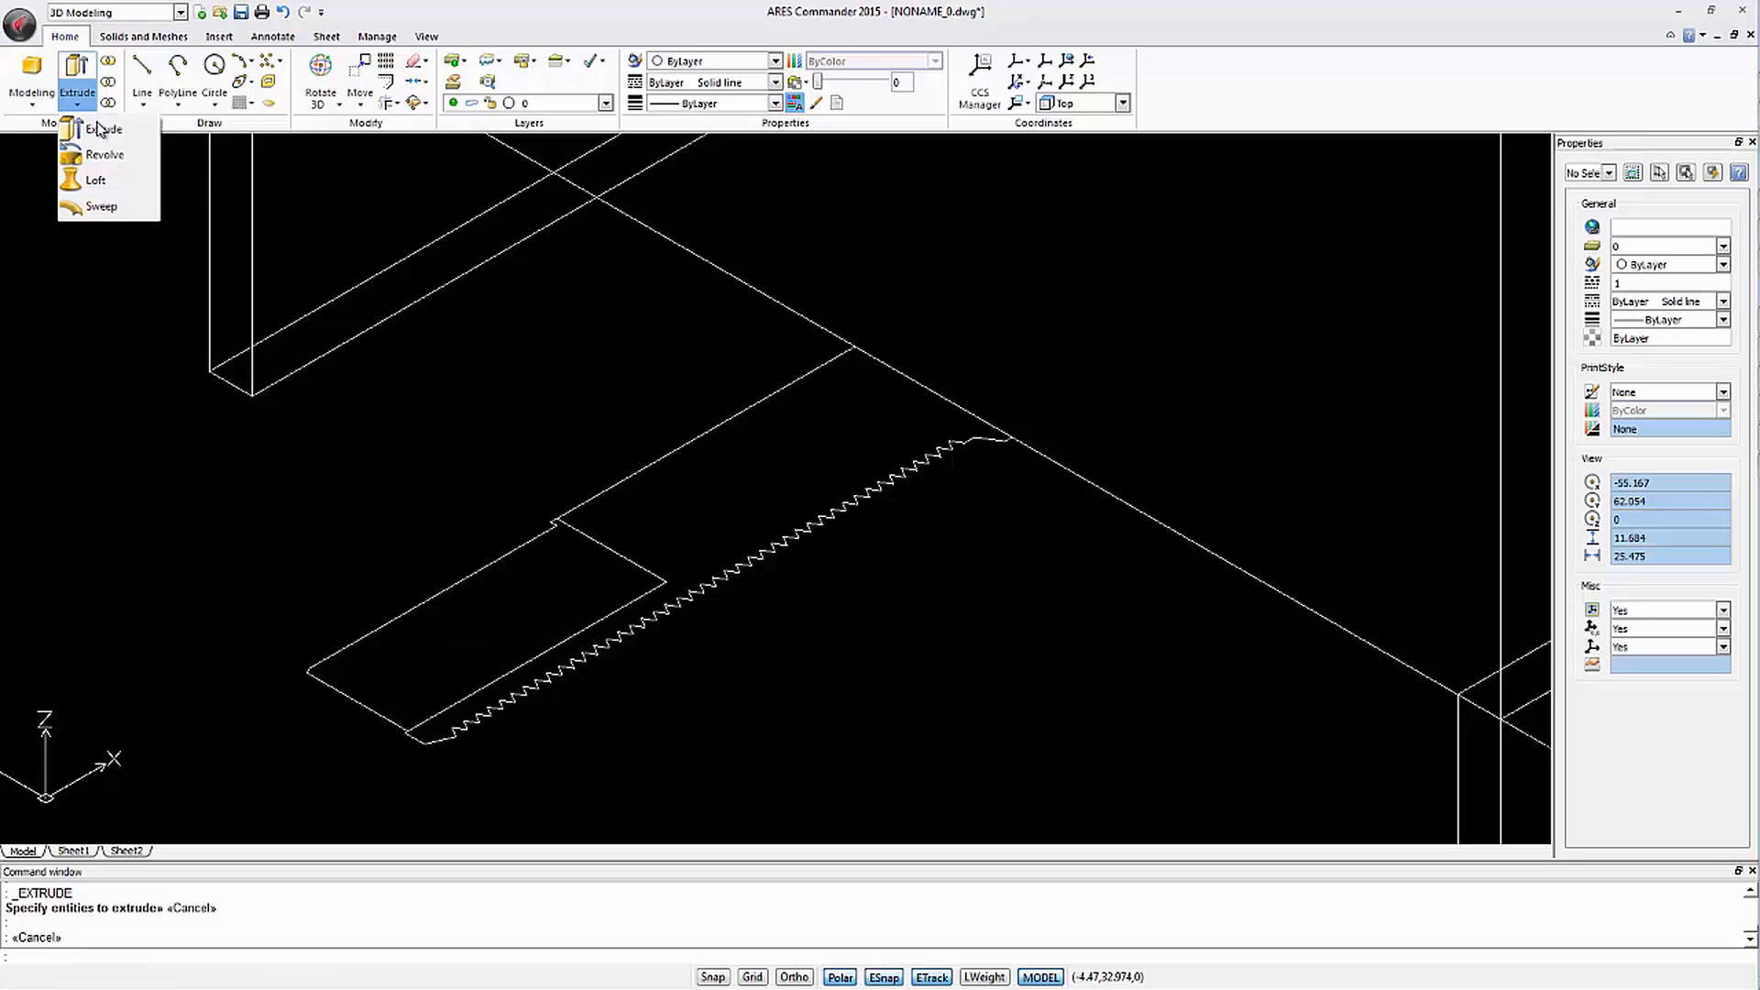
left_click(104, 155)
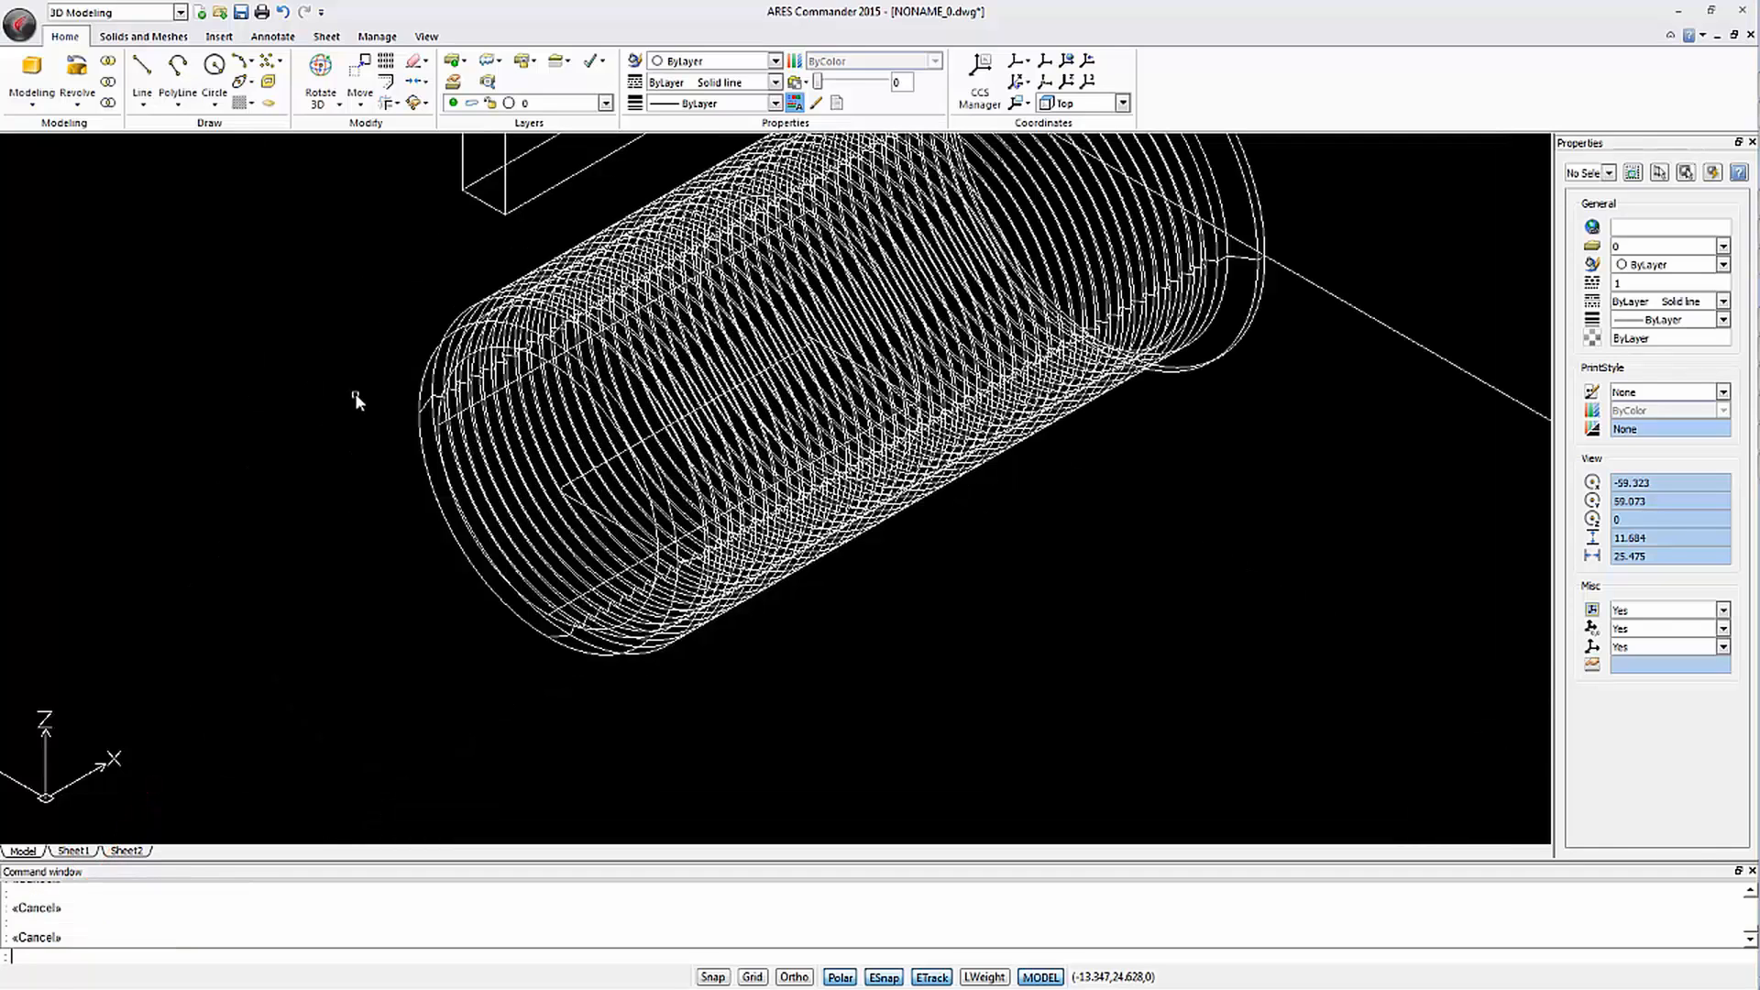
Create layers Principal Piece, Plastic and Connector, making Plastic green and recolouring Connector
left_click(455, 84)
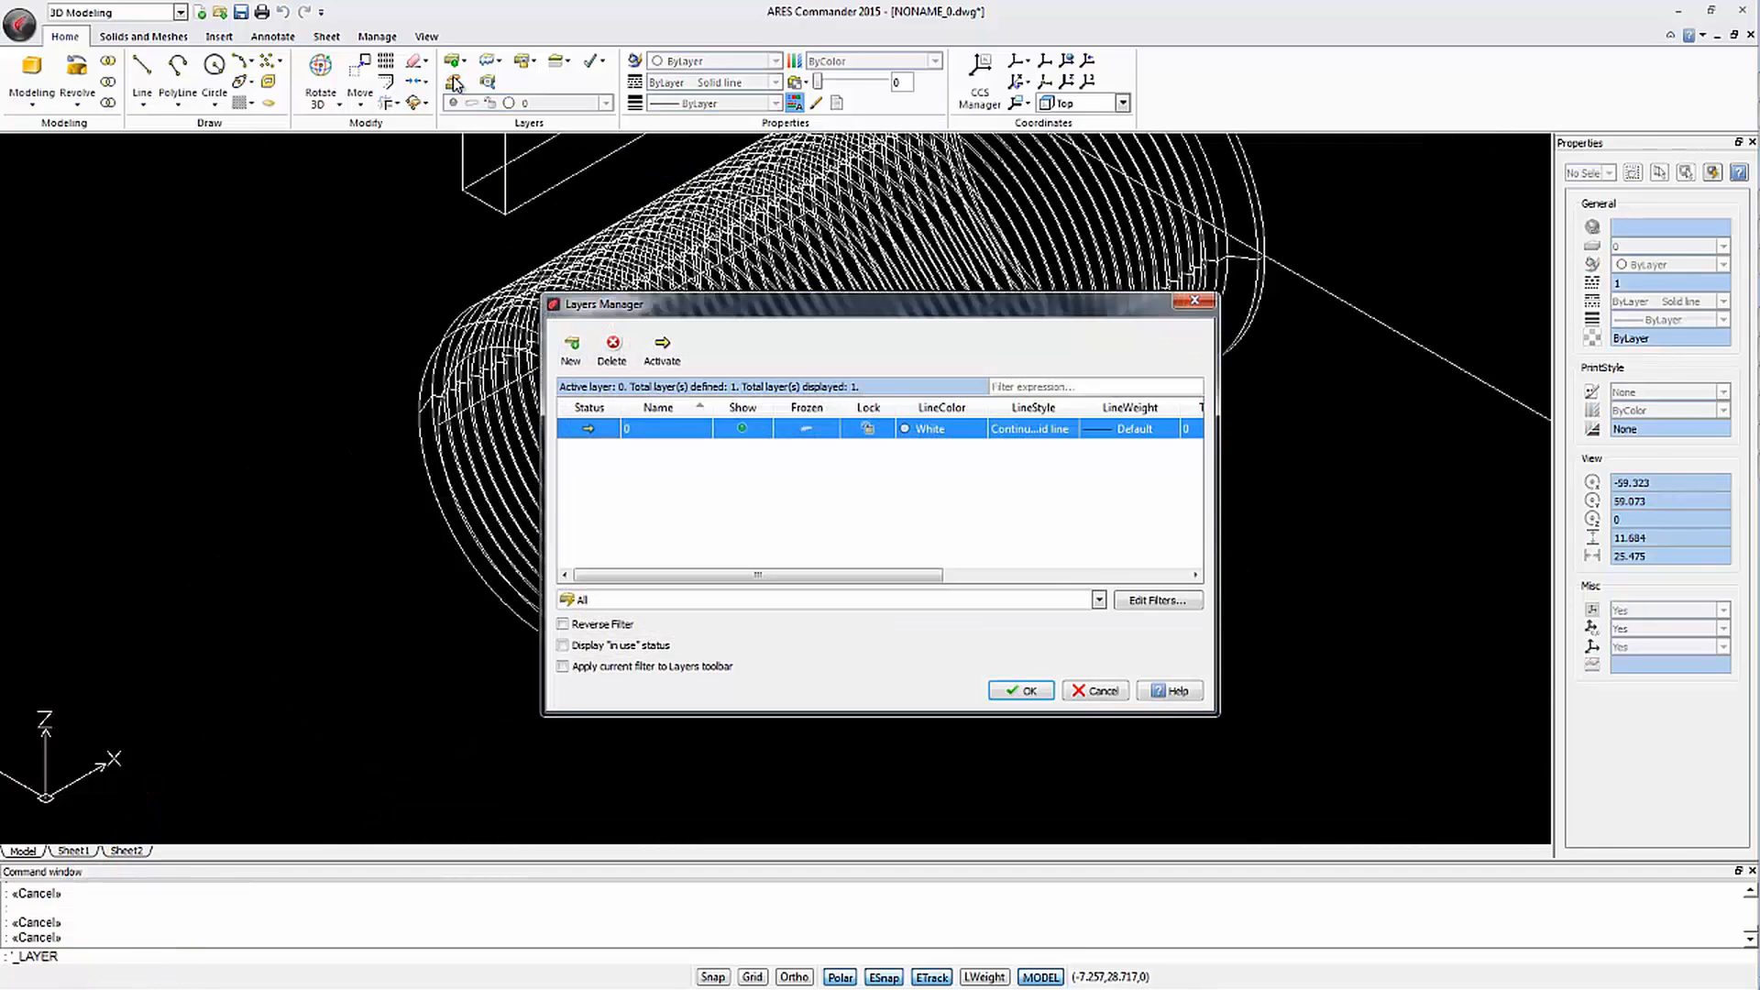
left_click(571, 345)
type("Principal Piece")
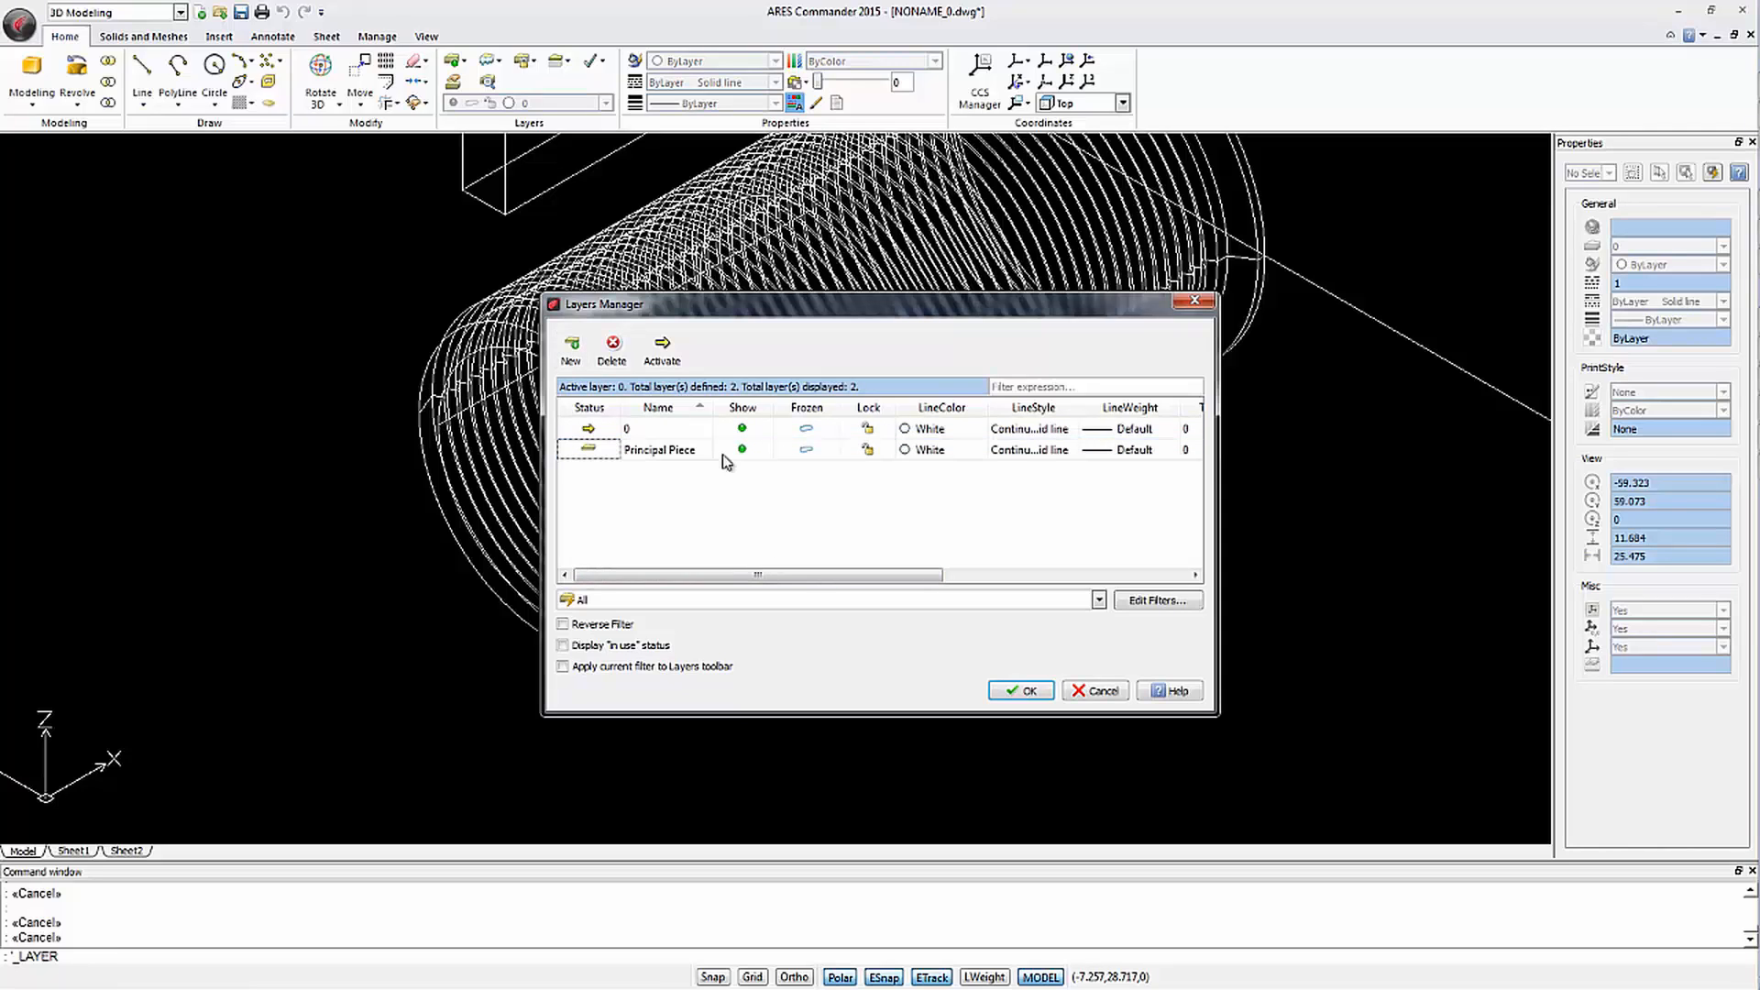
left_click(570, 345)
type("Plastic")
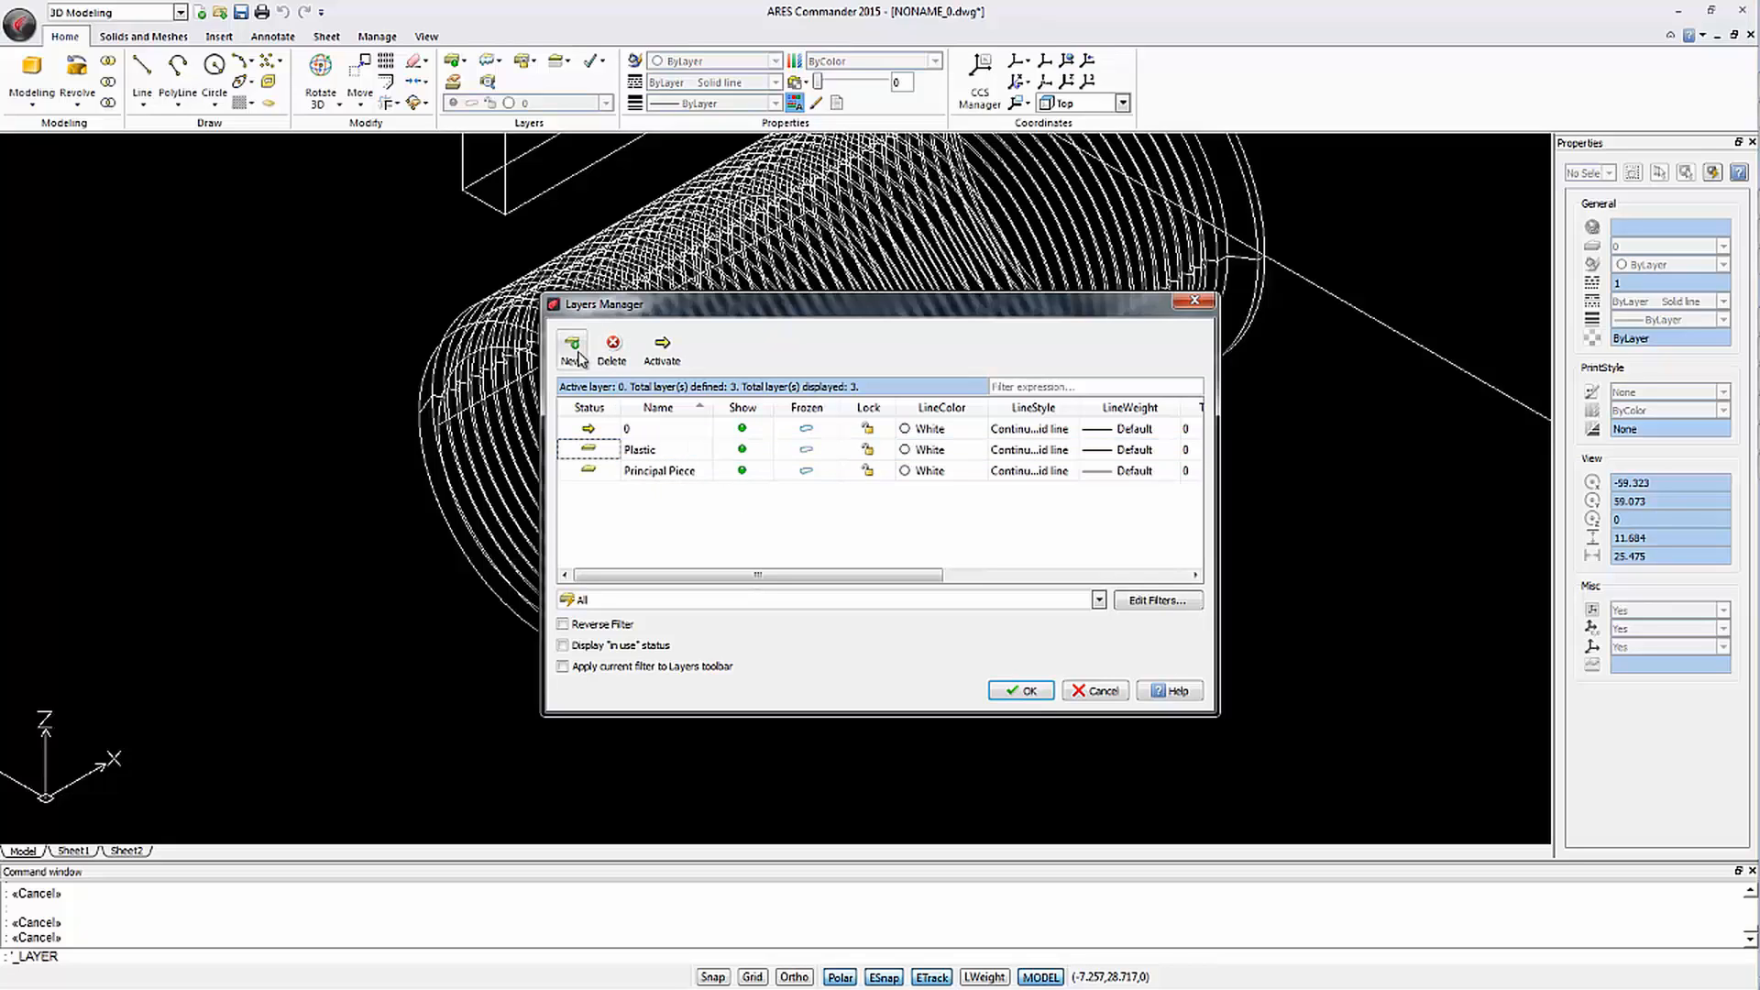
left_click(571, 342)
type("Connector")
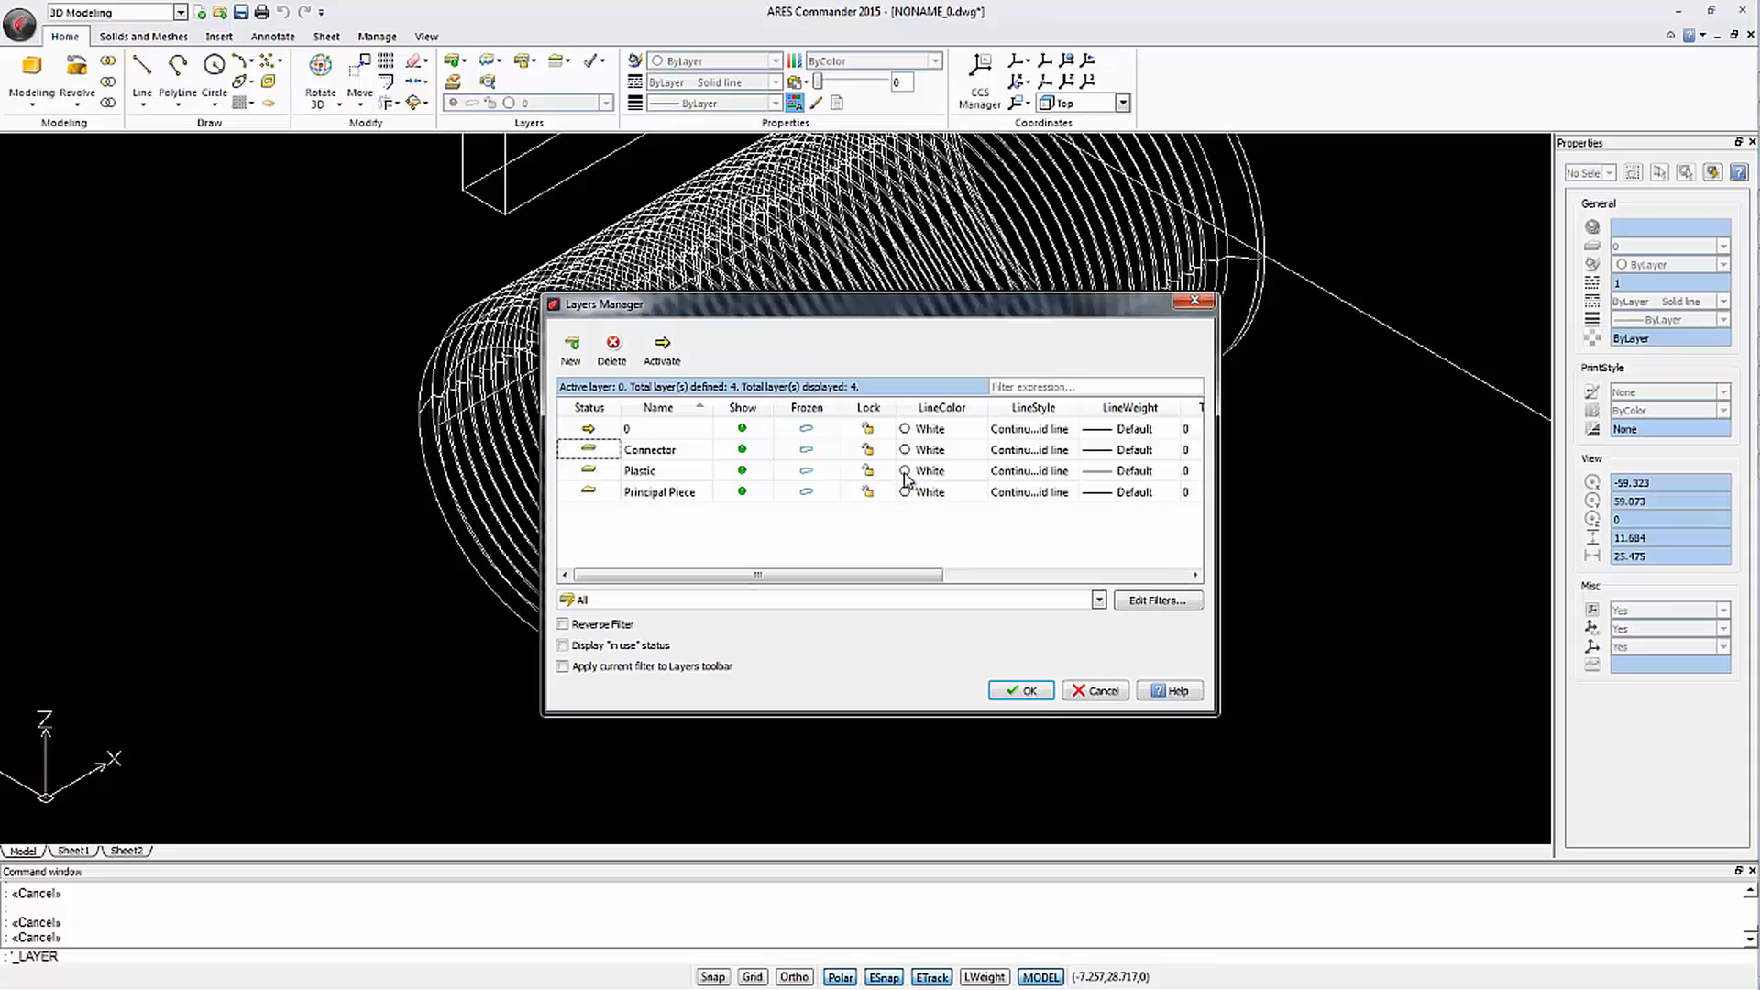
left_click(977, 470)
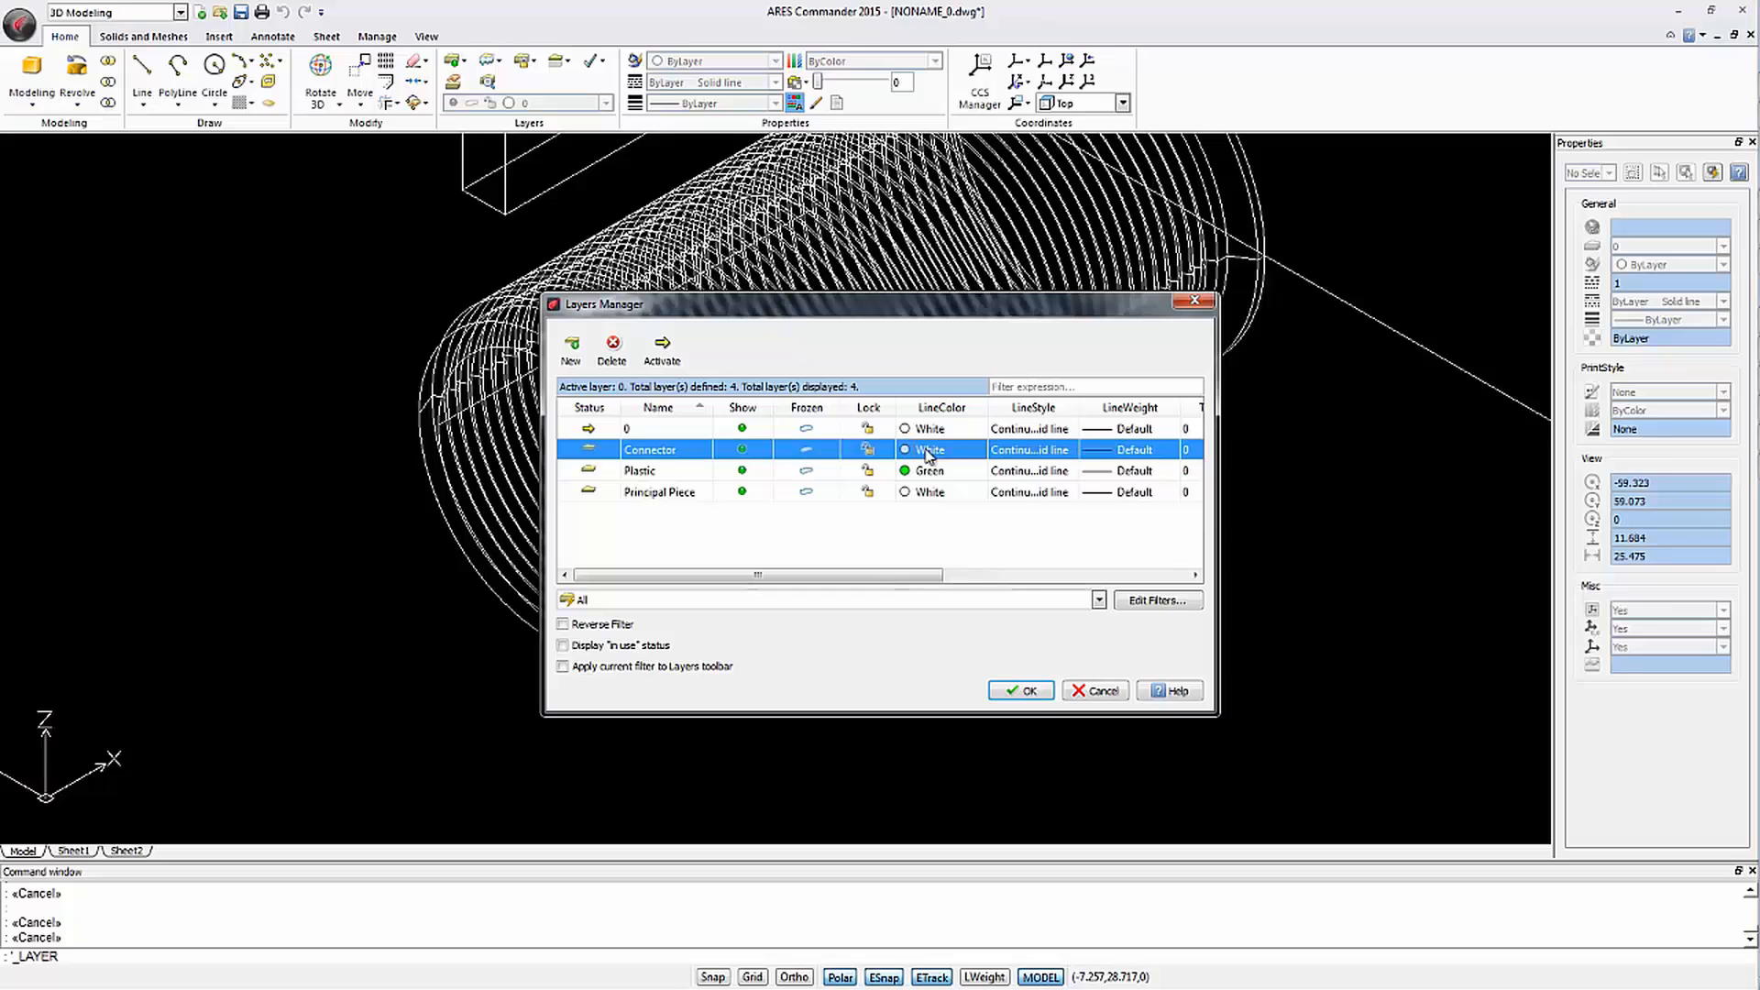
left_click(978, 449)
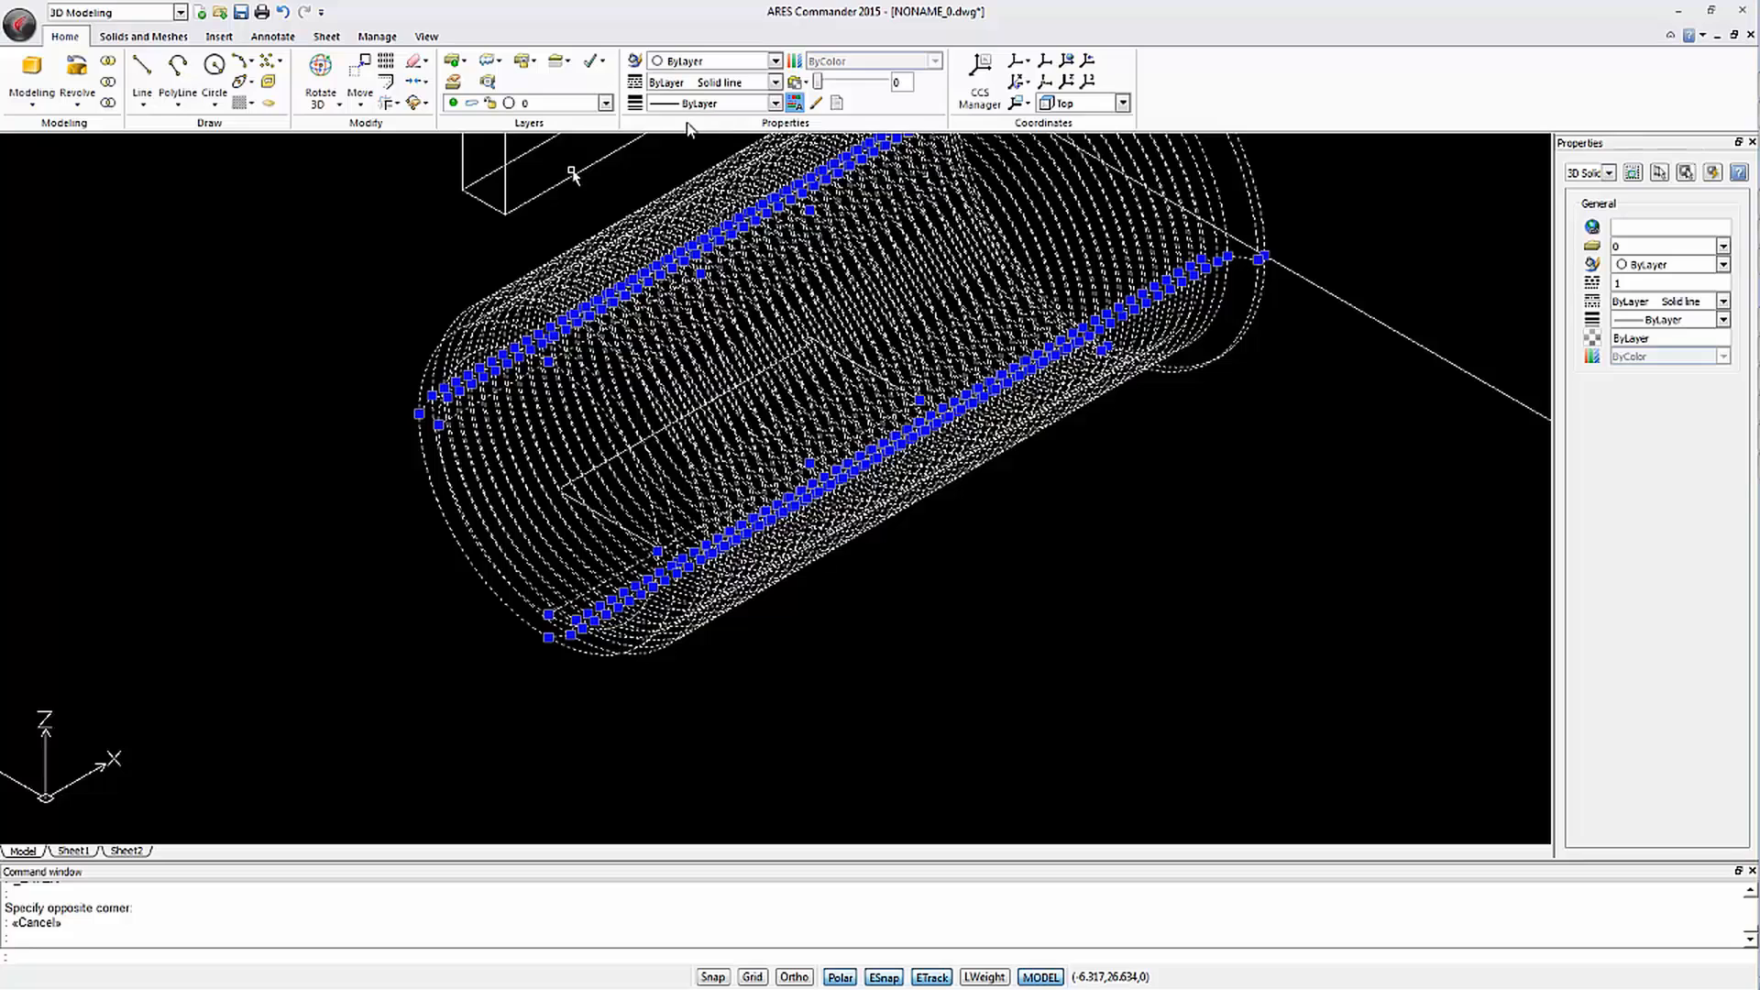
Revolve the rectangular profile 360° about the picked axis and place it on the Plastic layer
left_click(606, 102)
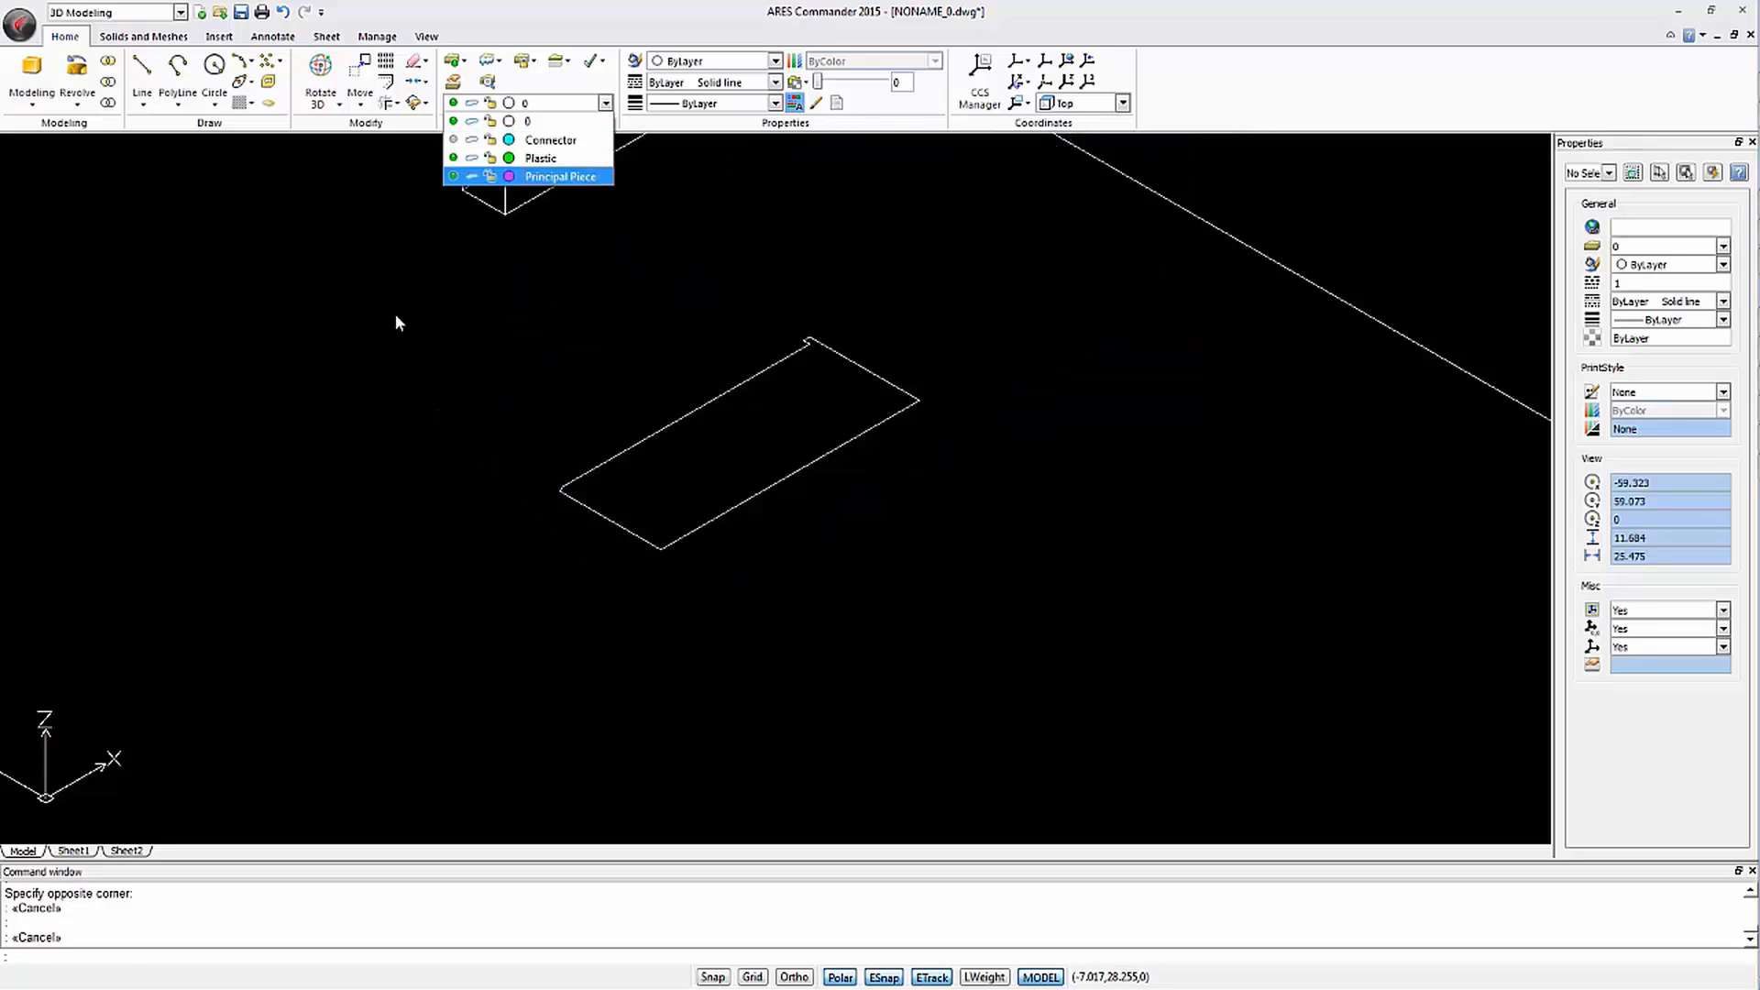
left_click(758, 623)
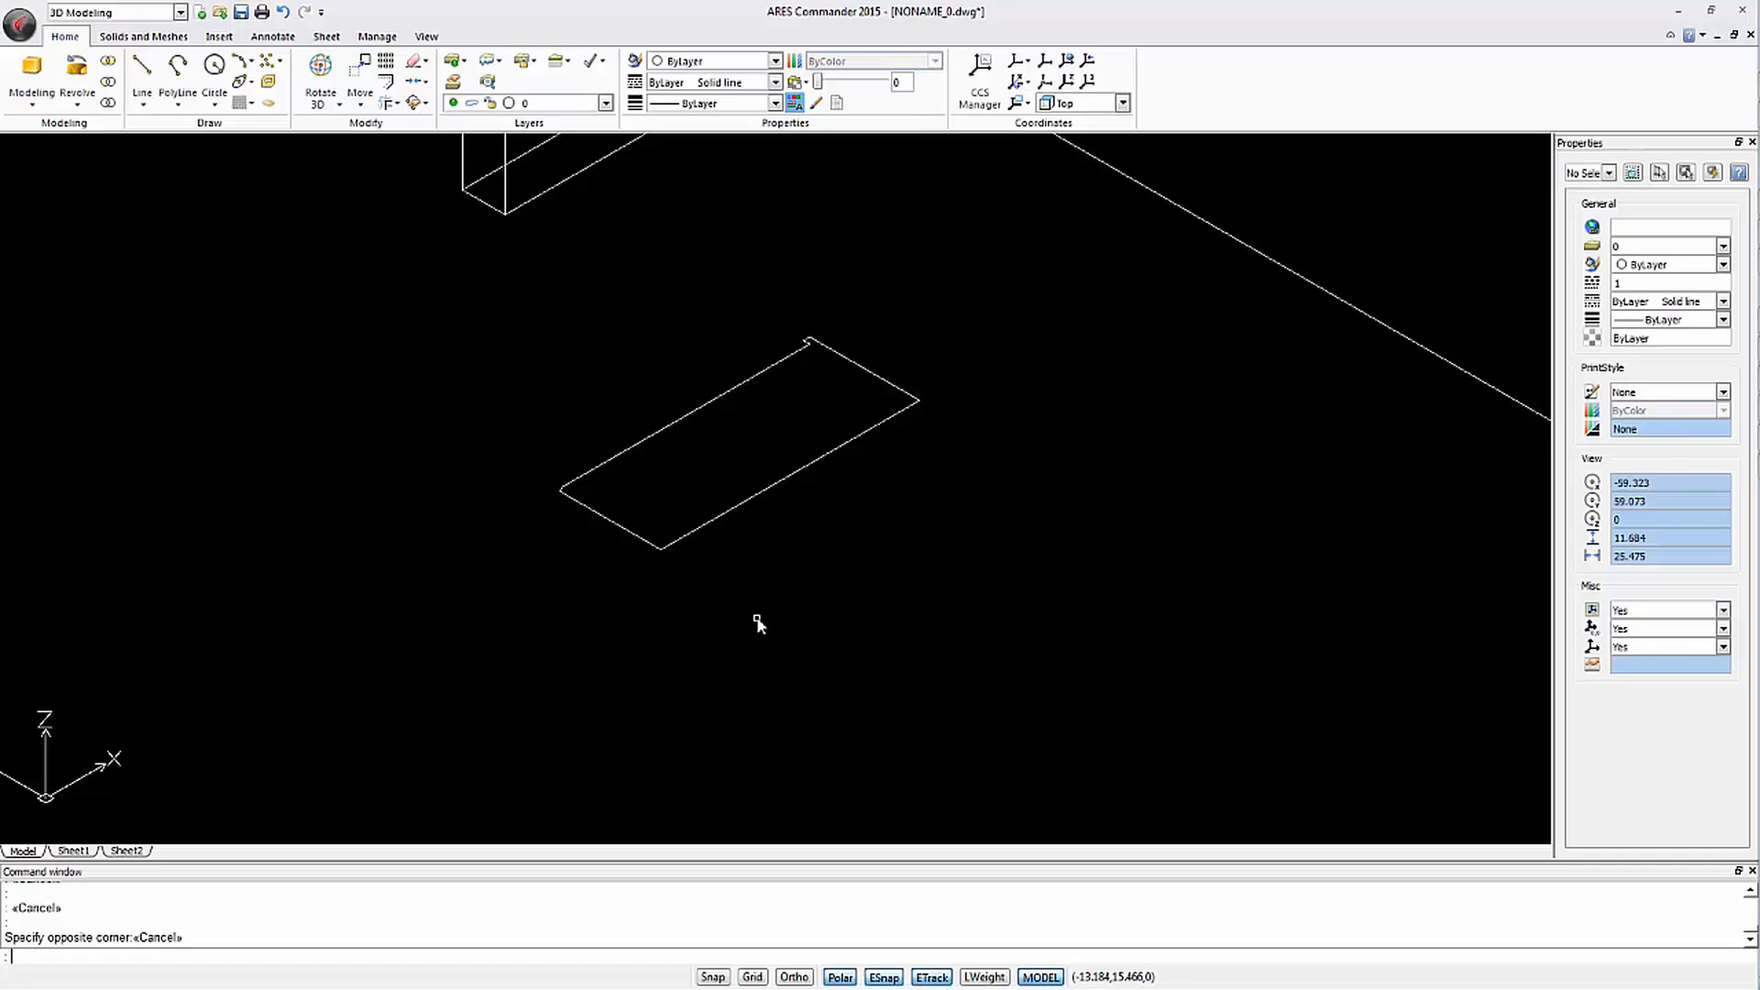
mouse_move(451, 381)
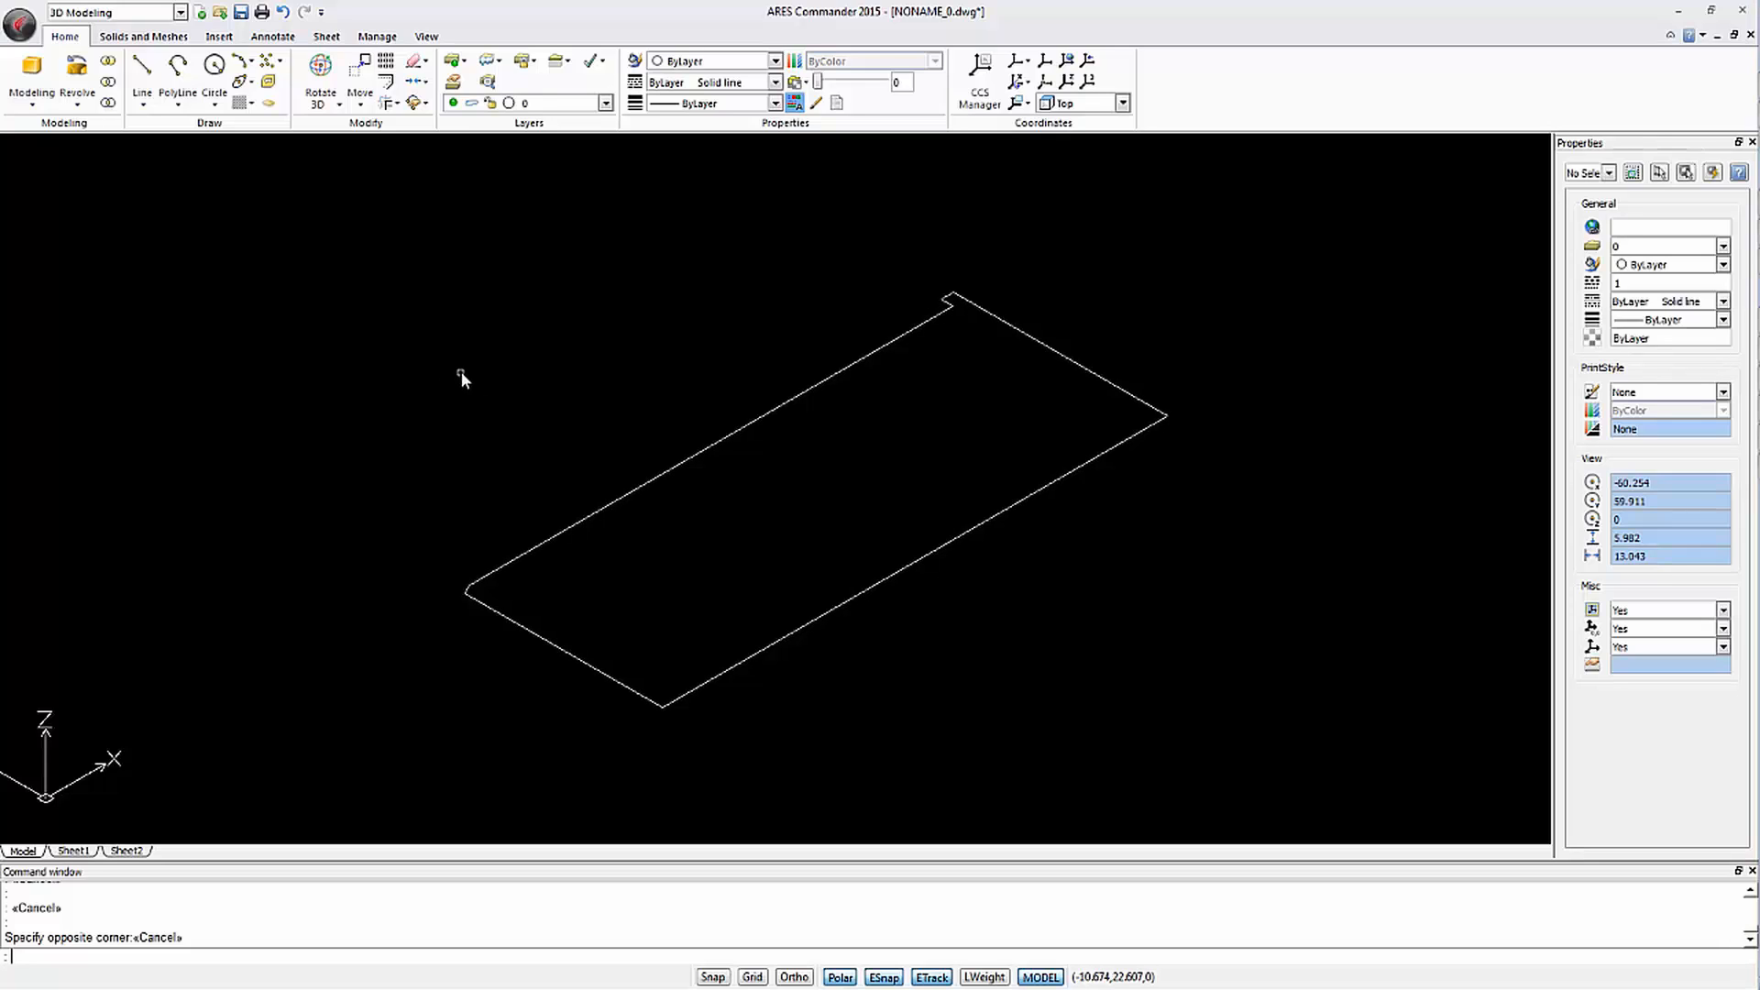
mouse_move(76, 71)
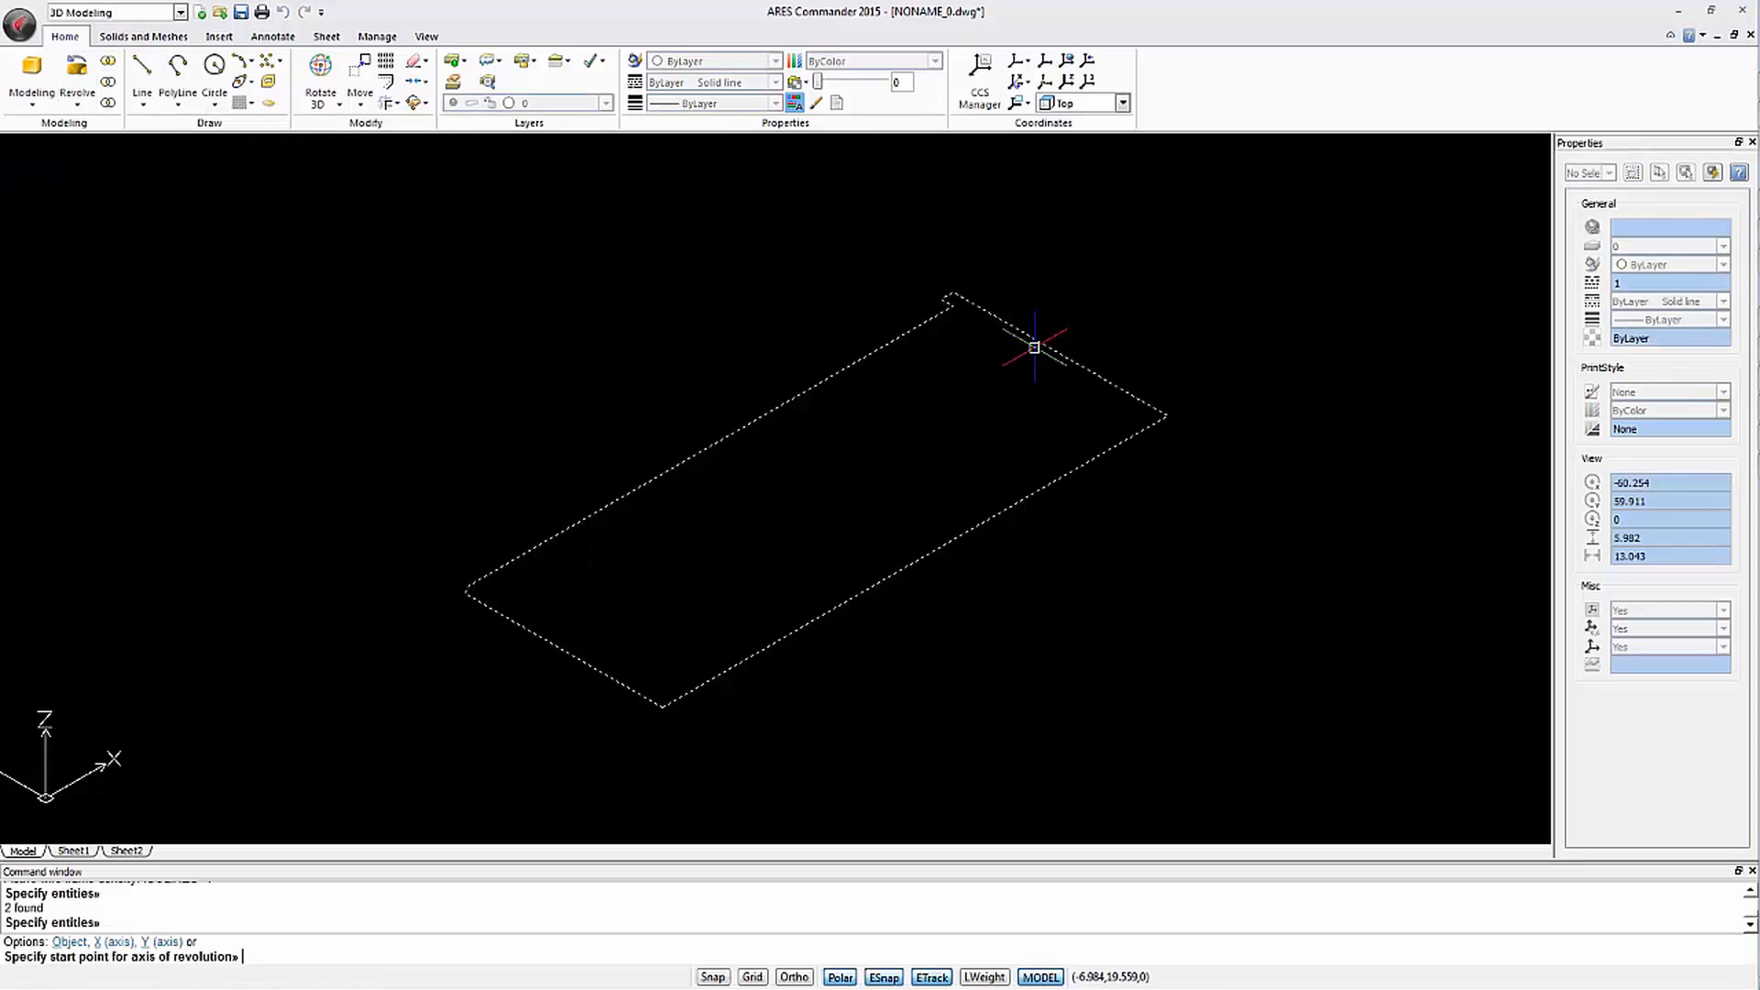
left_click(1033, 348)
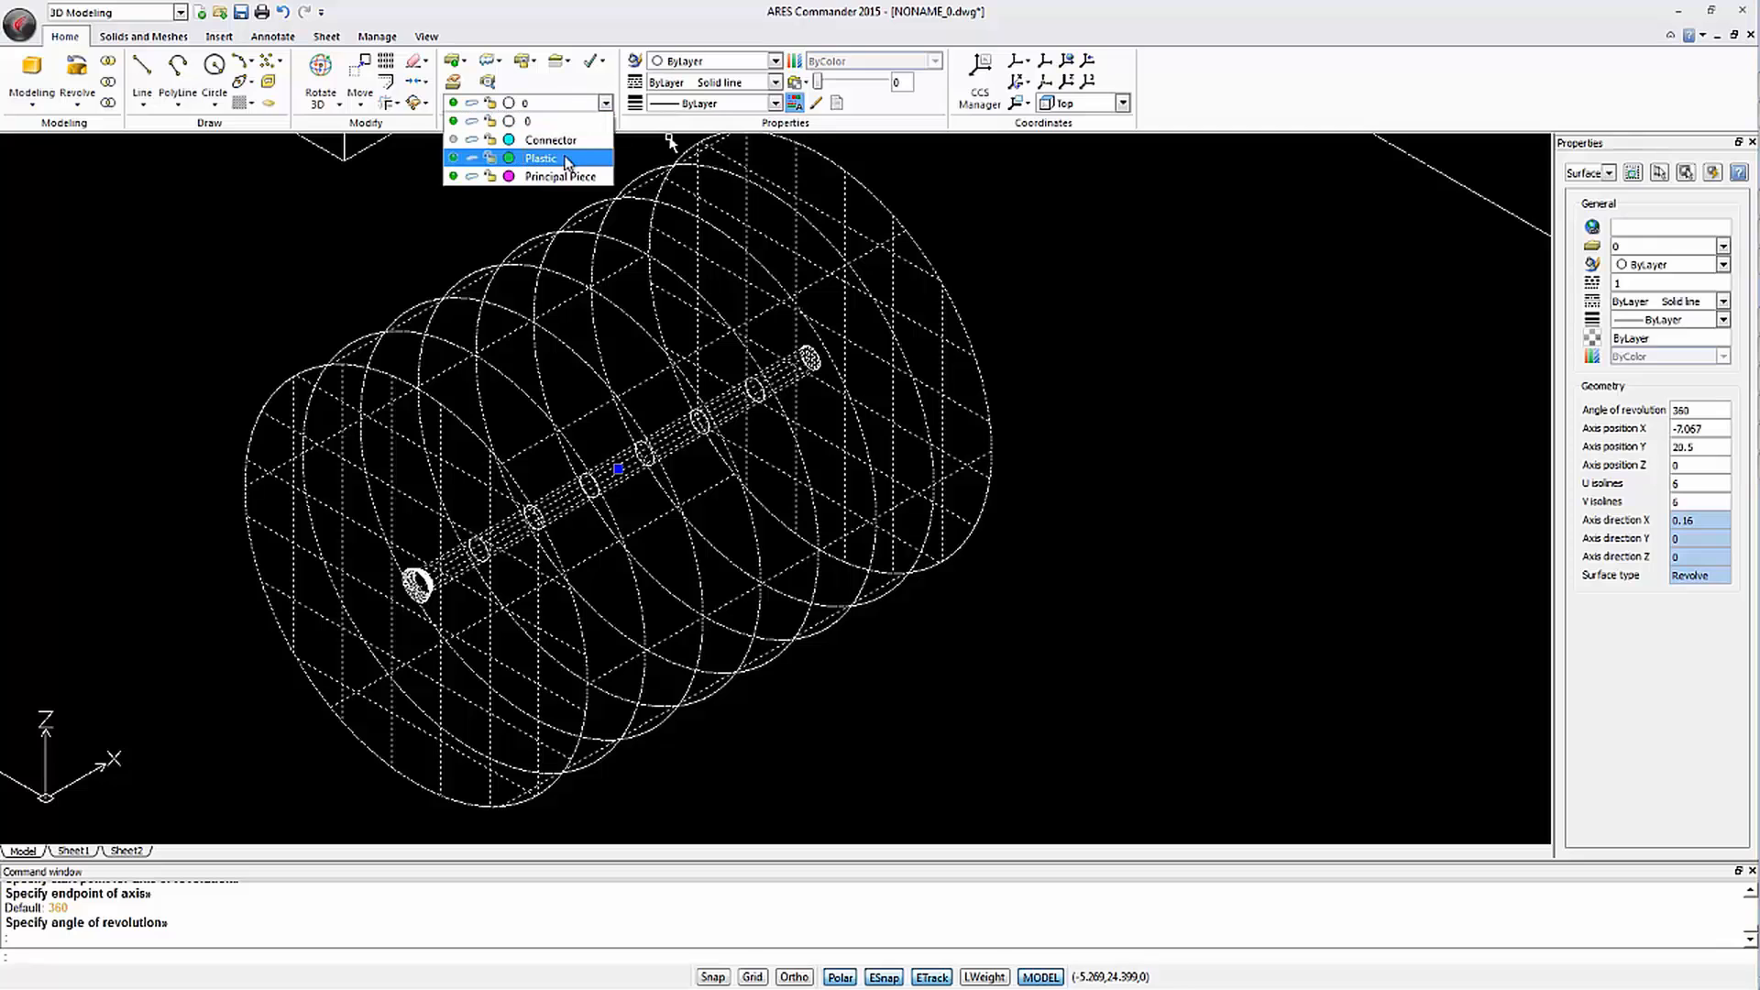
left_click(541, 158)
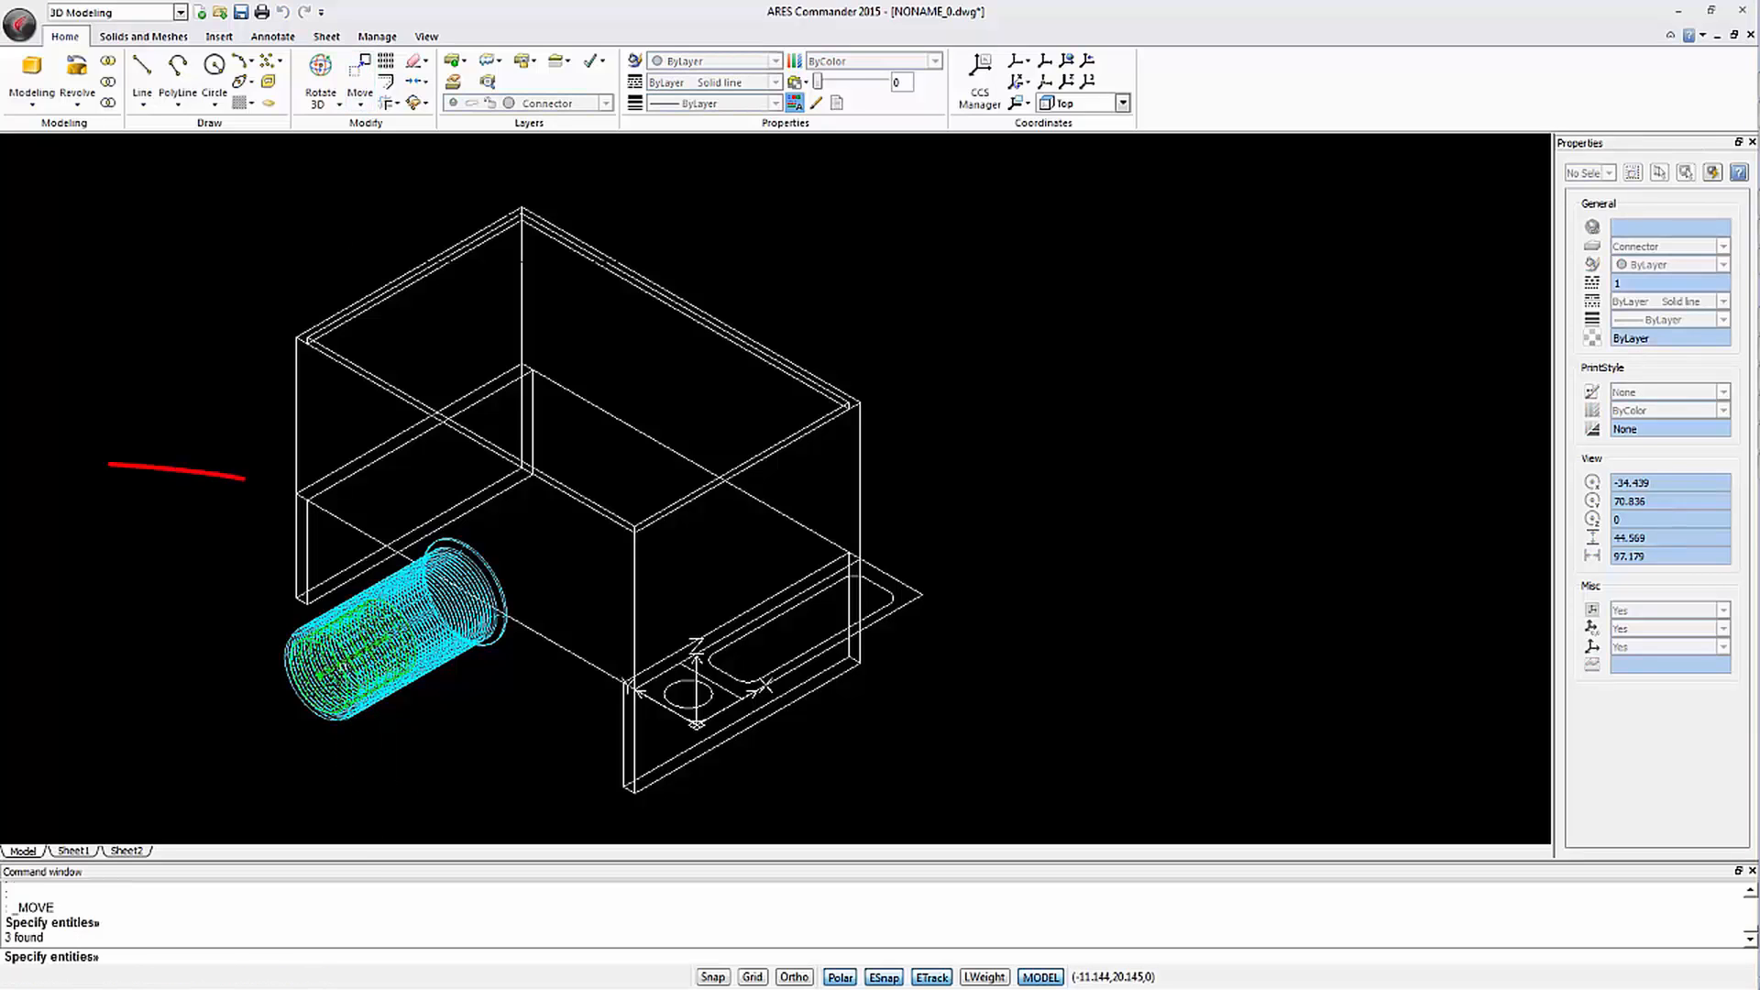
Move the selected hole and slot parts onto the mounting tab corner
left_click(296, 488)
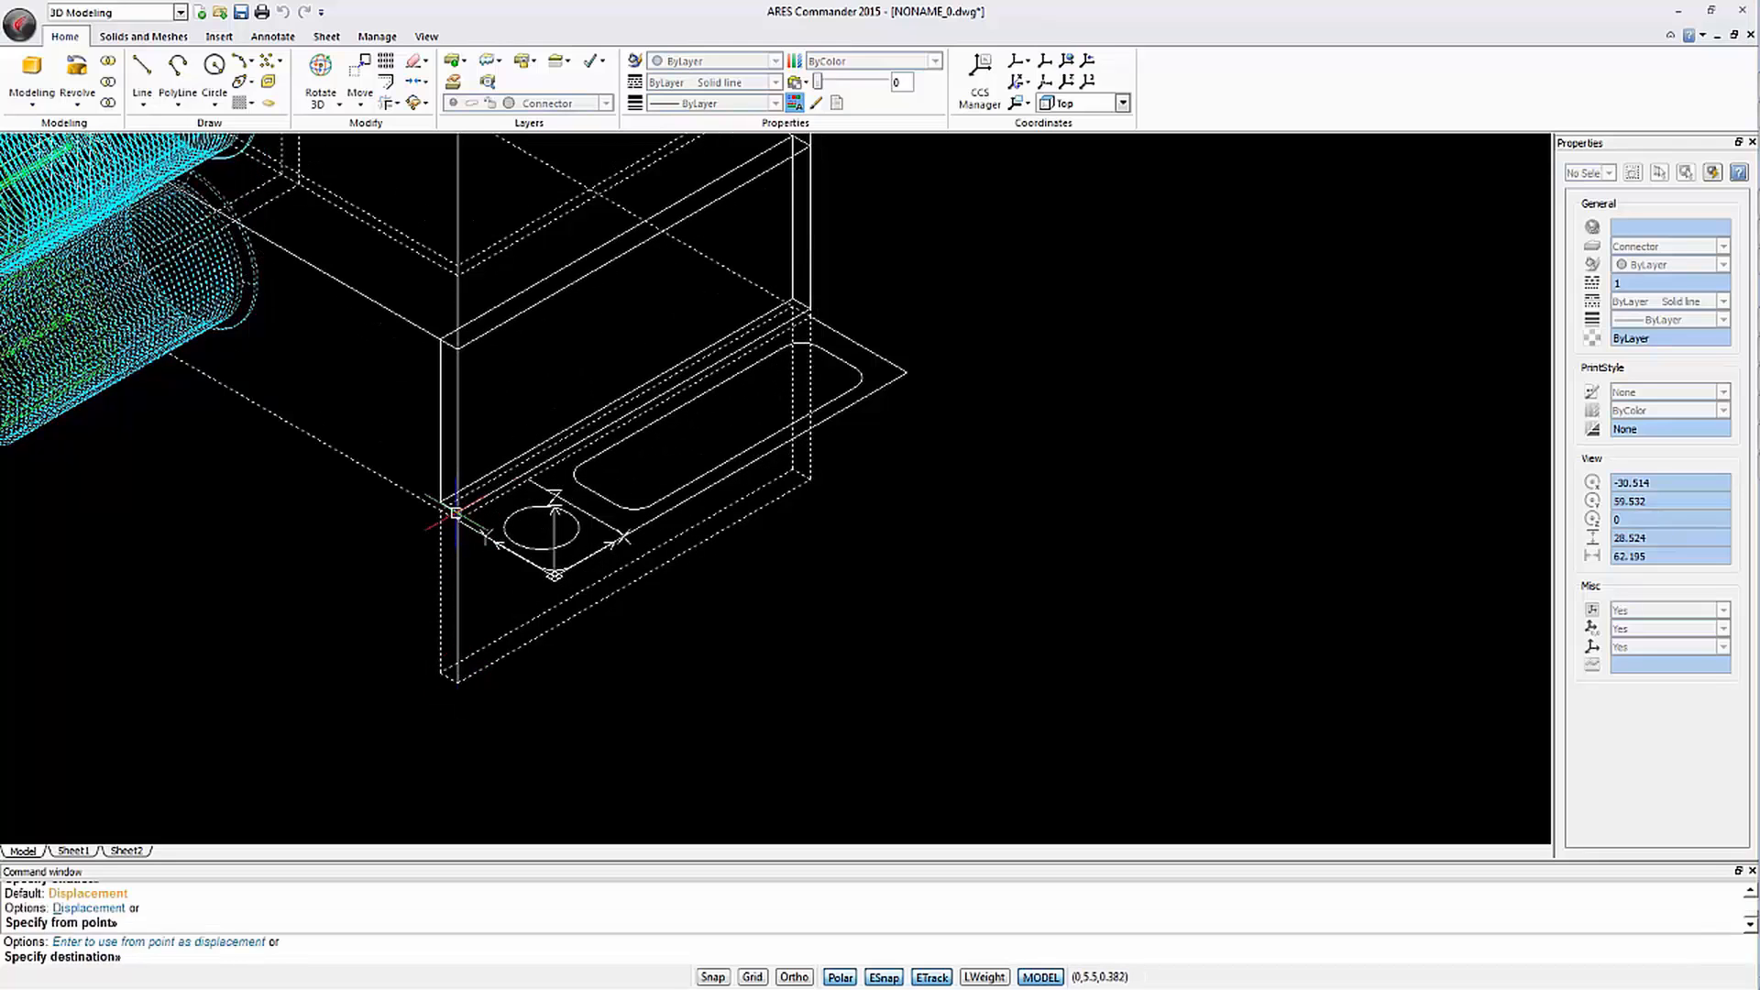
left_click(76, 70)
type(".5")
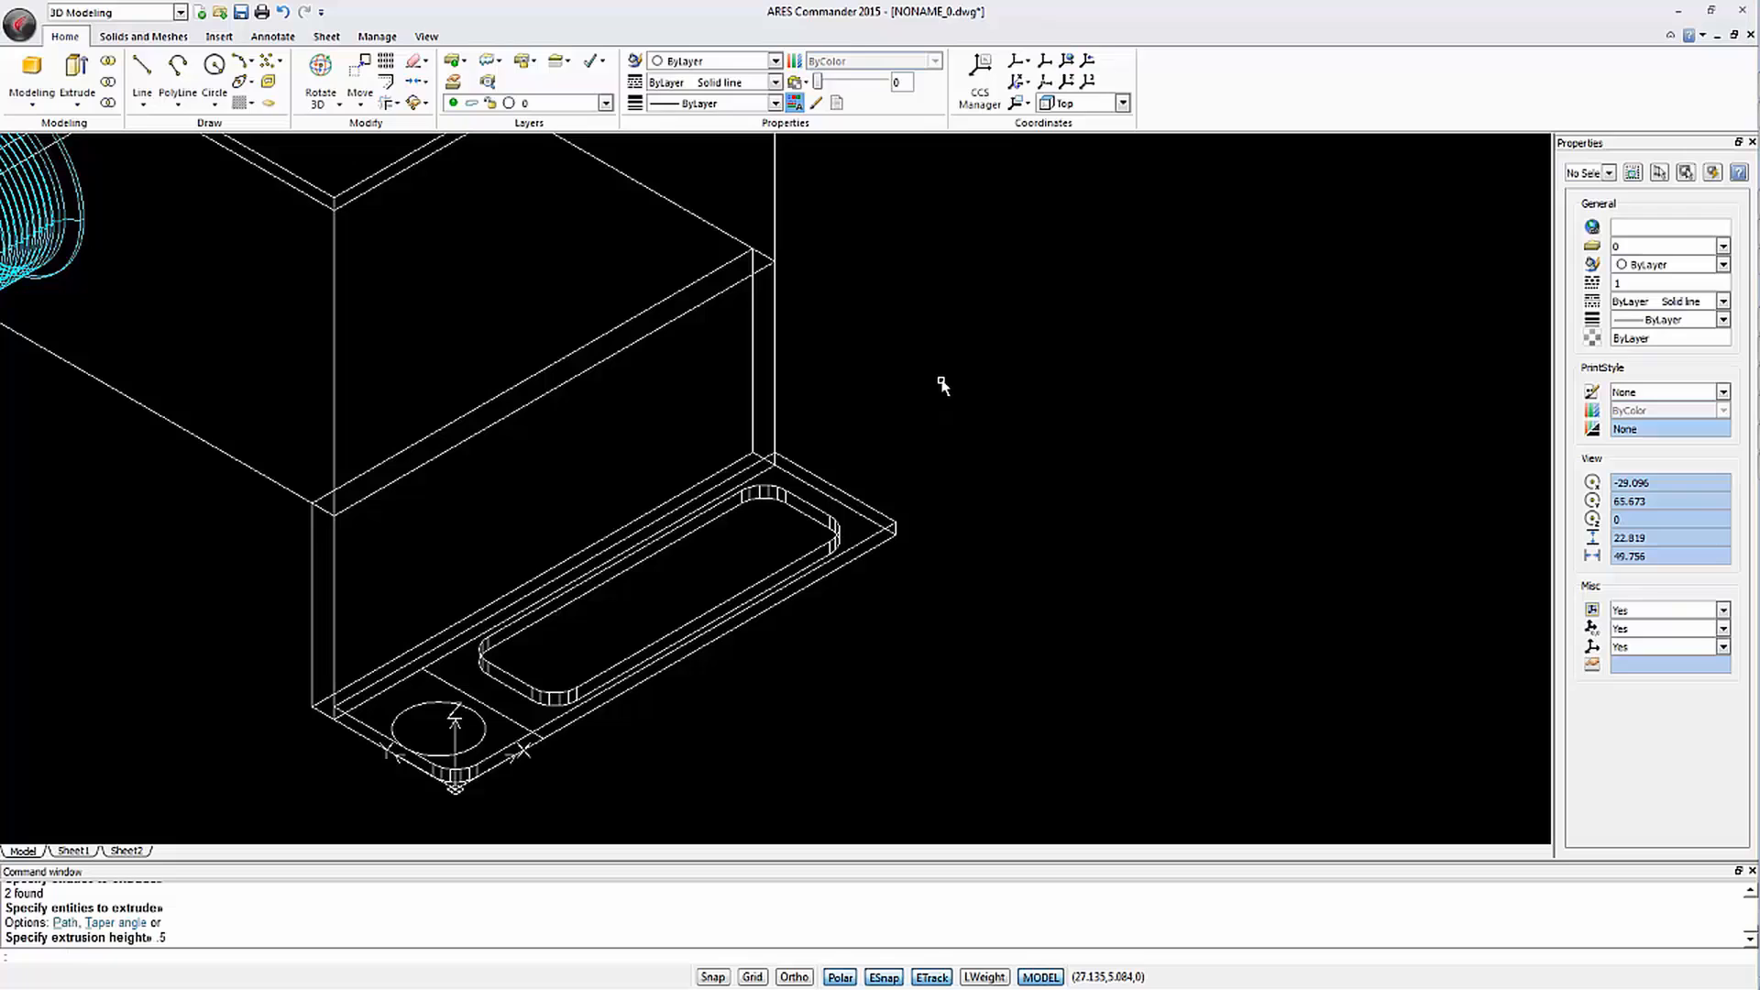
mouse_move(108, 82)
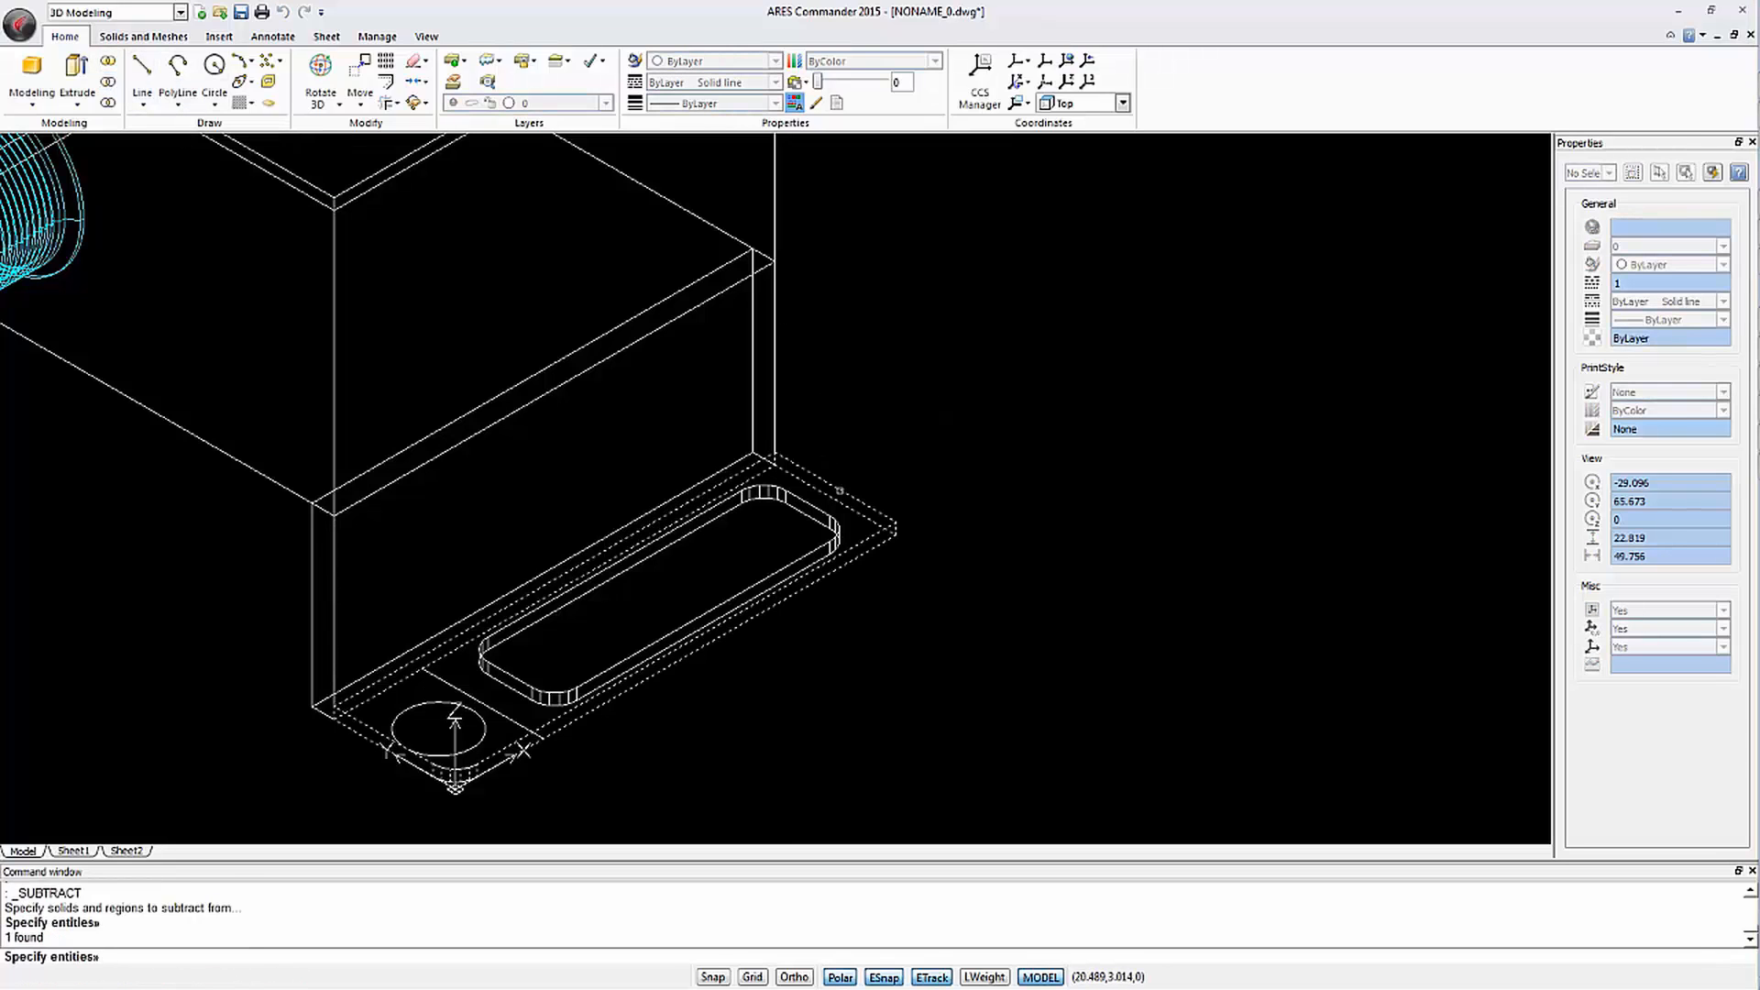
Pick the slot solid to subtract from the 5-unit-thick front tab
left_click(685, 600)
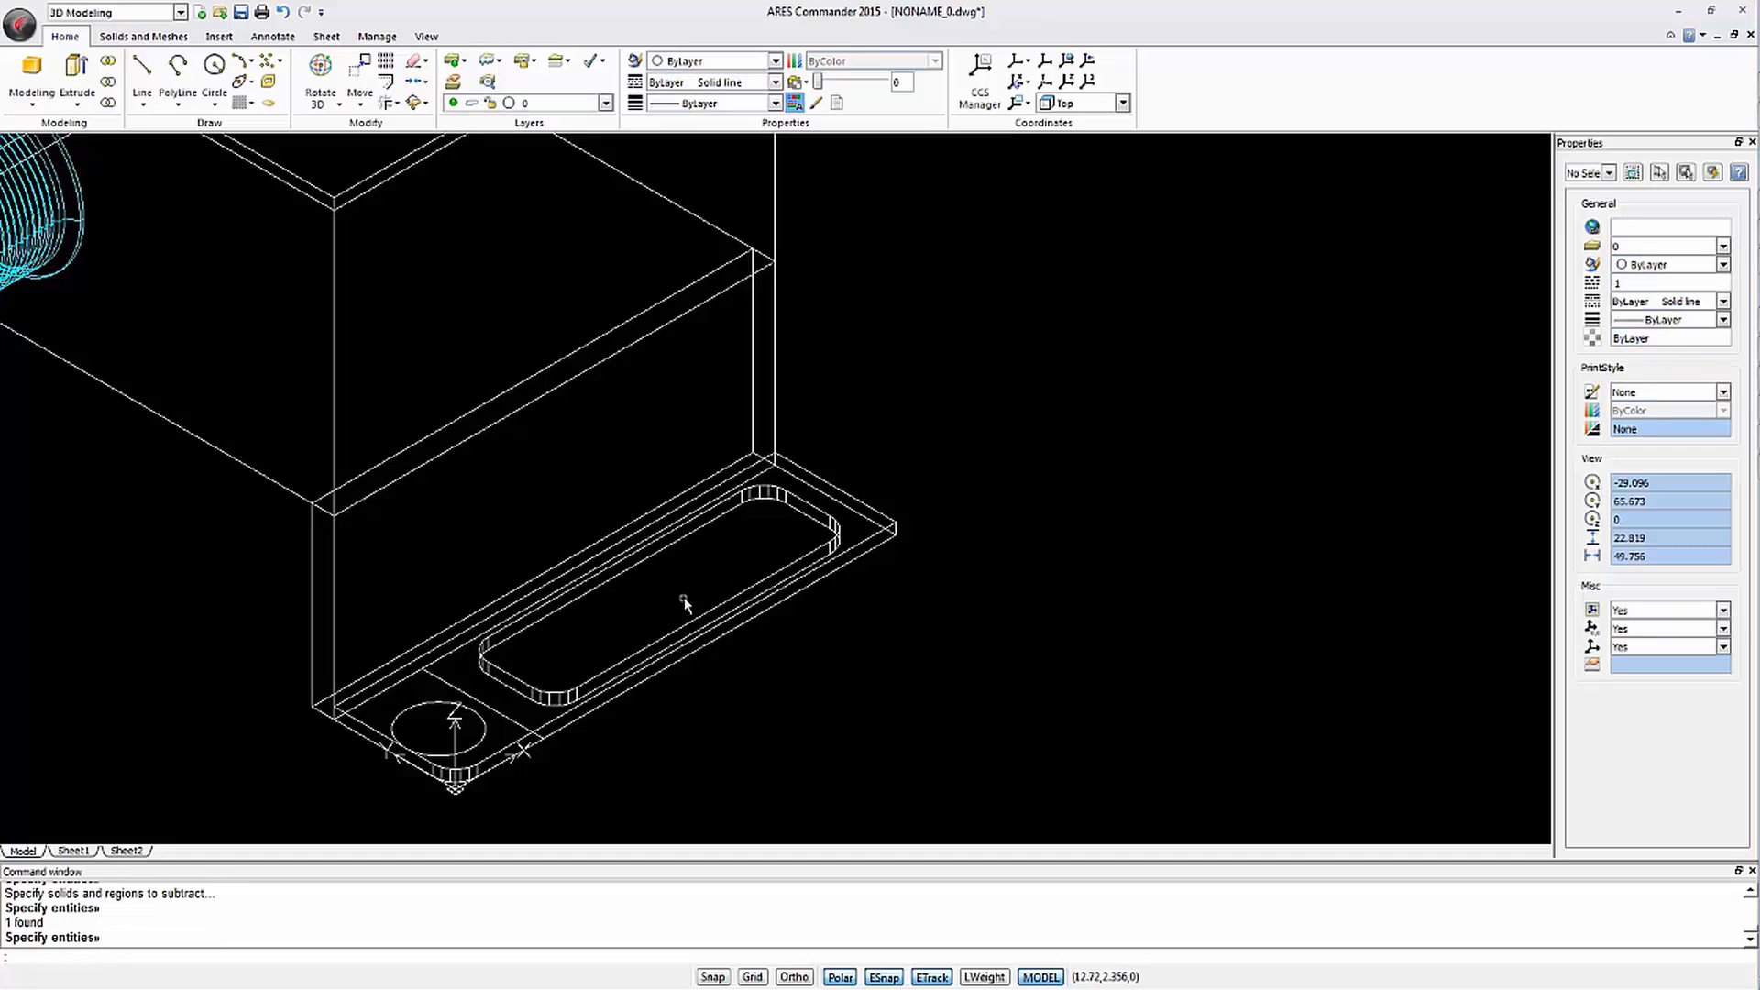
mouse_move(360, 71)
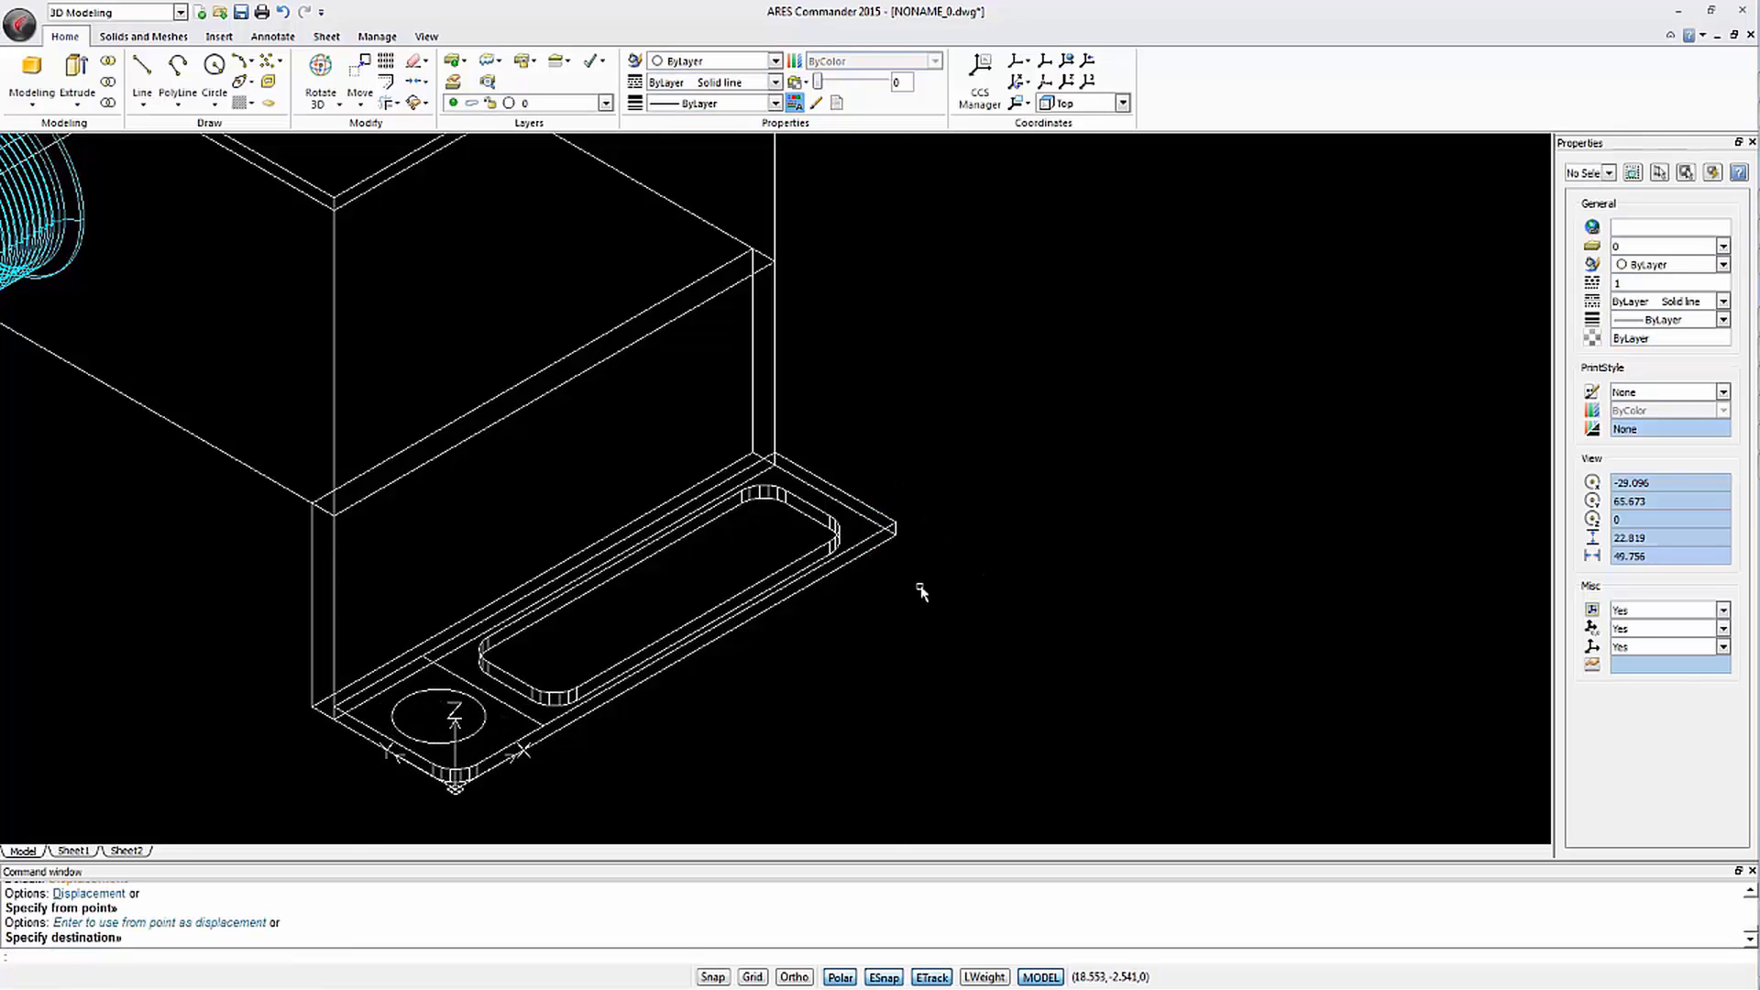
mouse_move(179, 182)
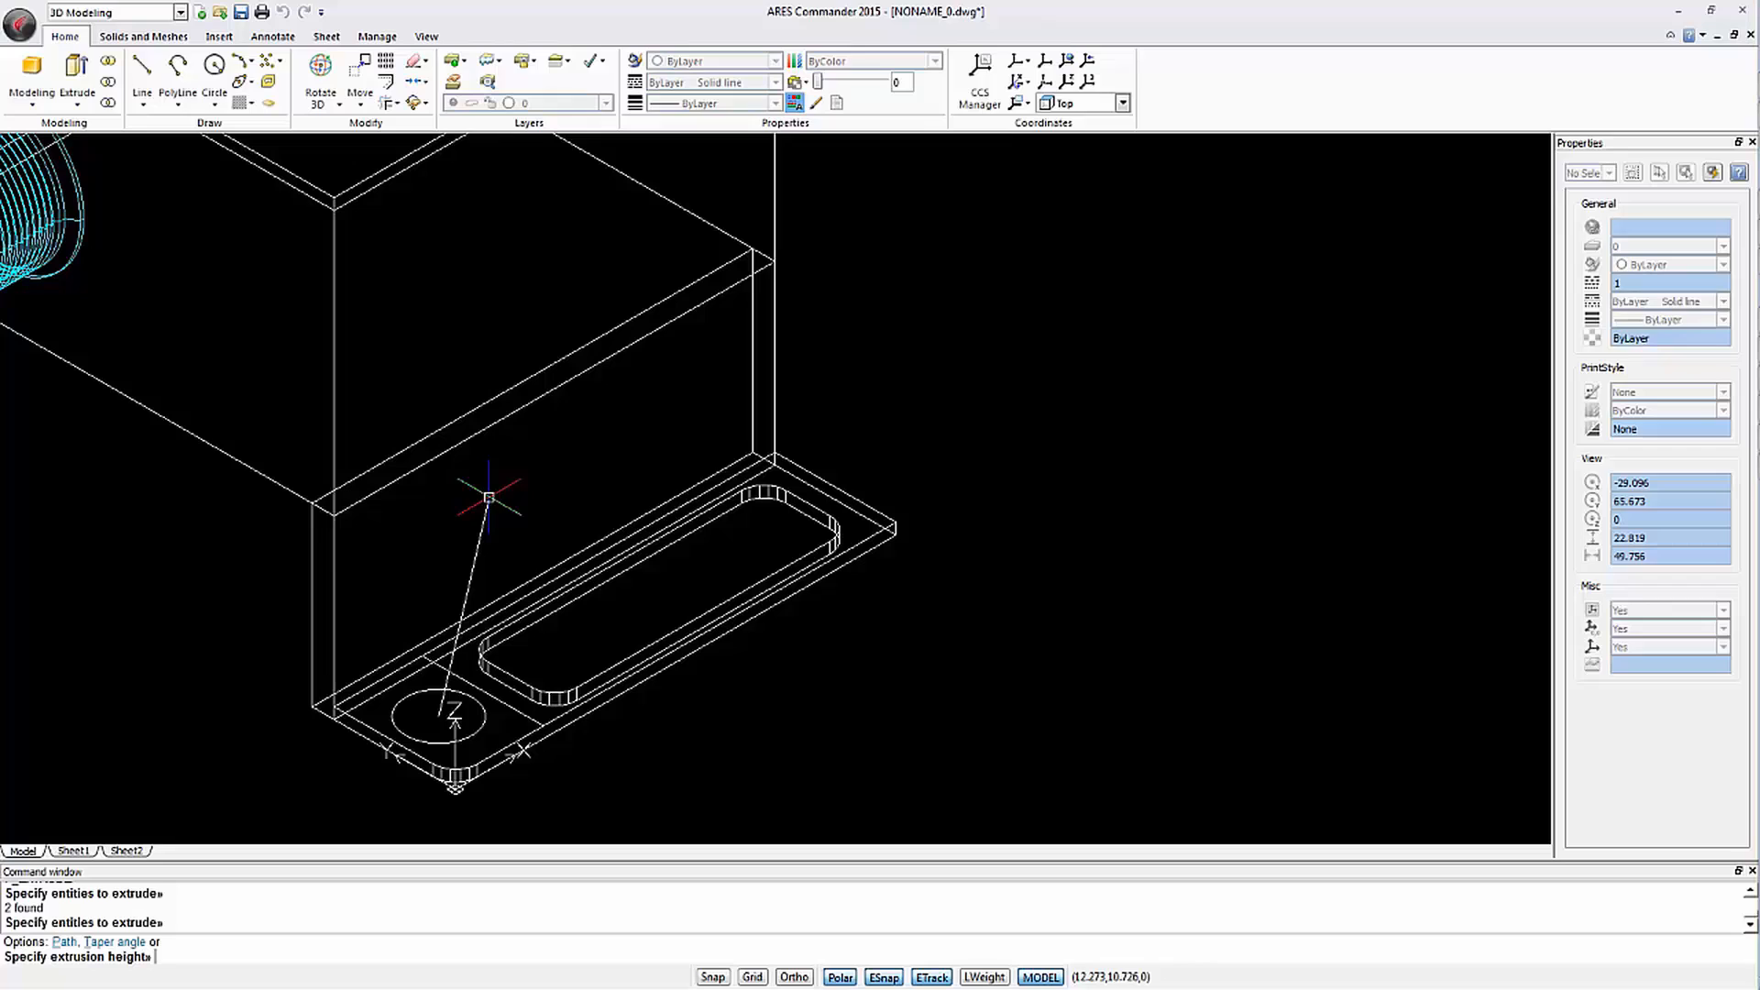
Enter 5 while building the block over the tab's hole, then bring up the view tools
type("5")
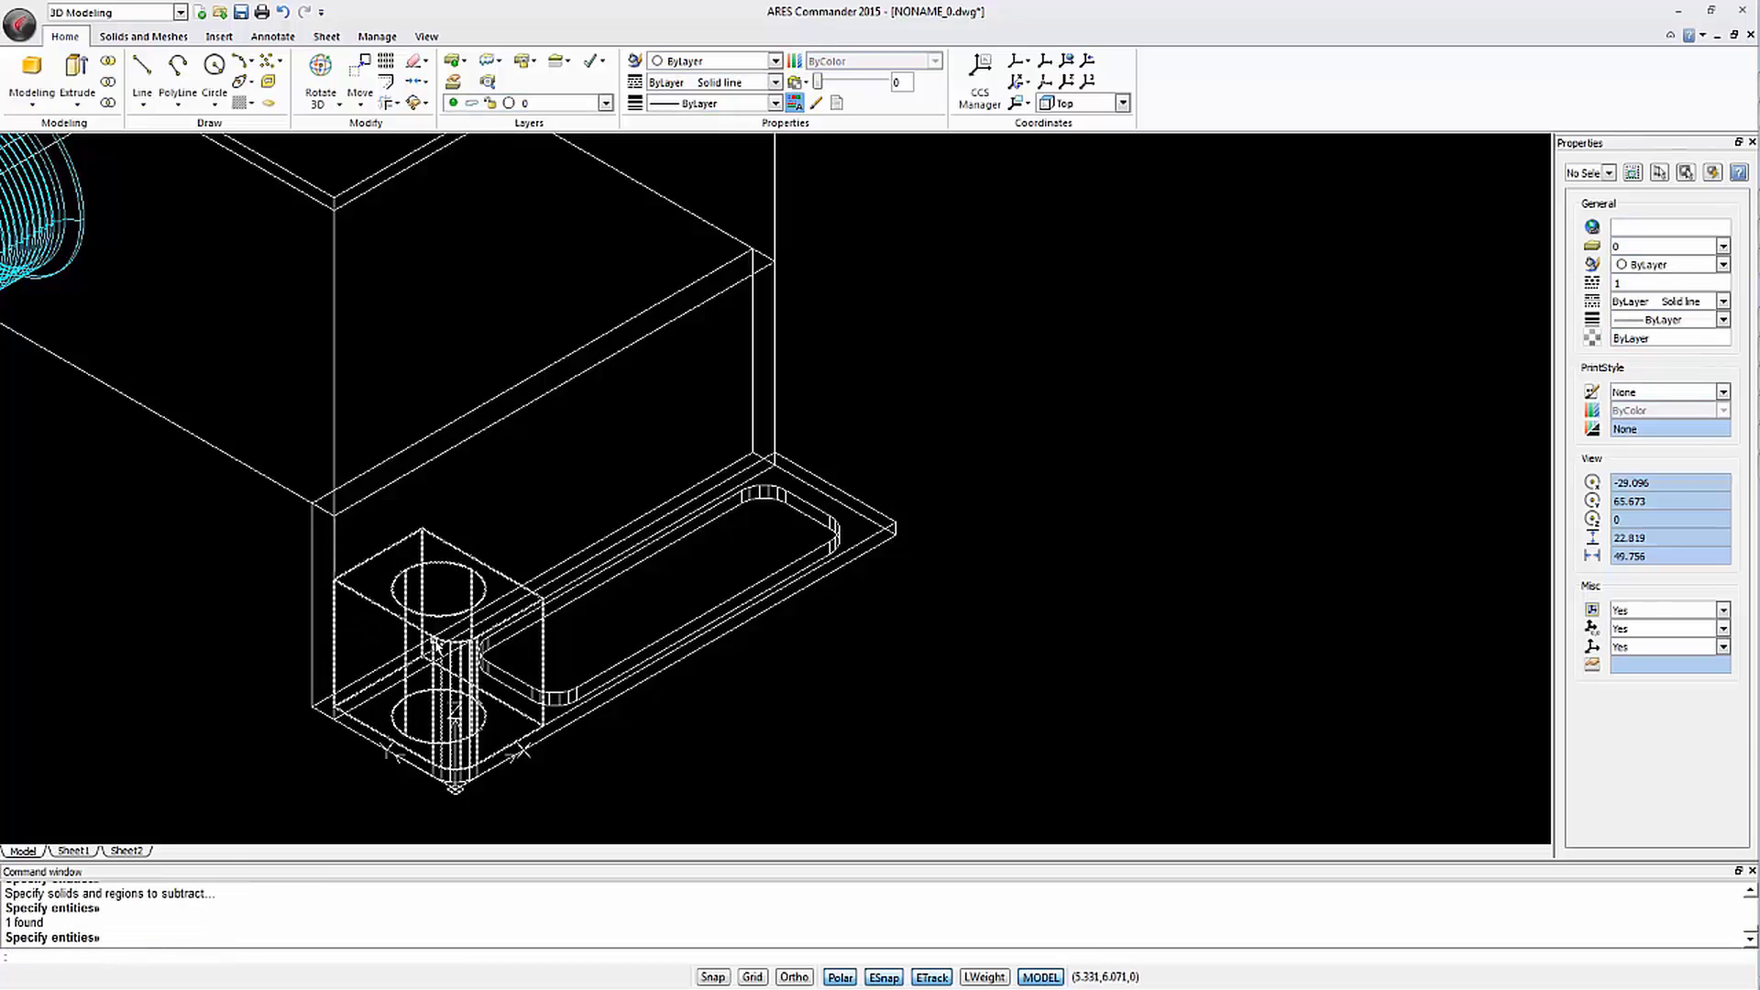
left_click(426, 36)
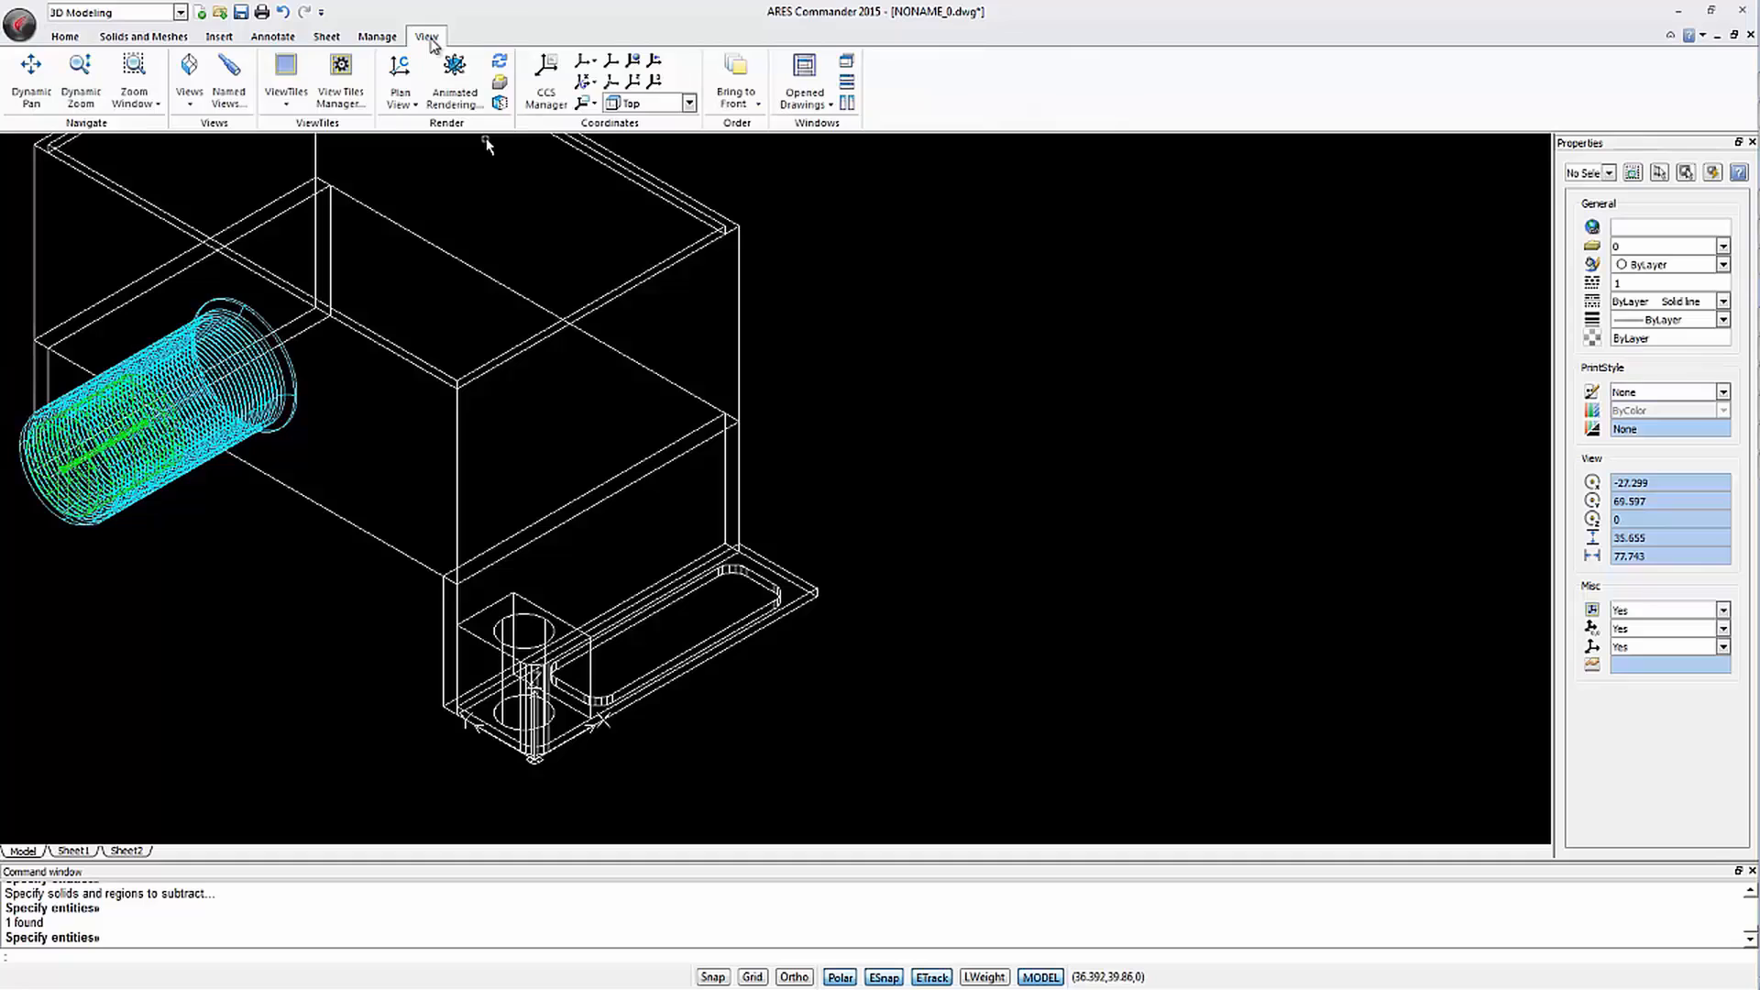
From the top view, mirror the mounting tab across a drawn line, deleting the original
left_click(400, 80)
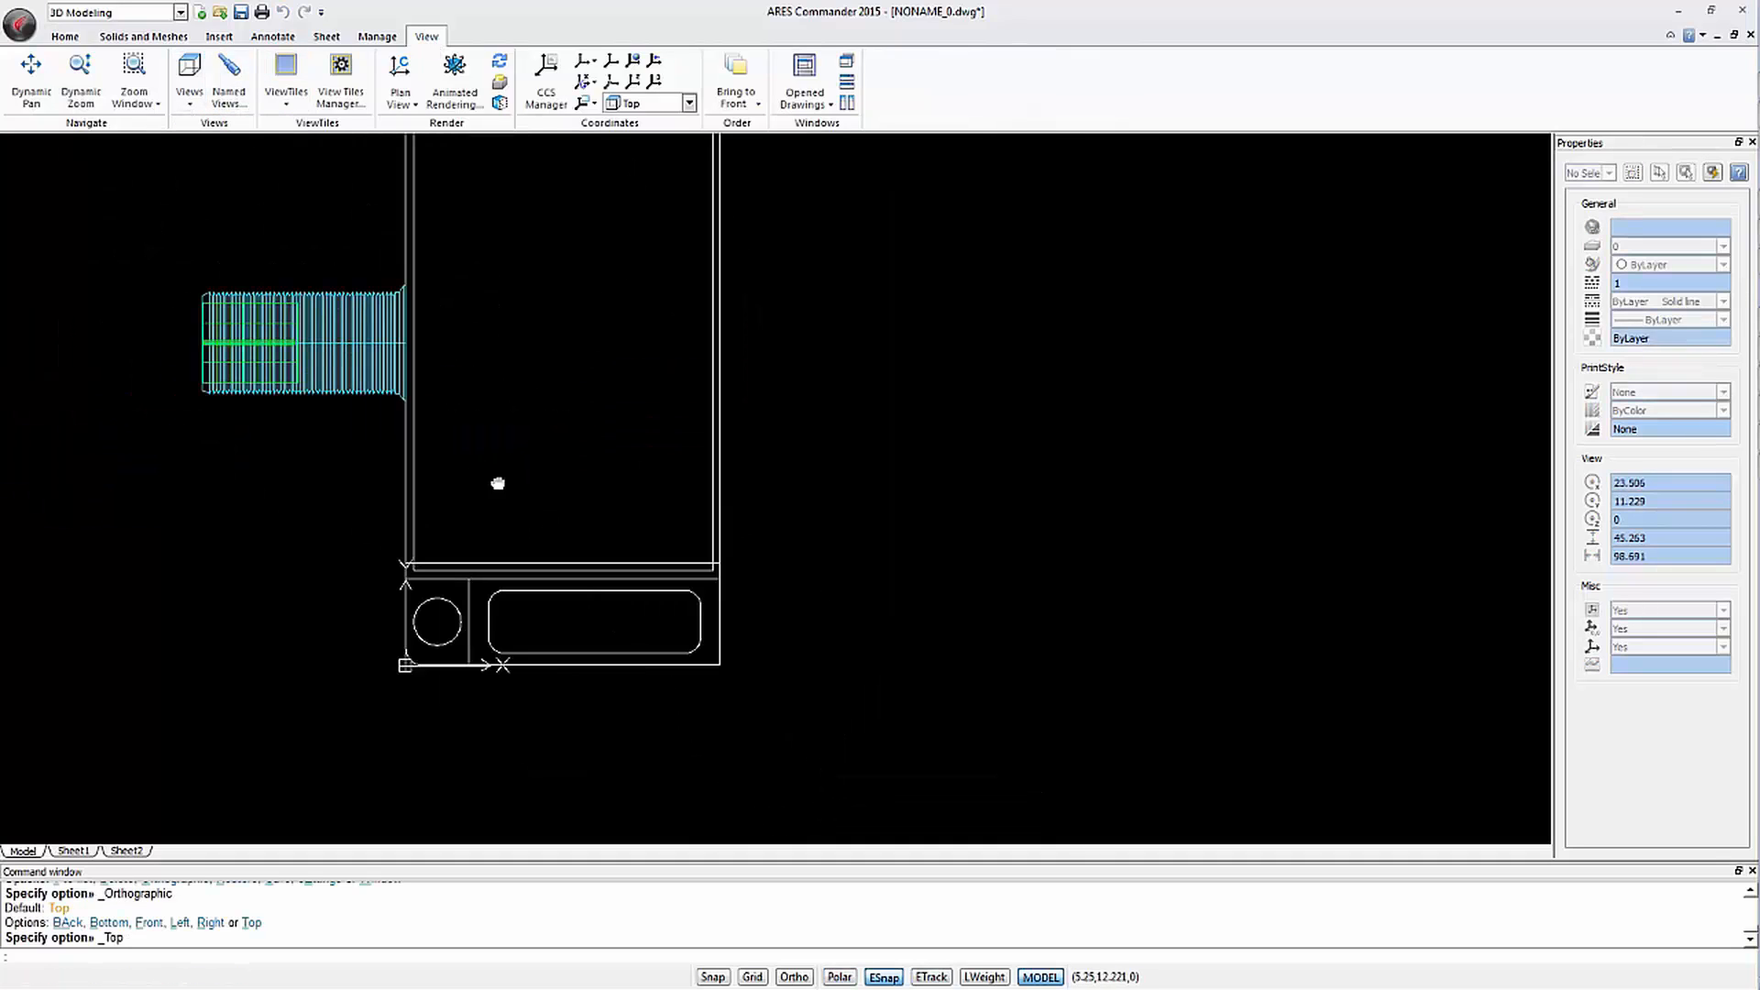
left_click(64, 35)
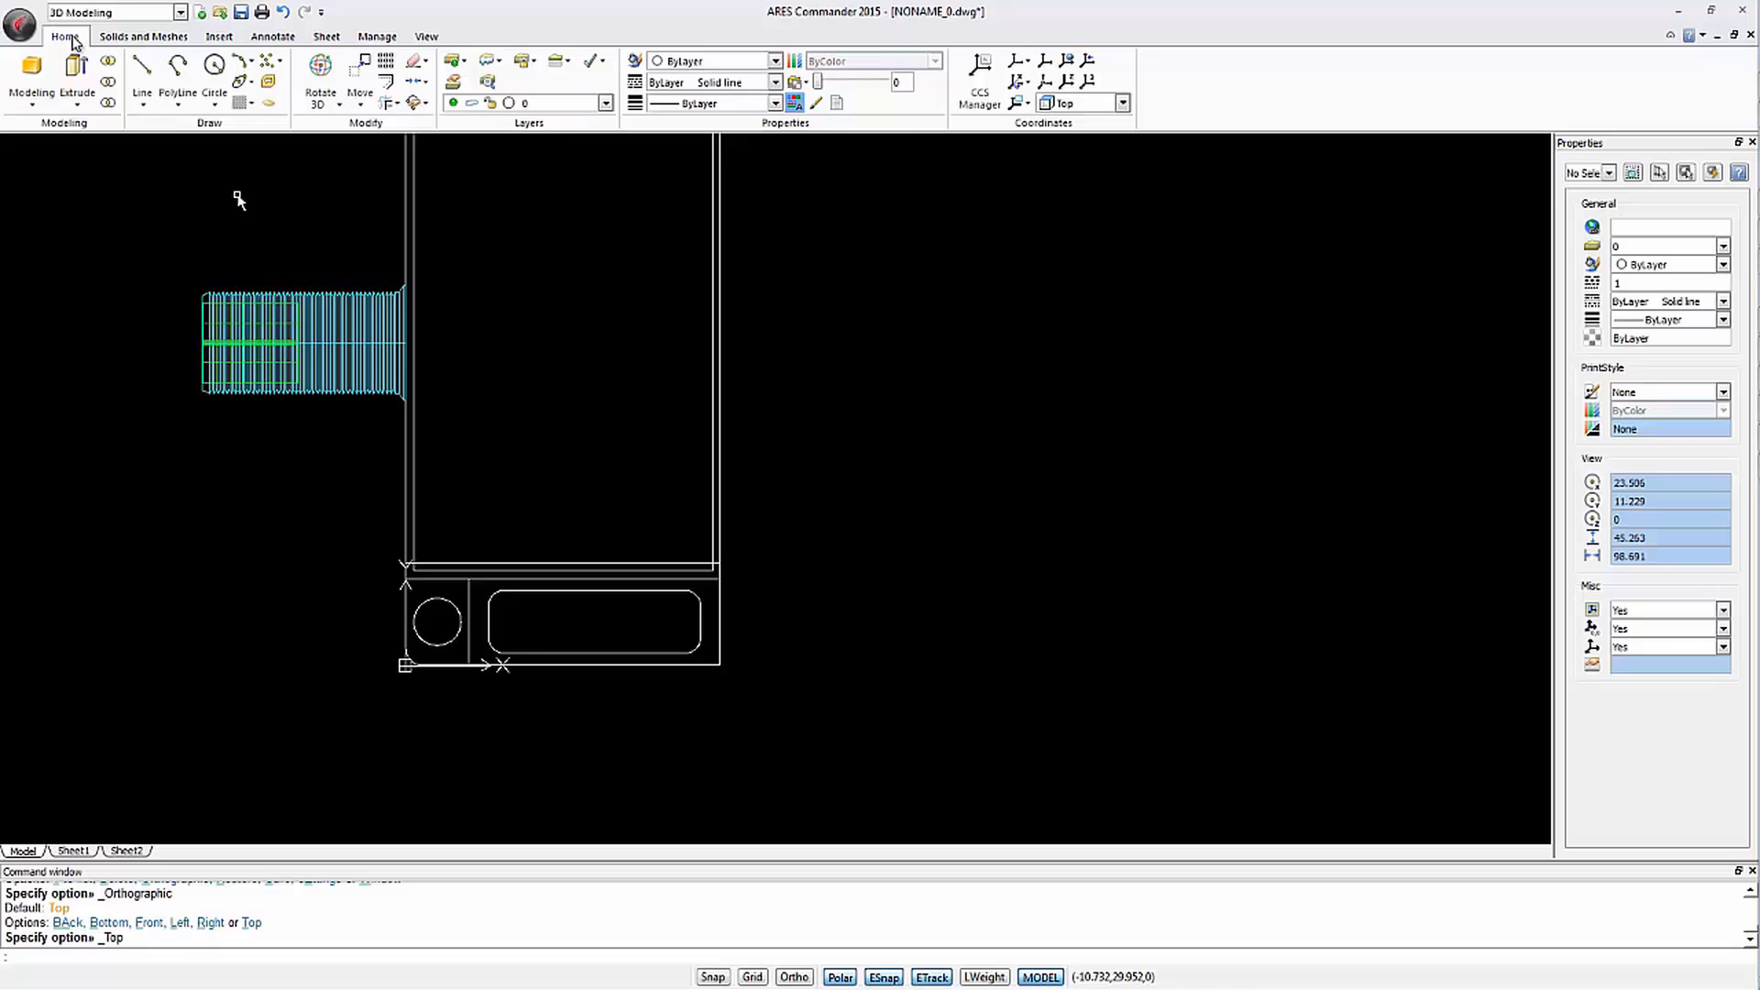
mouse_move(360, 92)
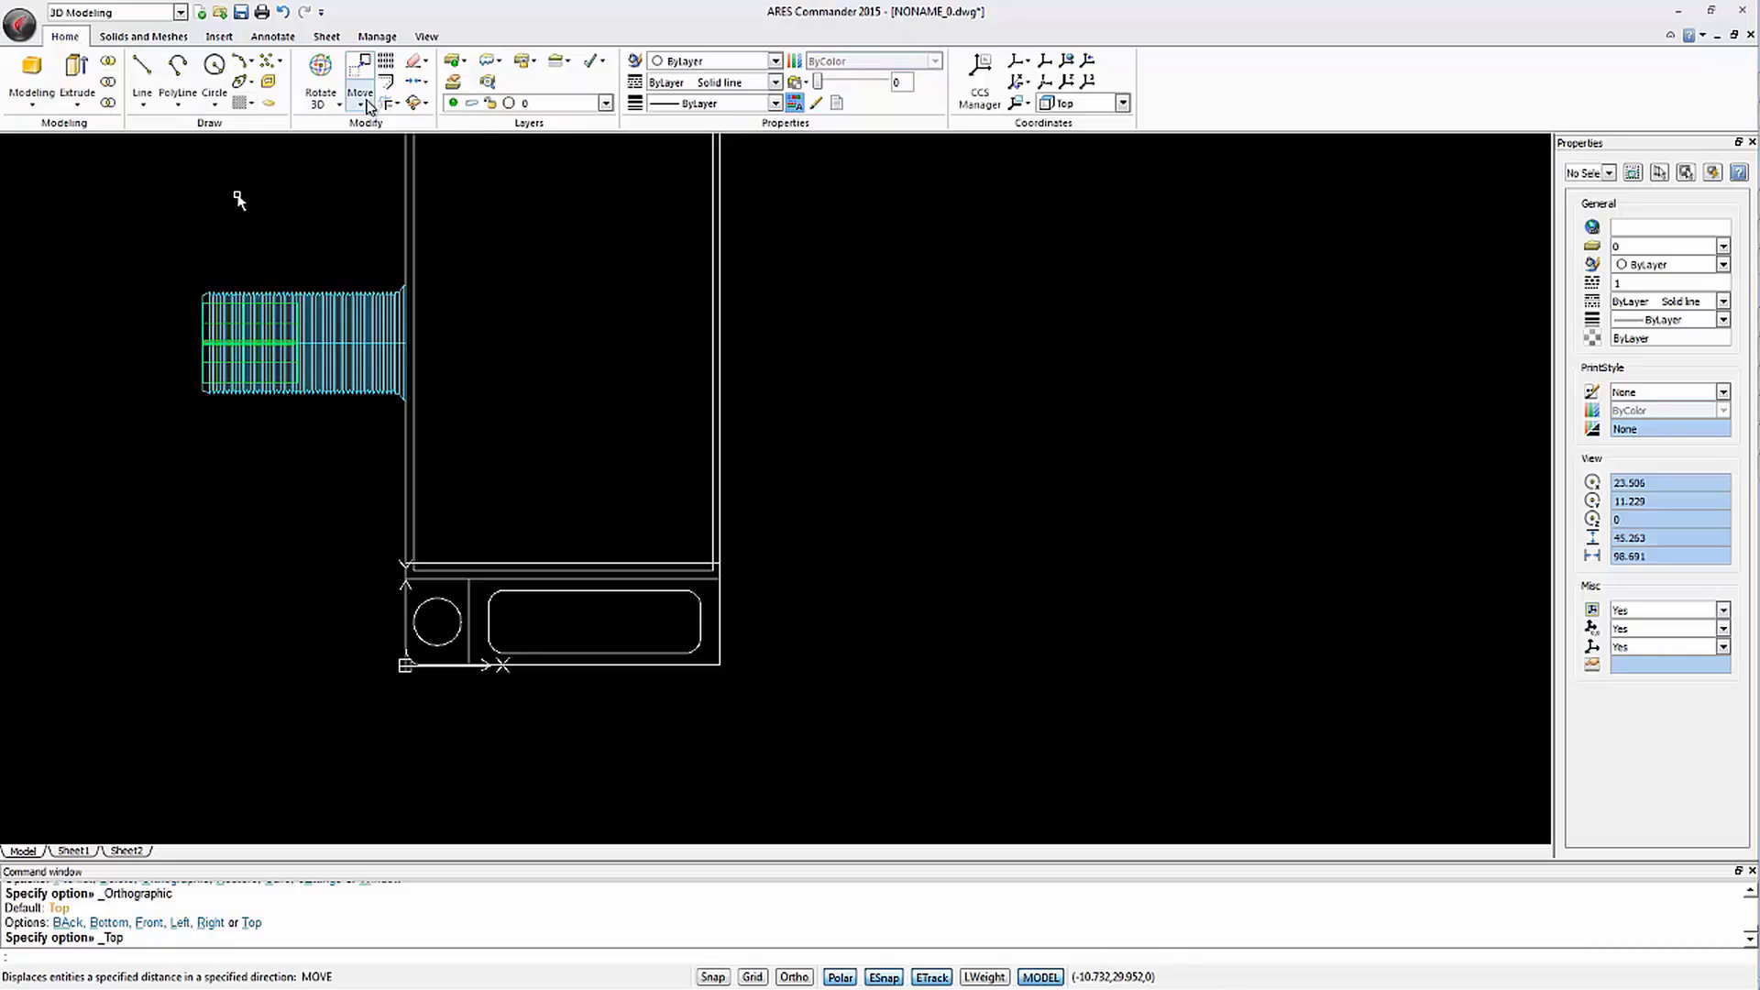
left_click(361, 79)
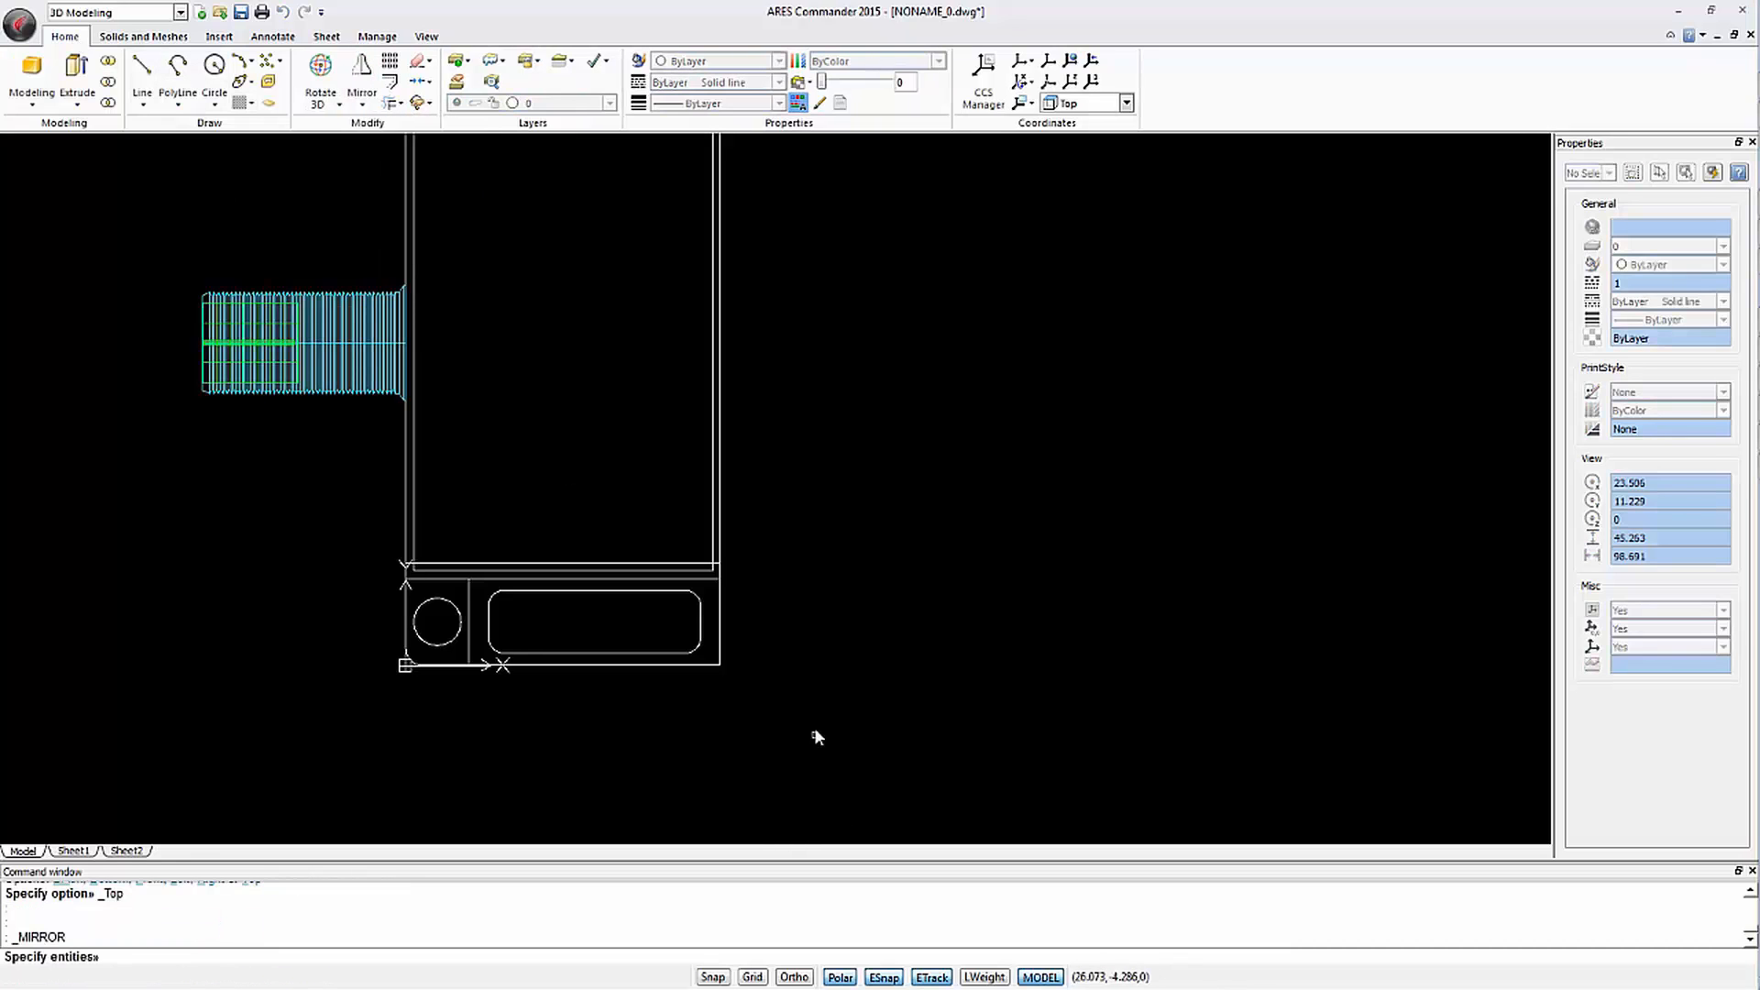
left_click(590, 623)
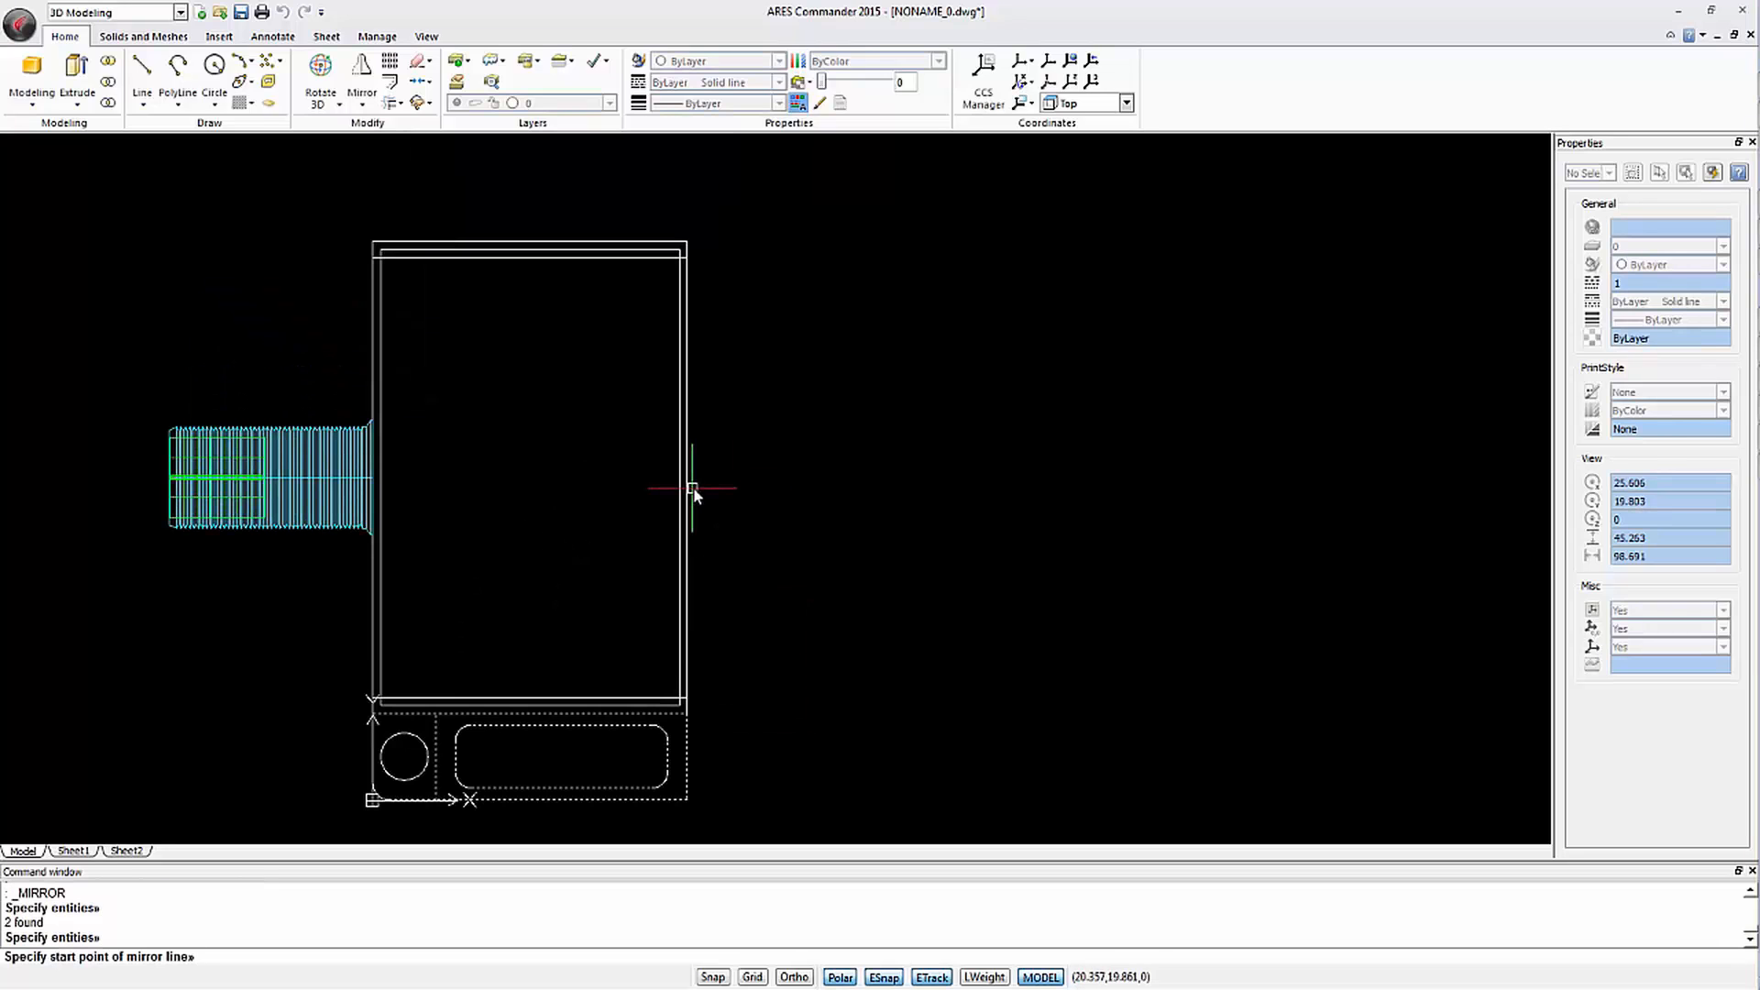
left_click(694, 487)
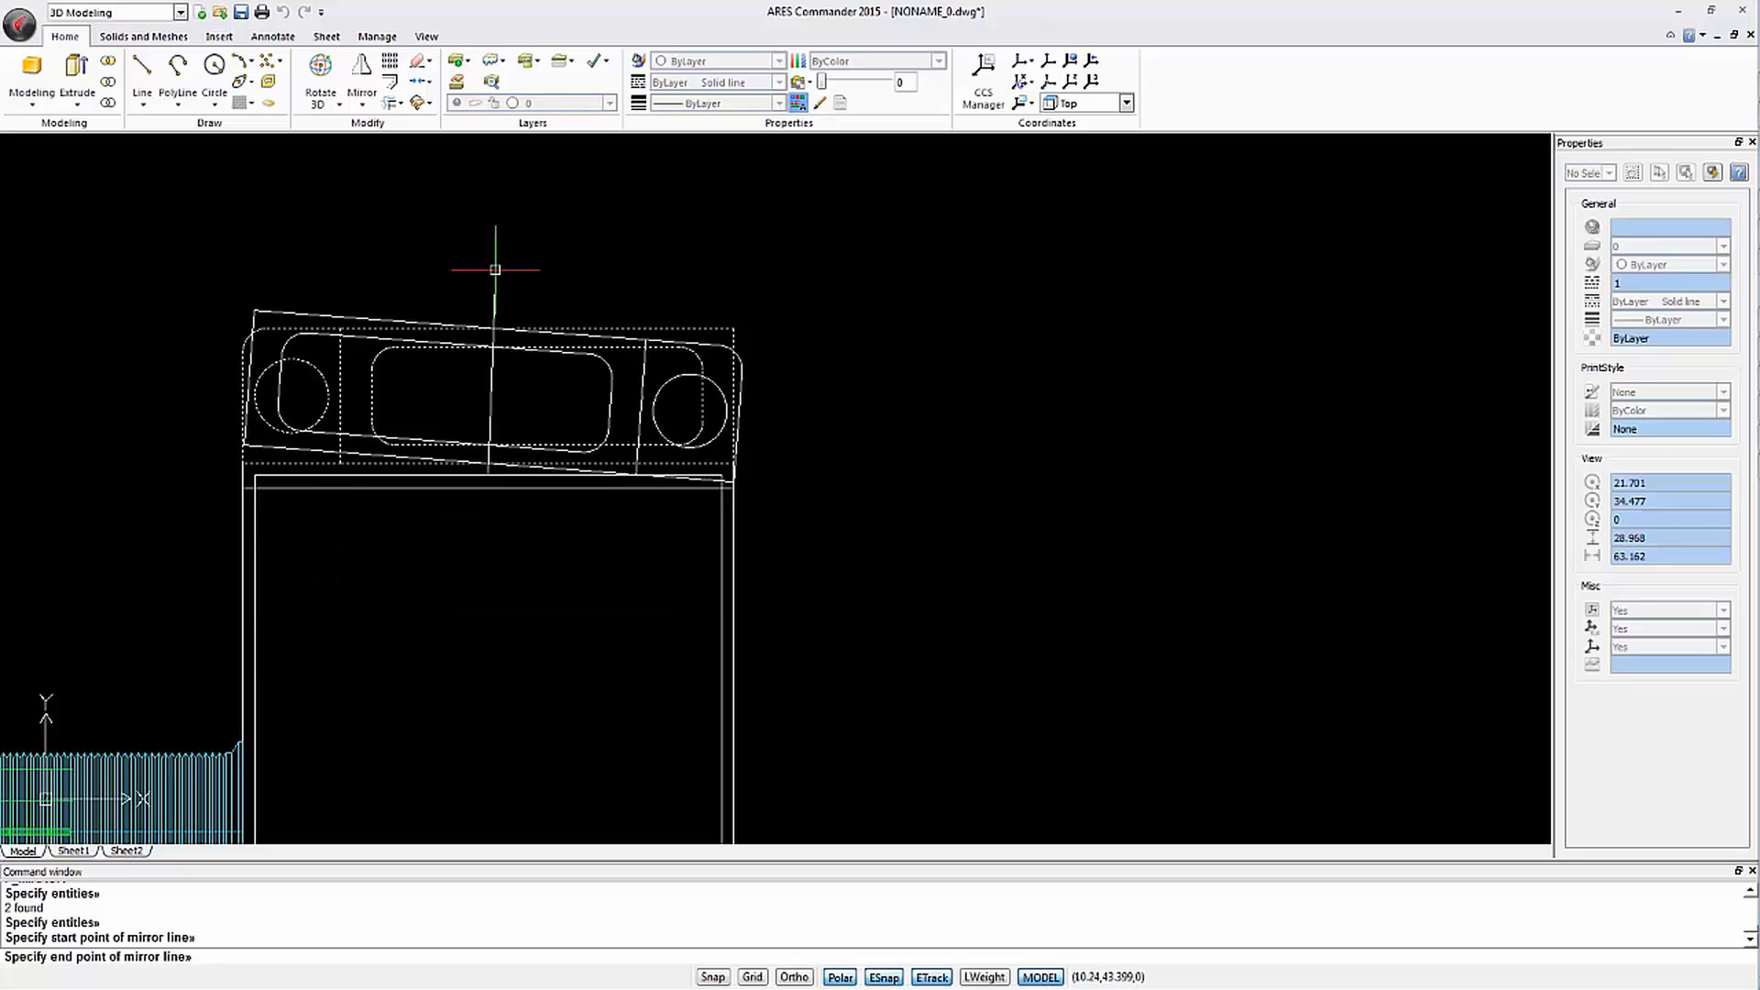
left_click(487, 270)
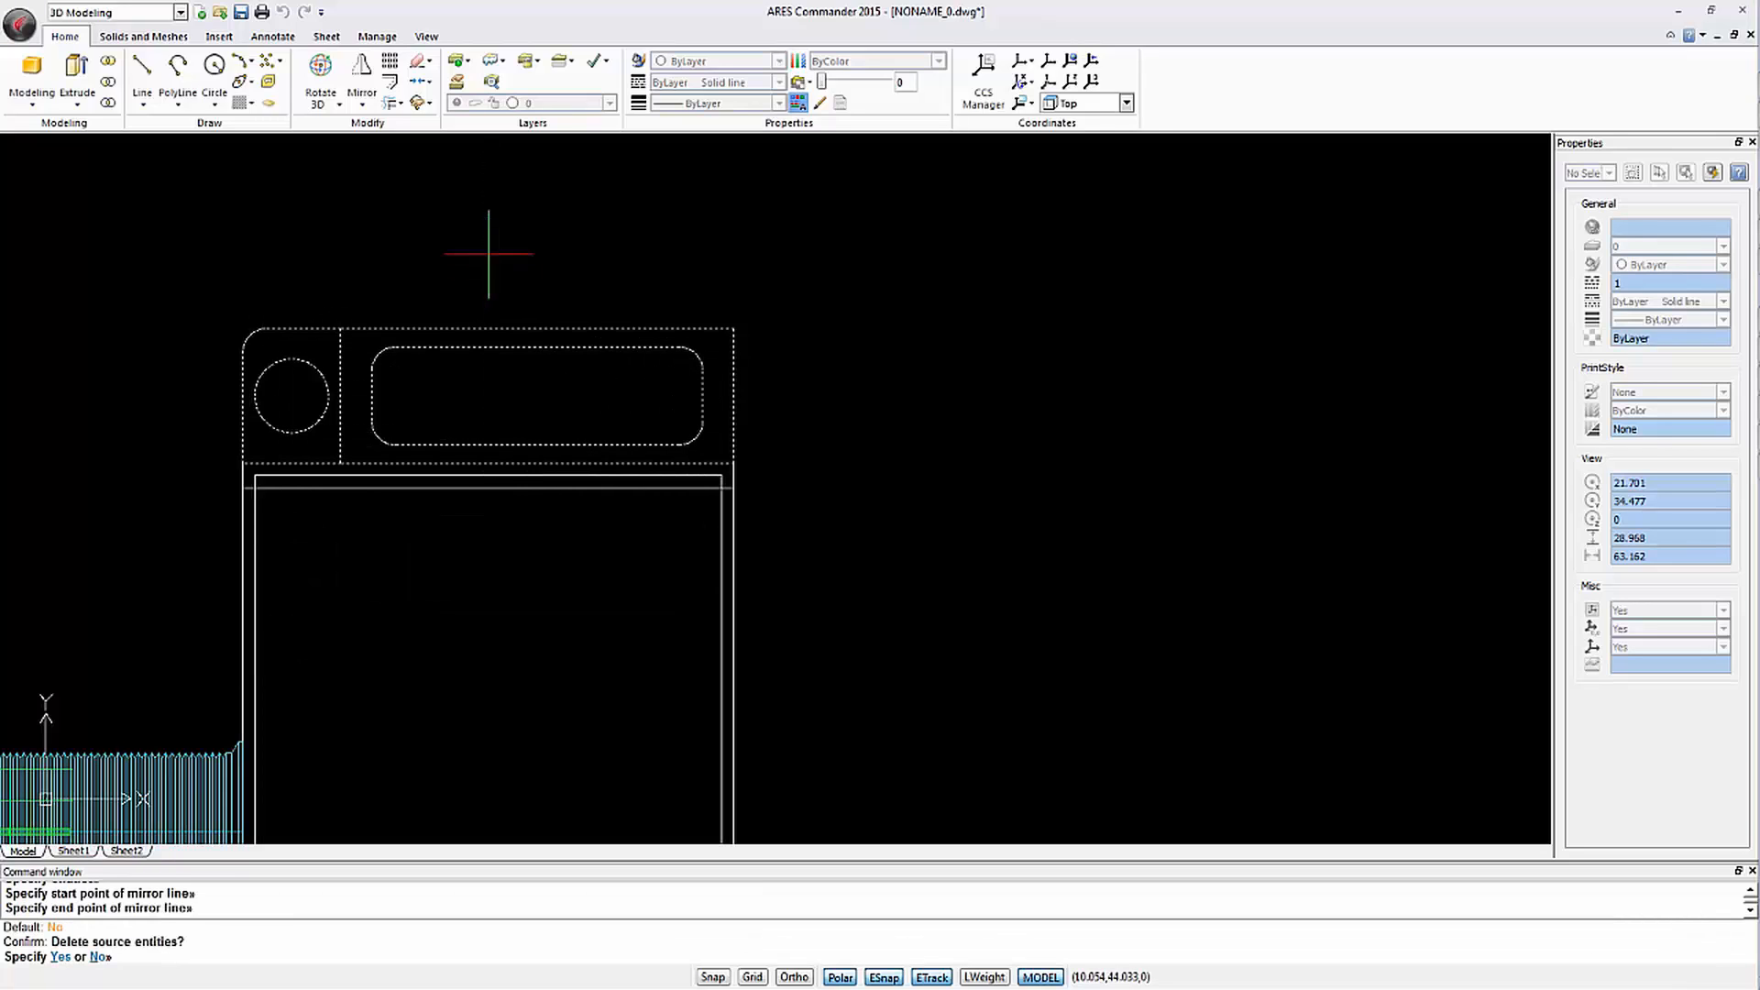
mouse_move(488, 278)
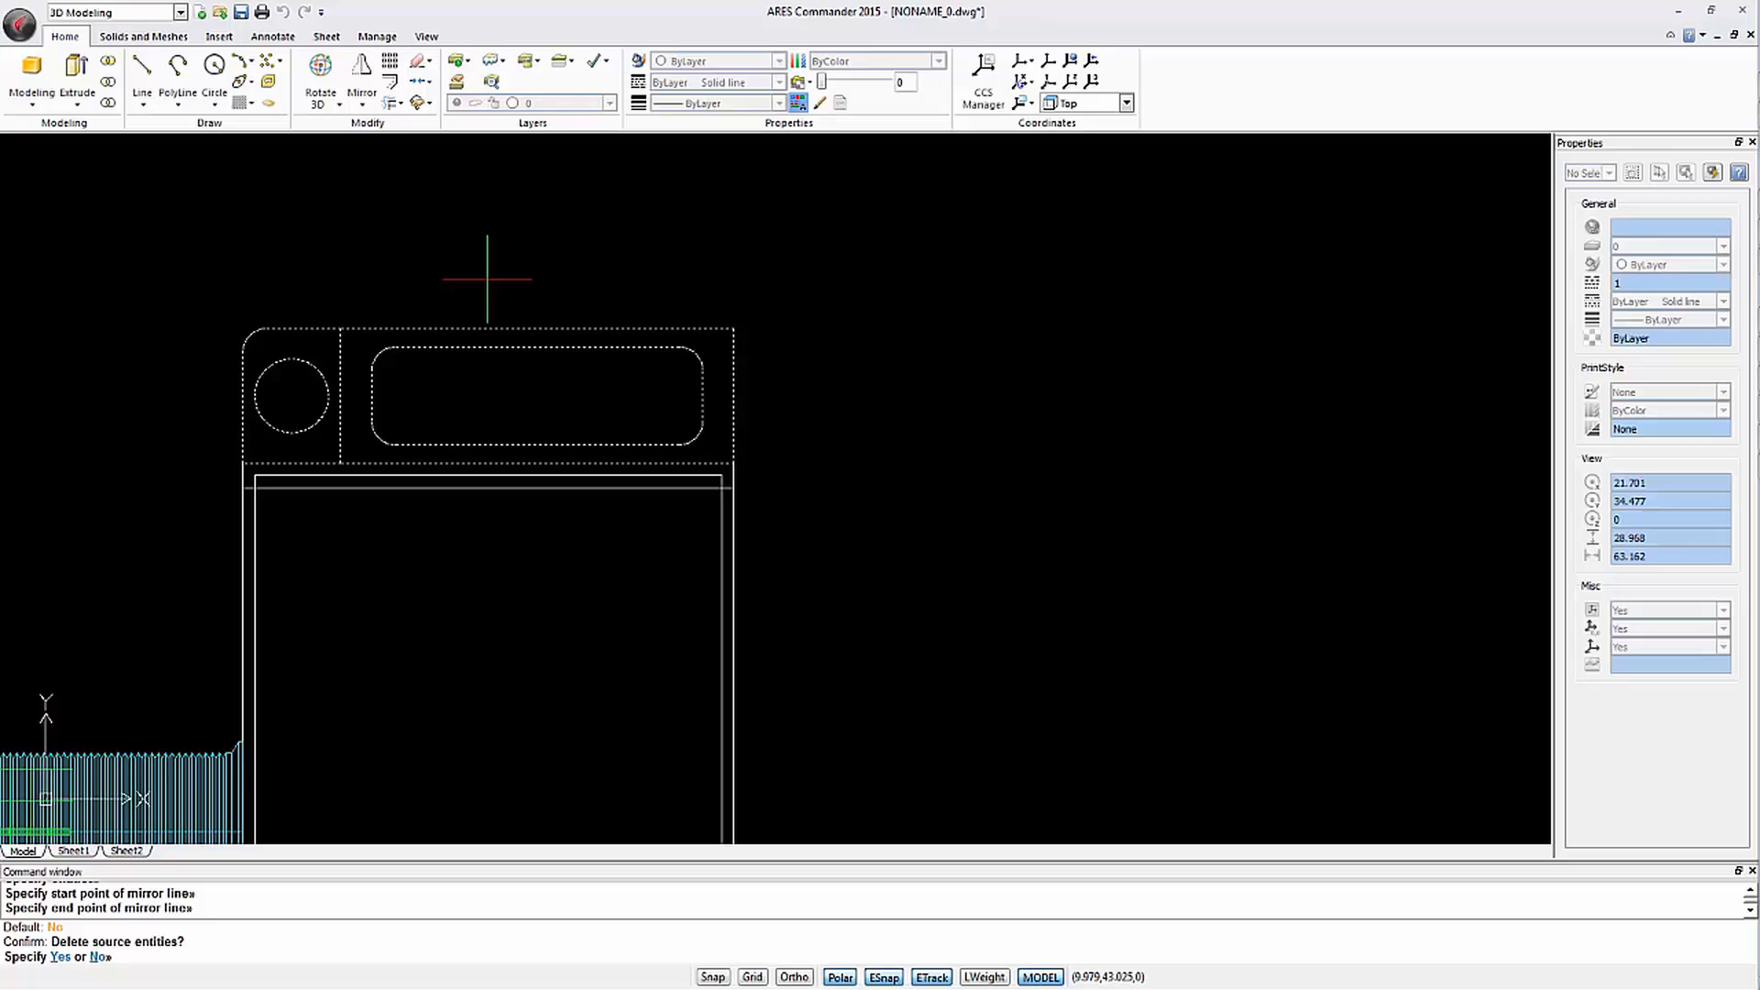
type("y")
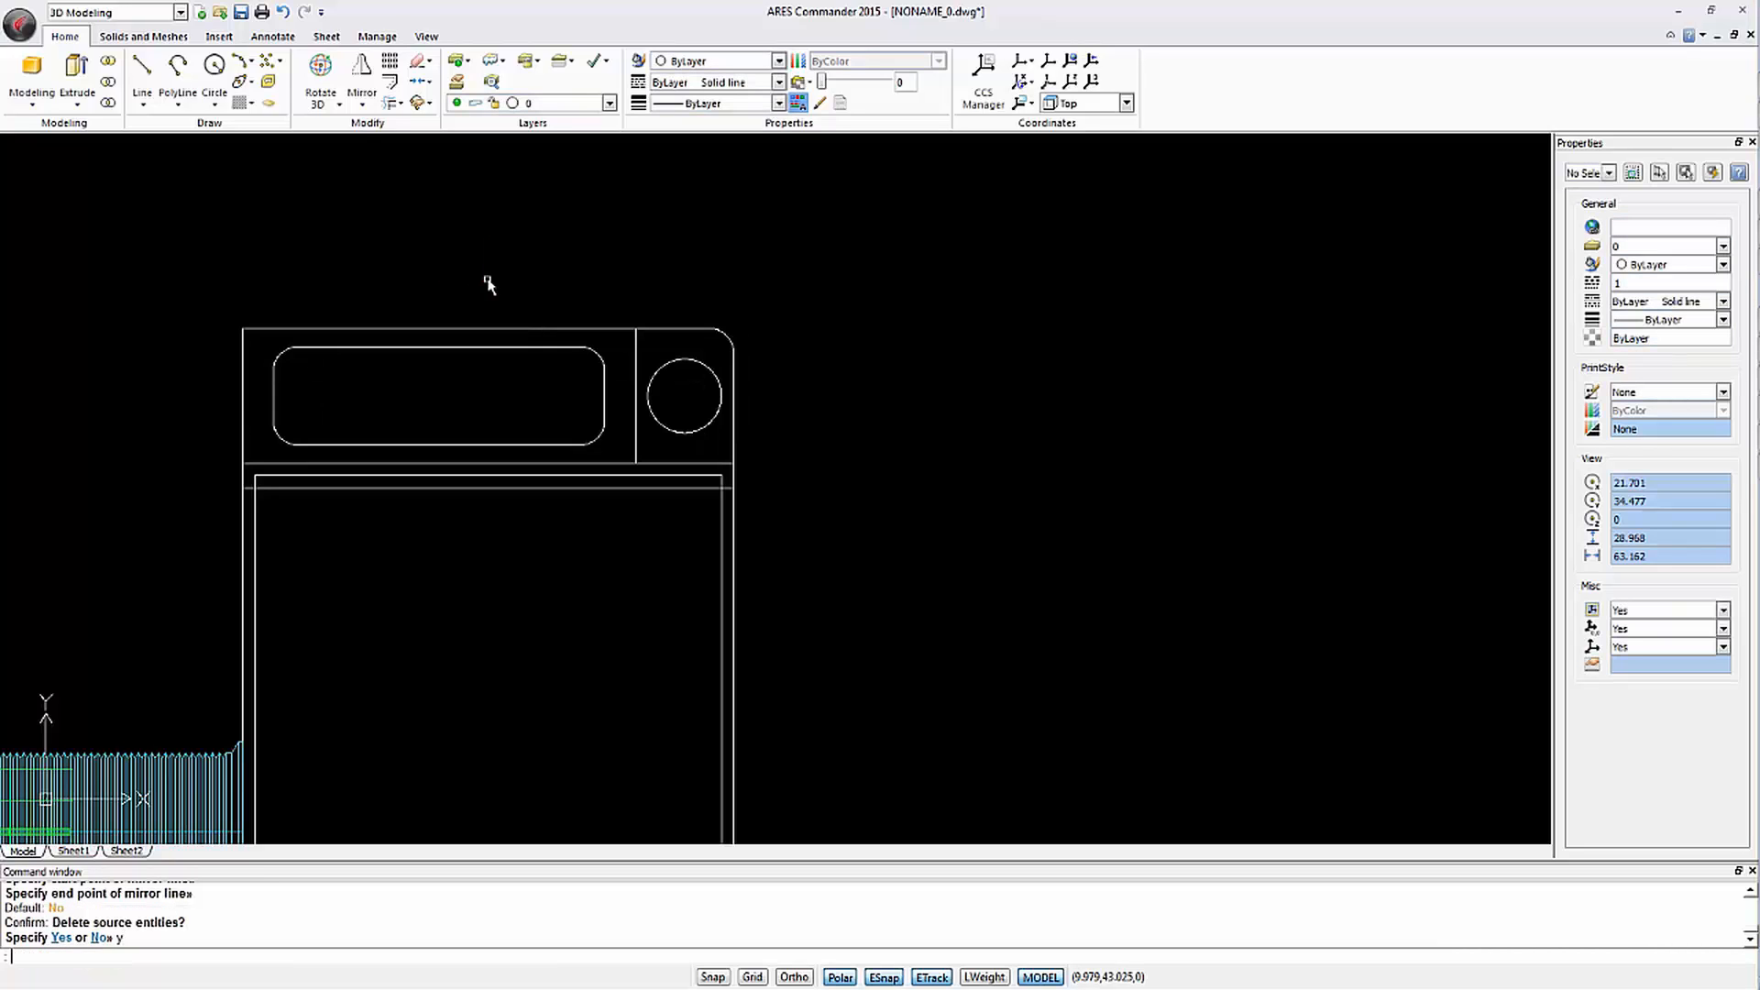
left_click(187, 79)
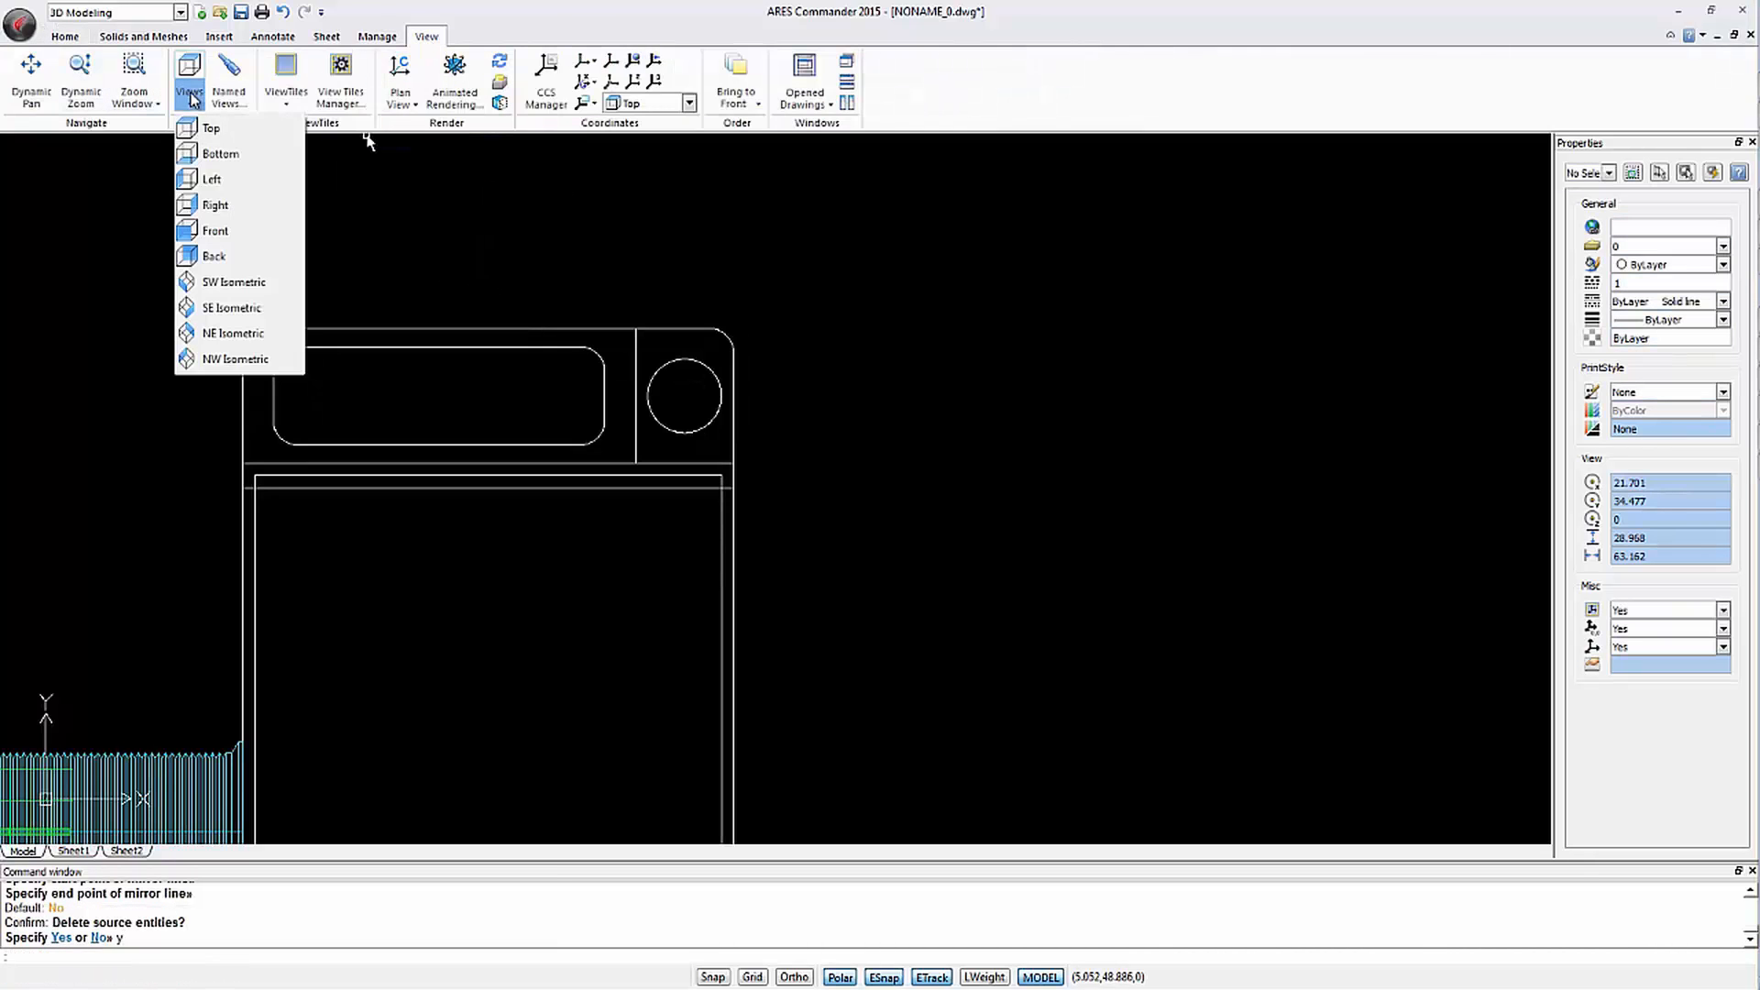
left_click(231, 308)
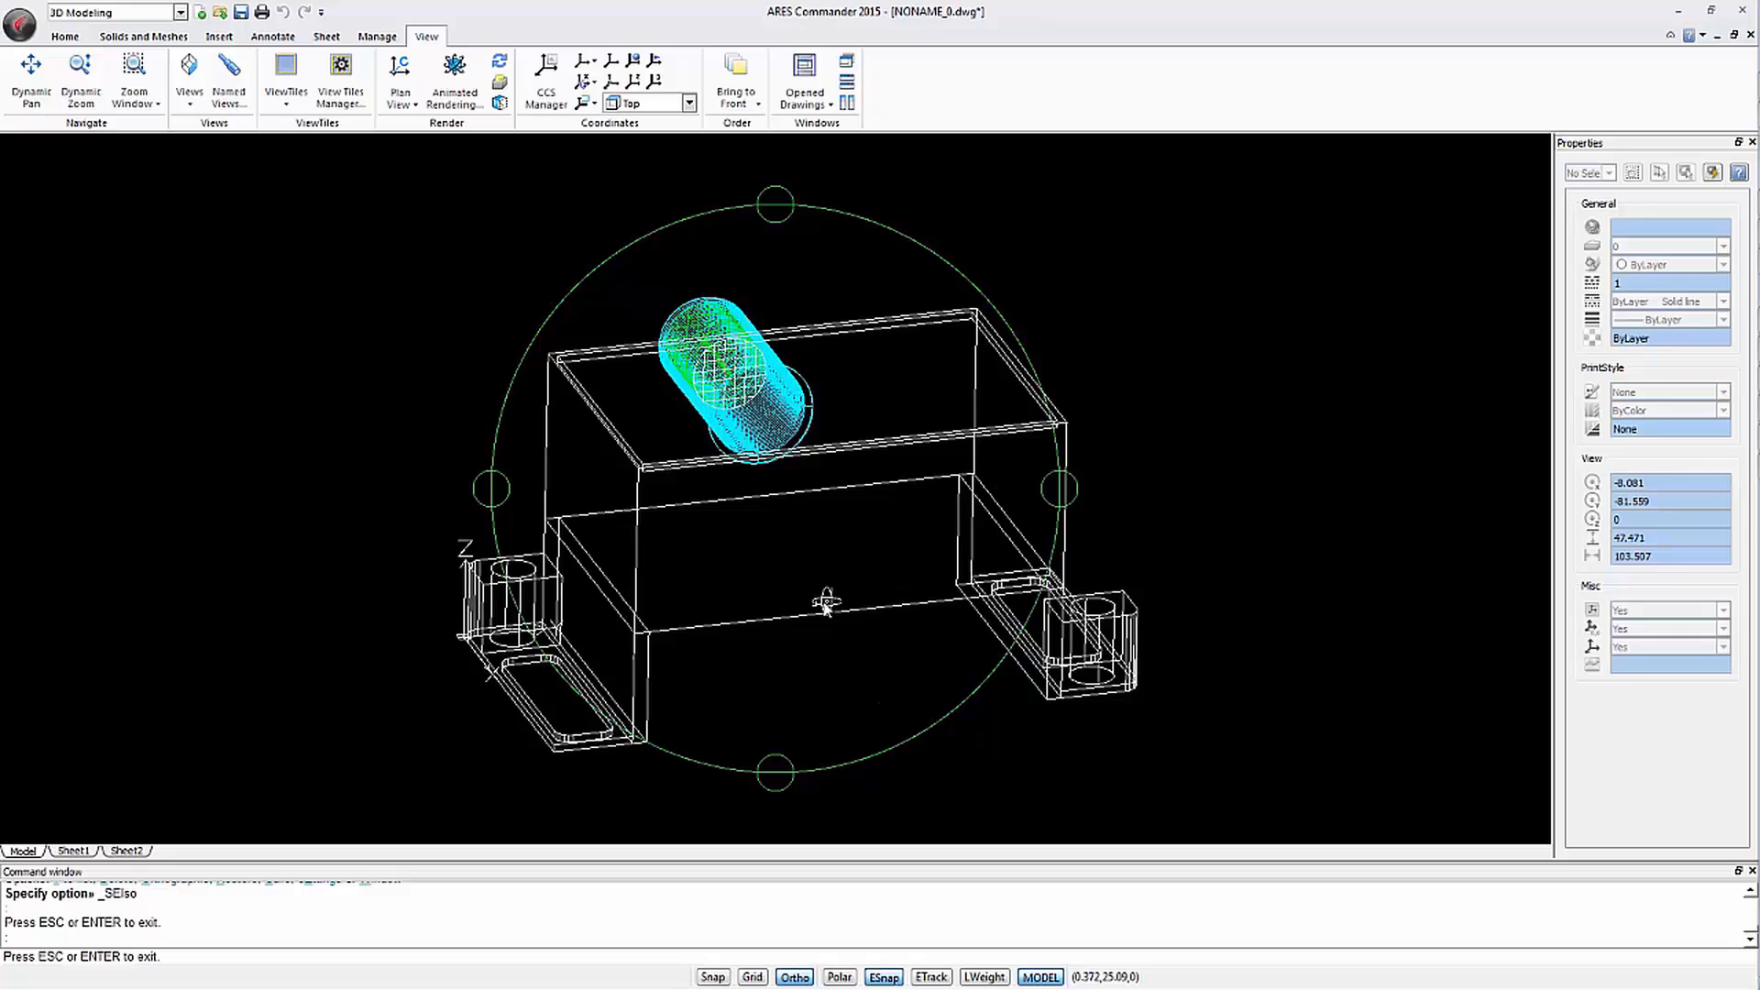
left_click(189, 73)
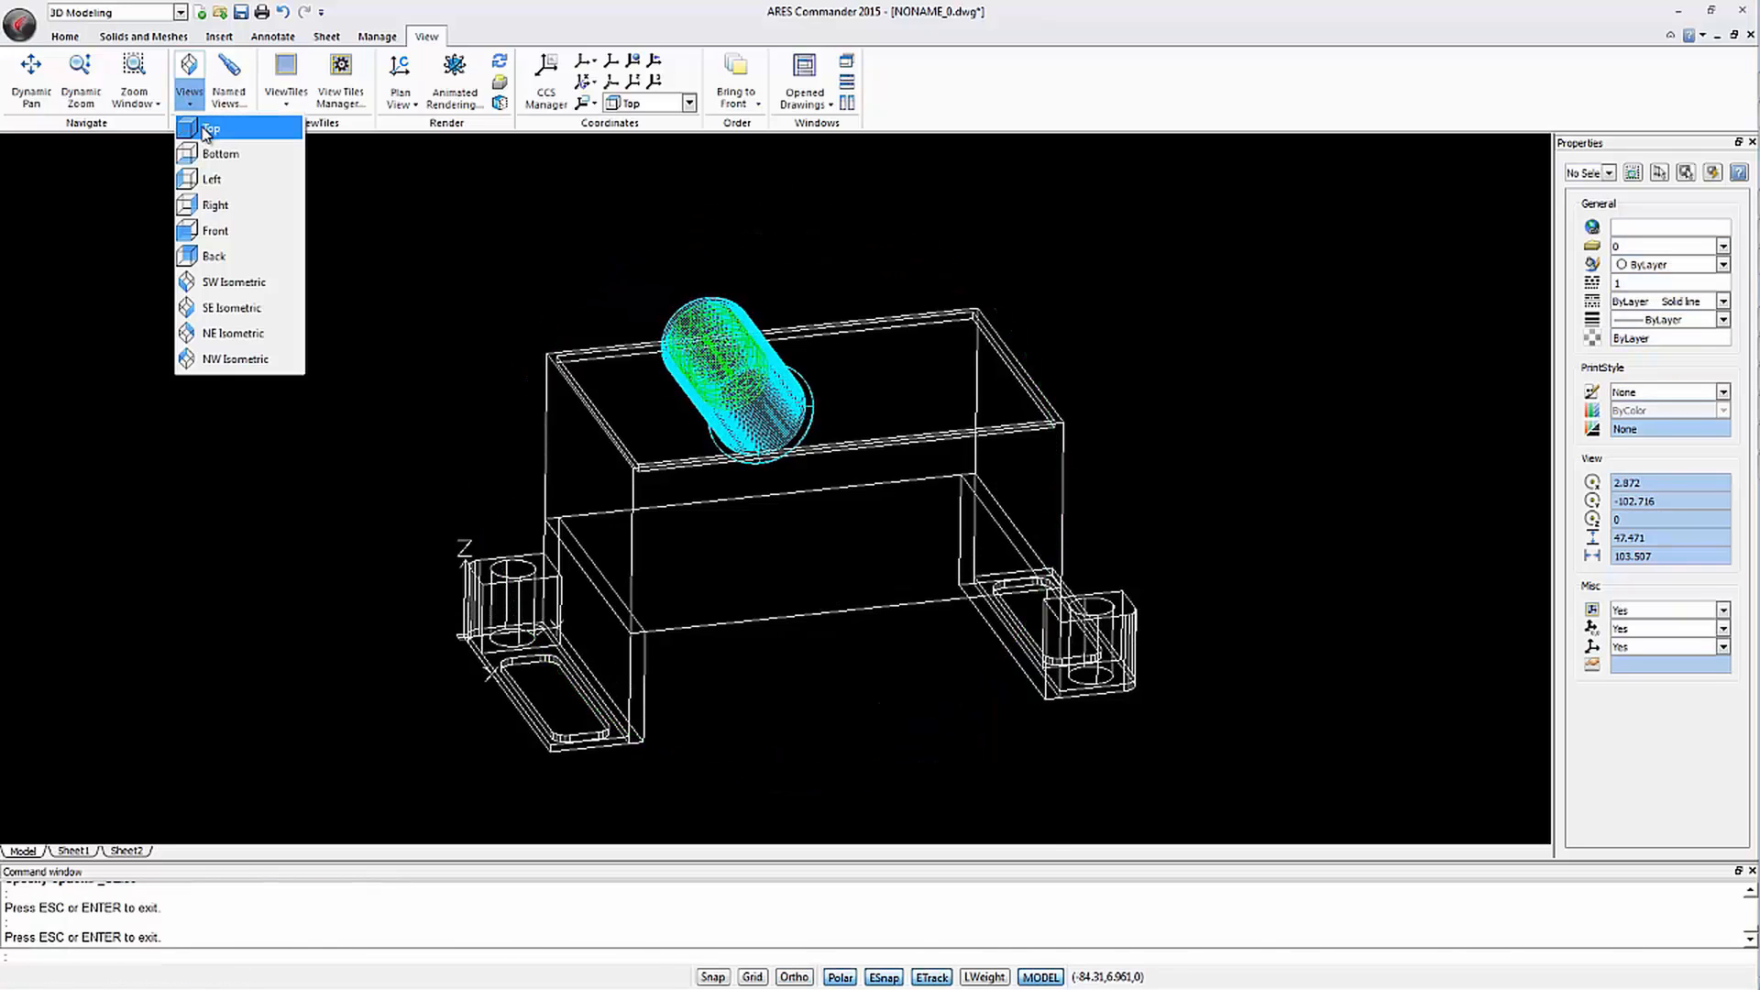
left_click(209, 129)
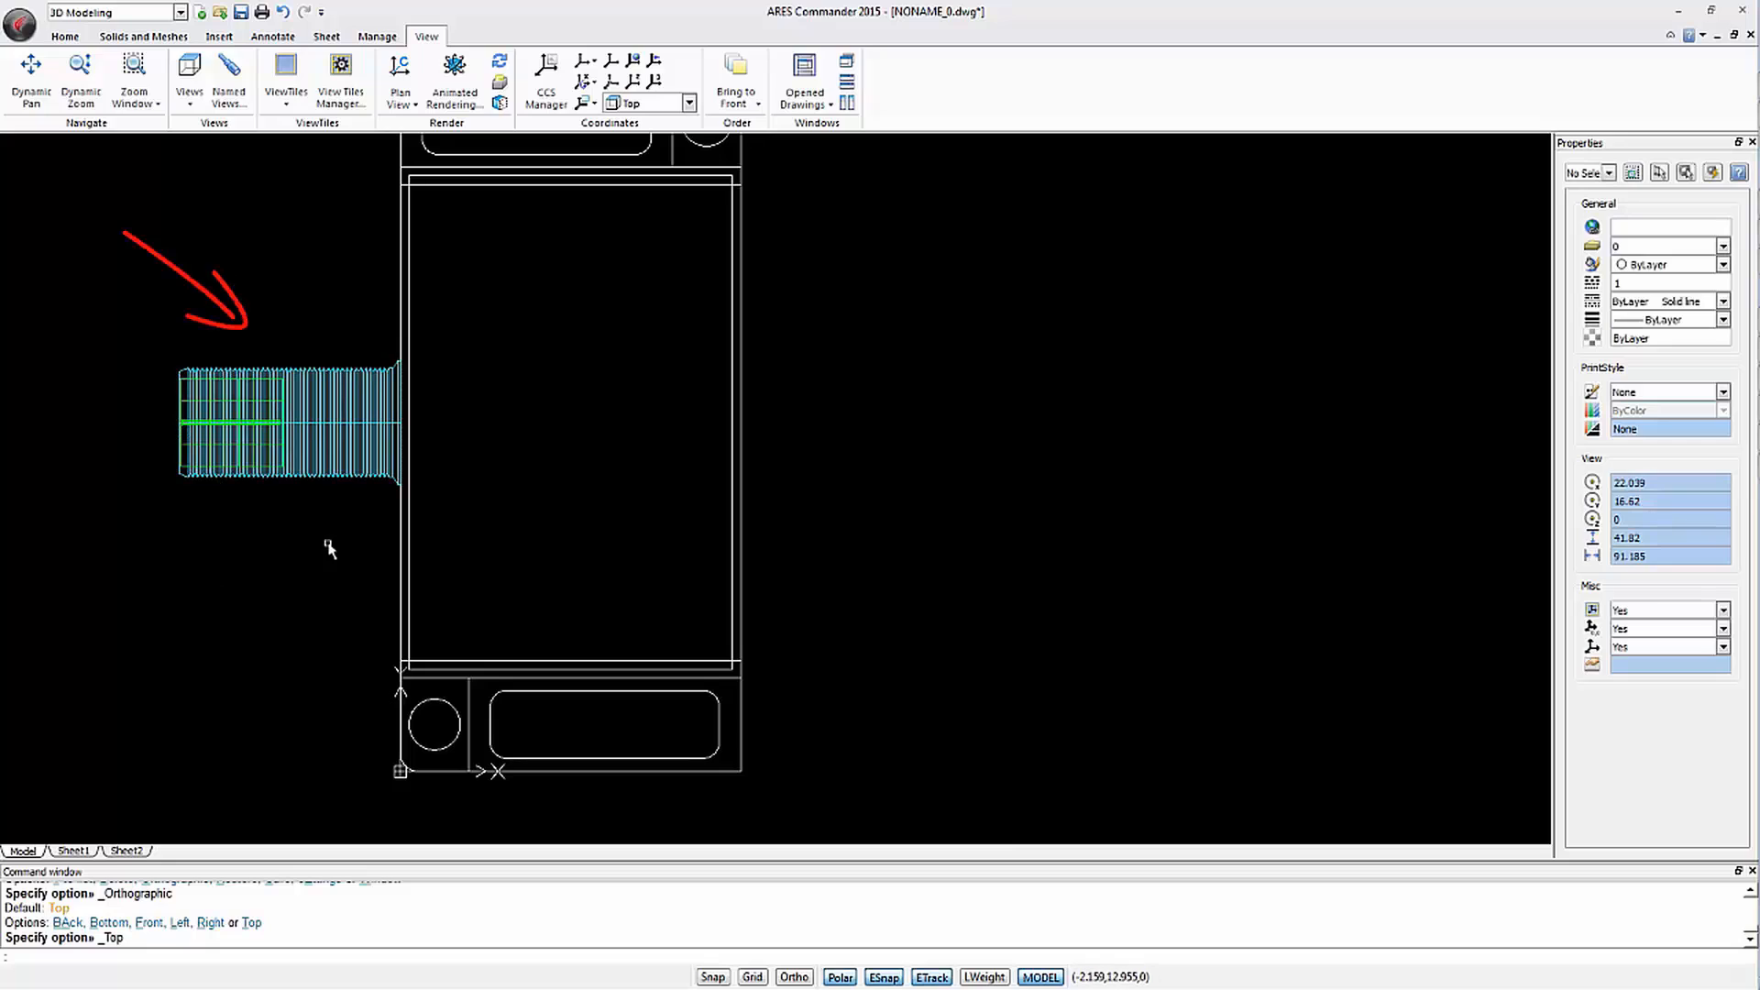
mouse_move(135, 470)
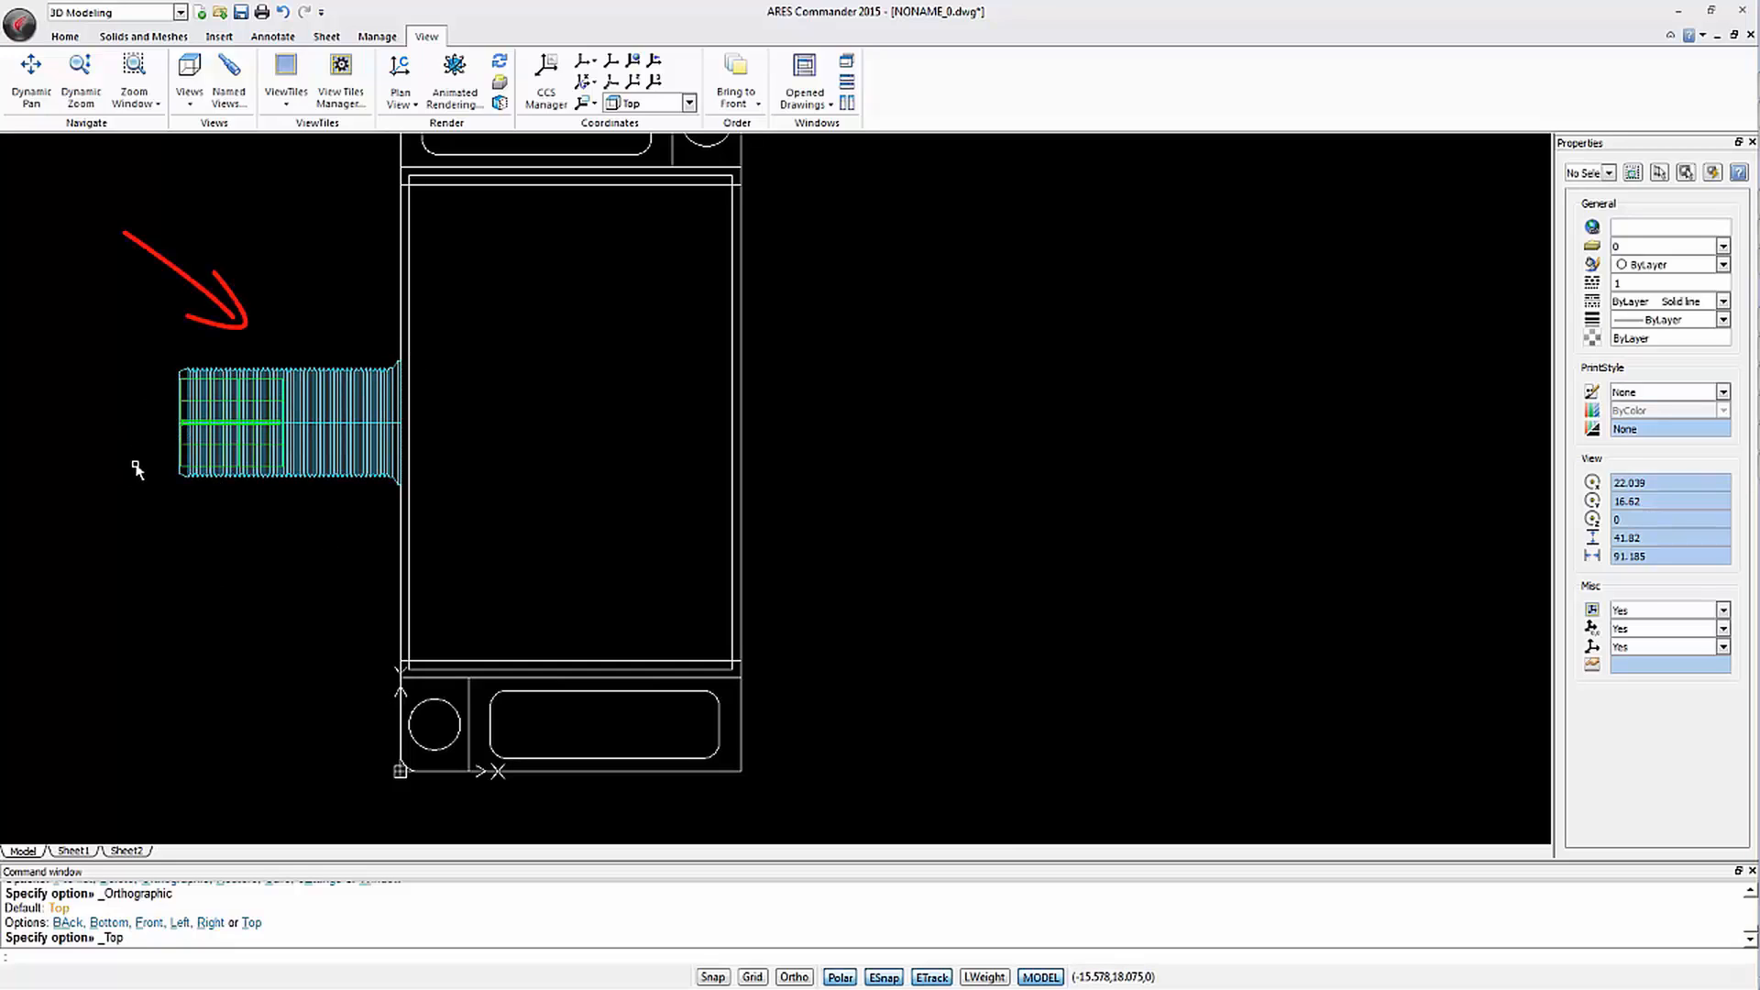
left_click(65, 35)
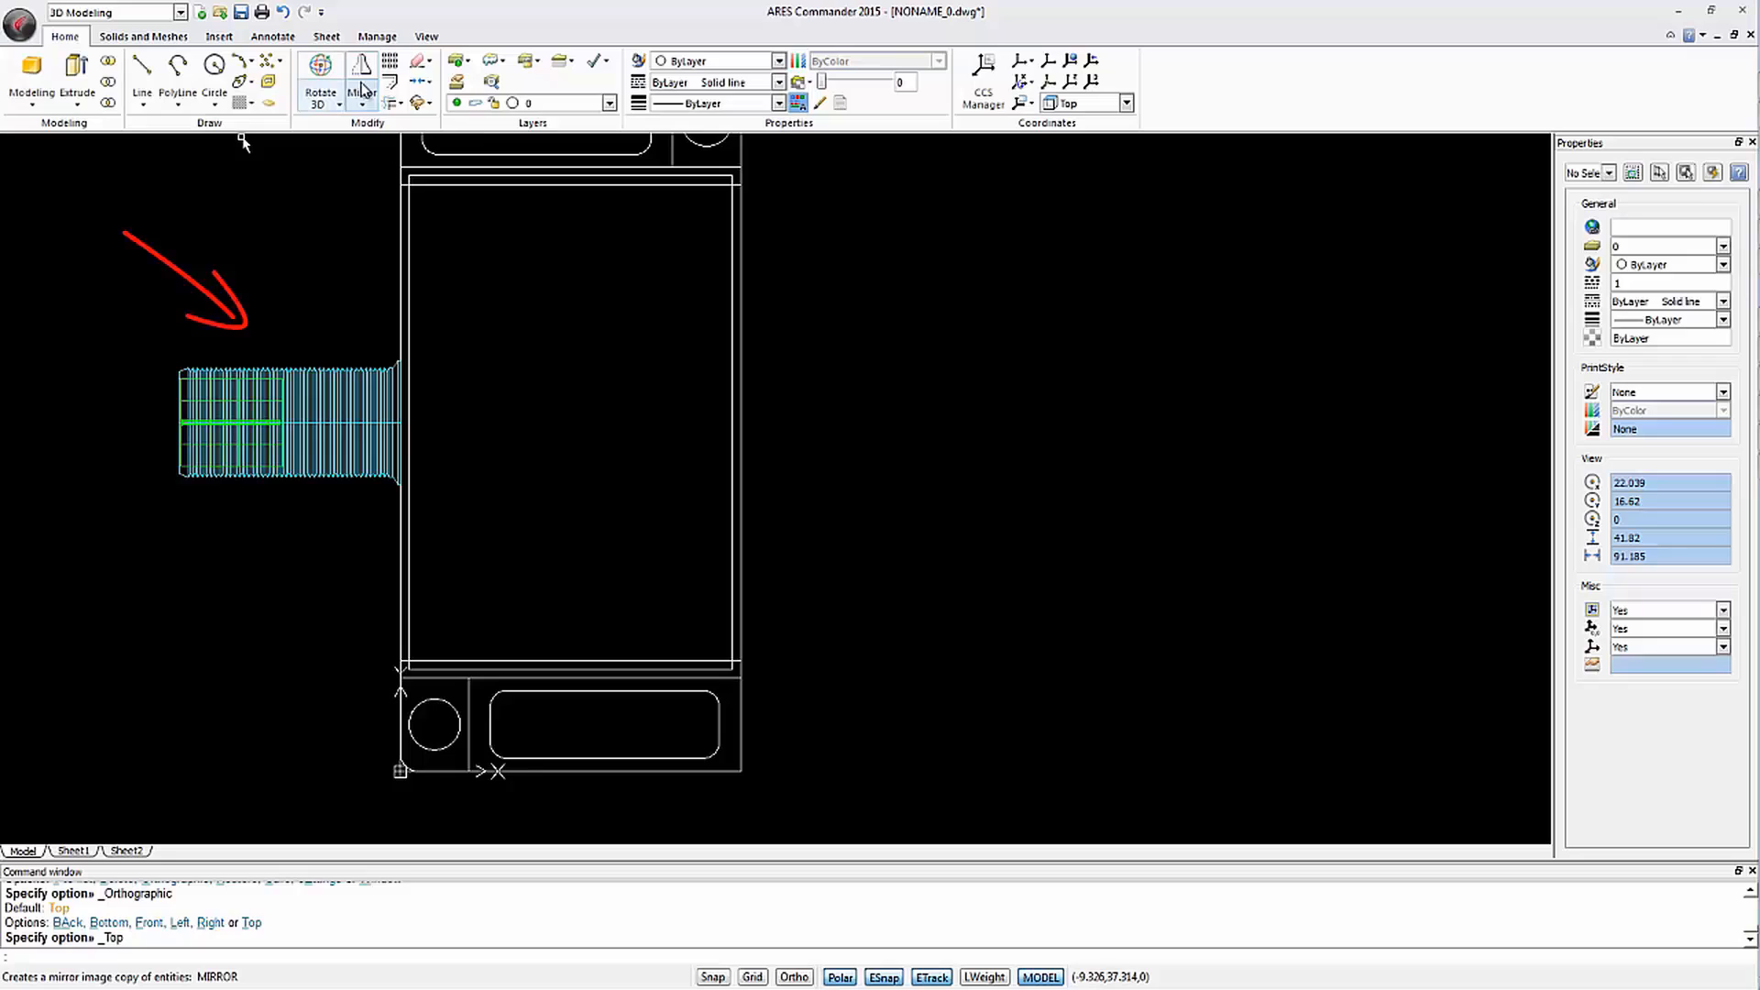
Mirror the left connector across the body's vertical centre line and move the copy up 8 units
left_click(361, 79)
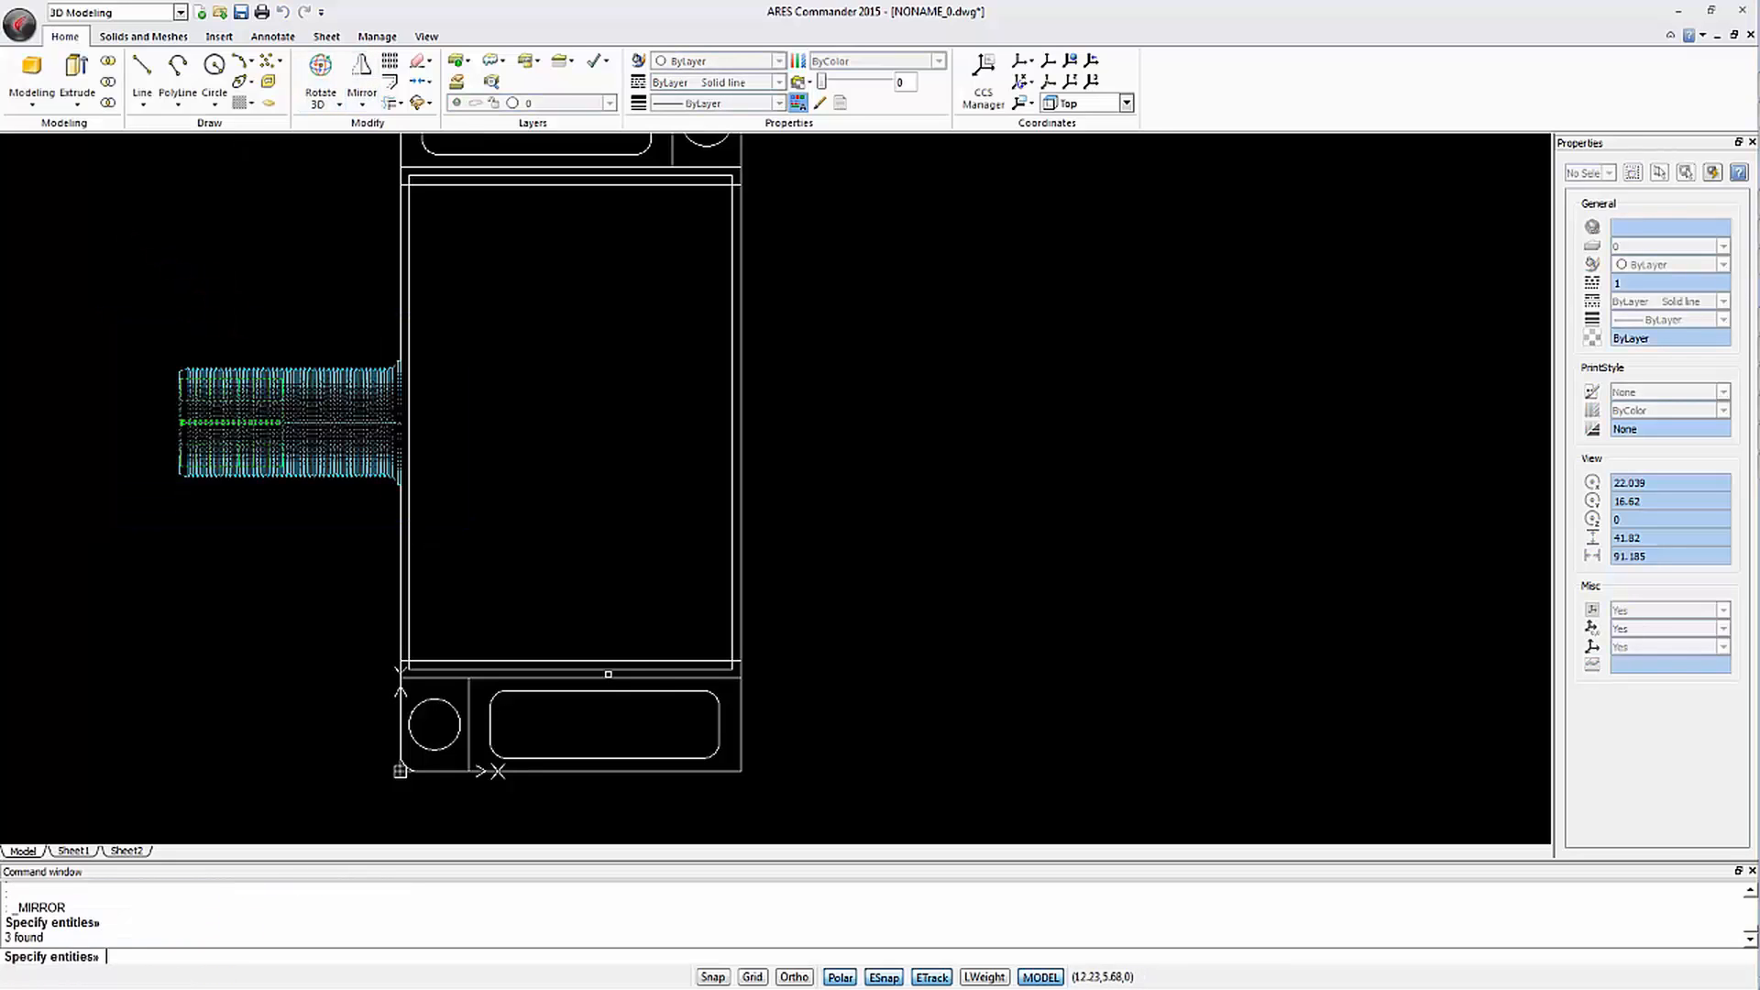
left_click(566, 448)
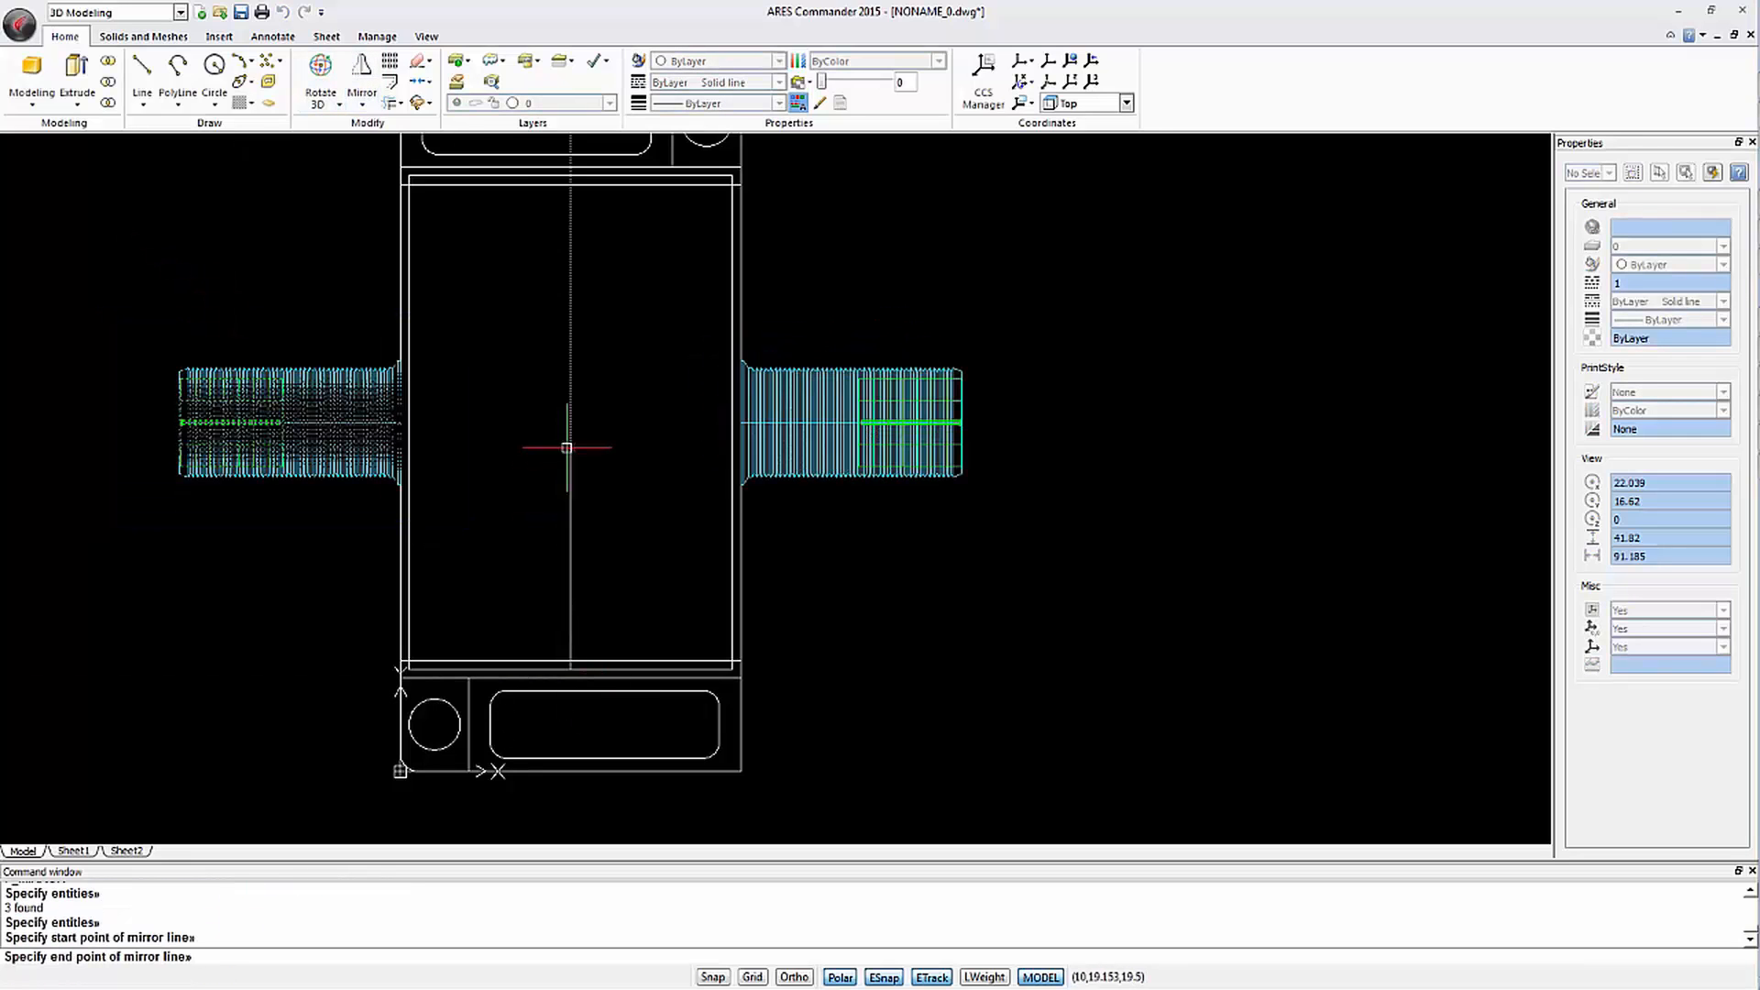
left_click(567, 446)
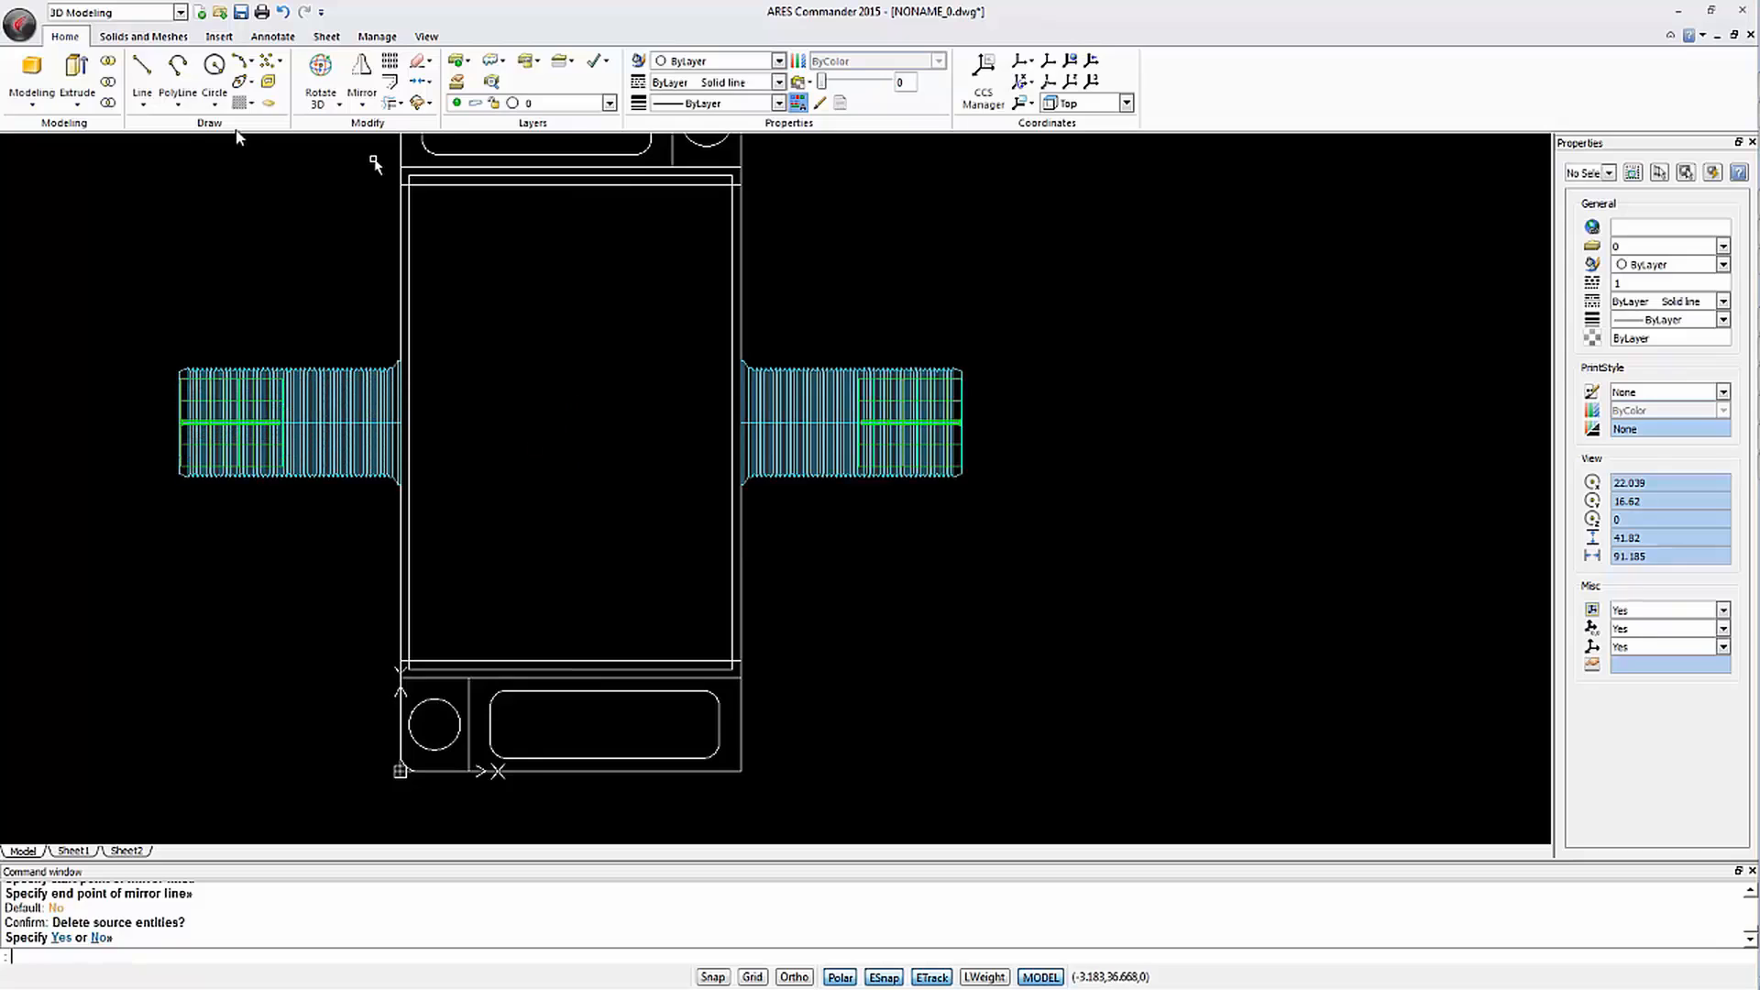
left_click(362, 79)
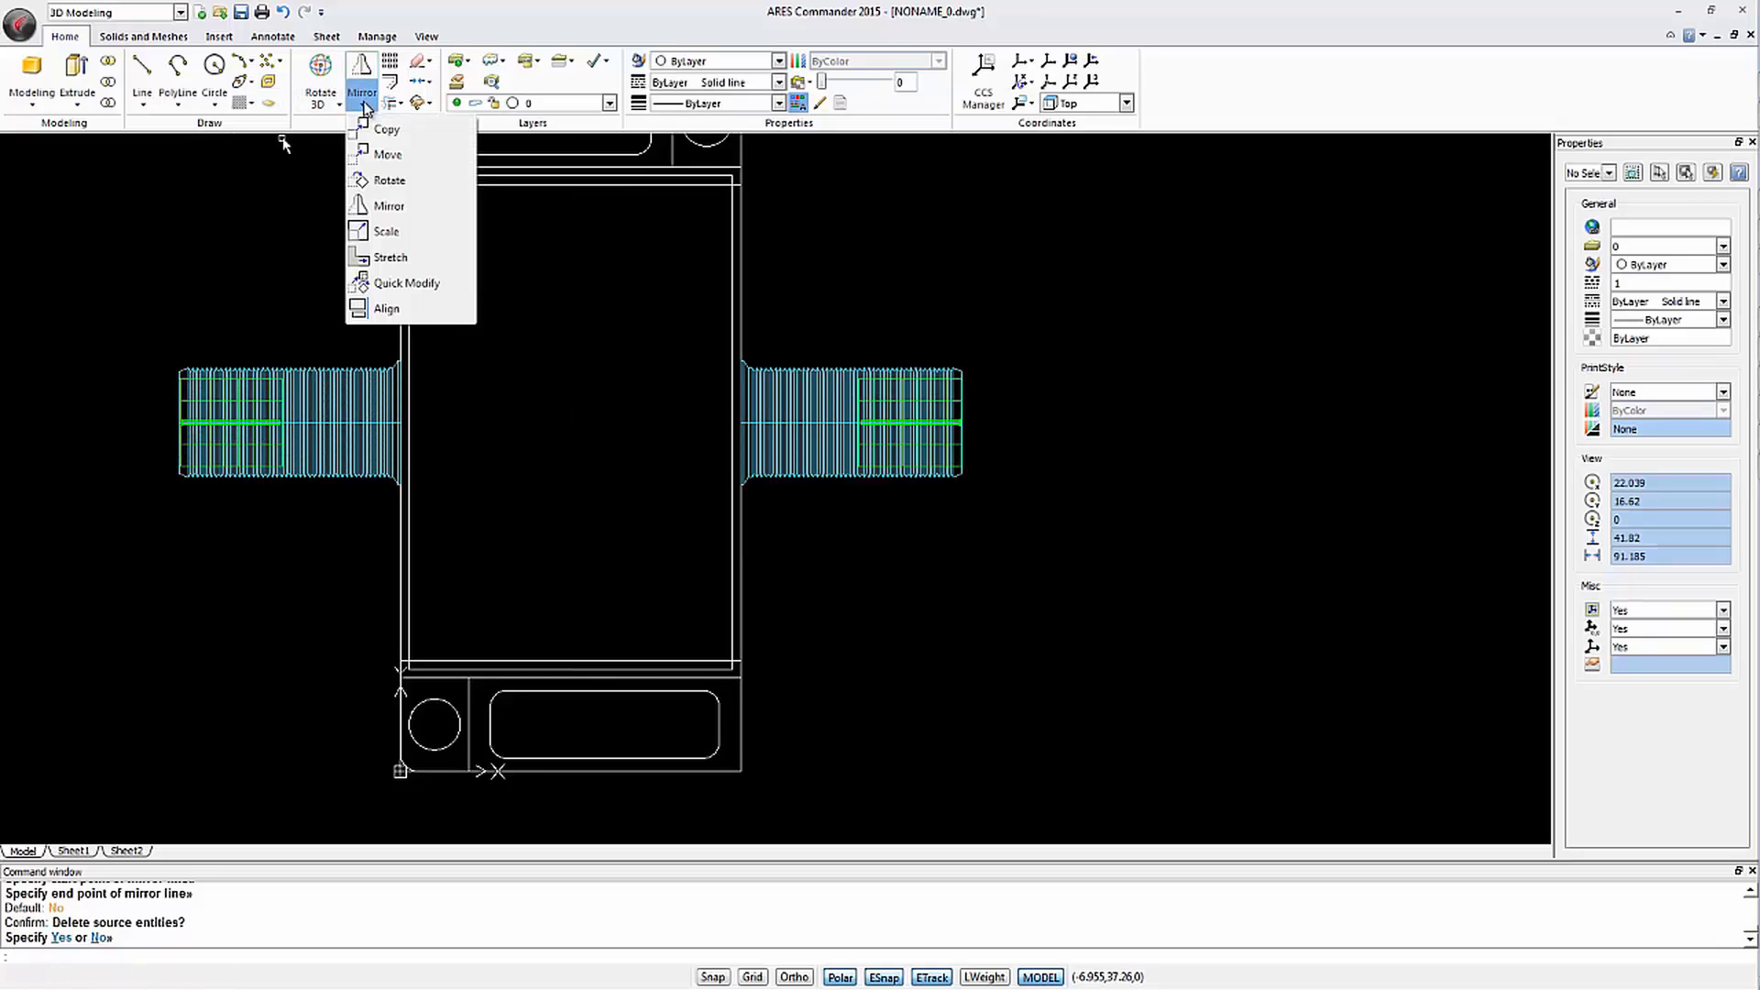
left_click(387, 154)
type("8")
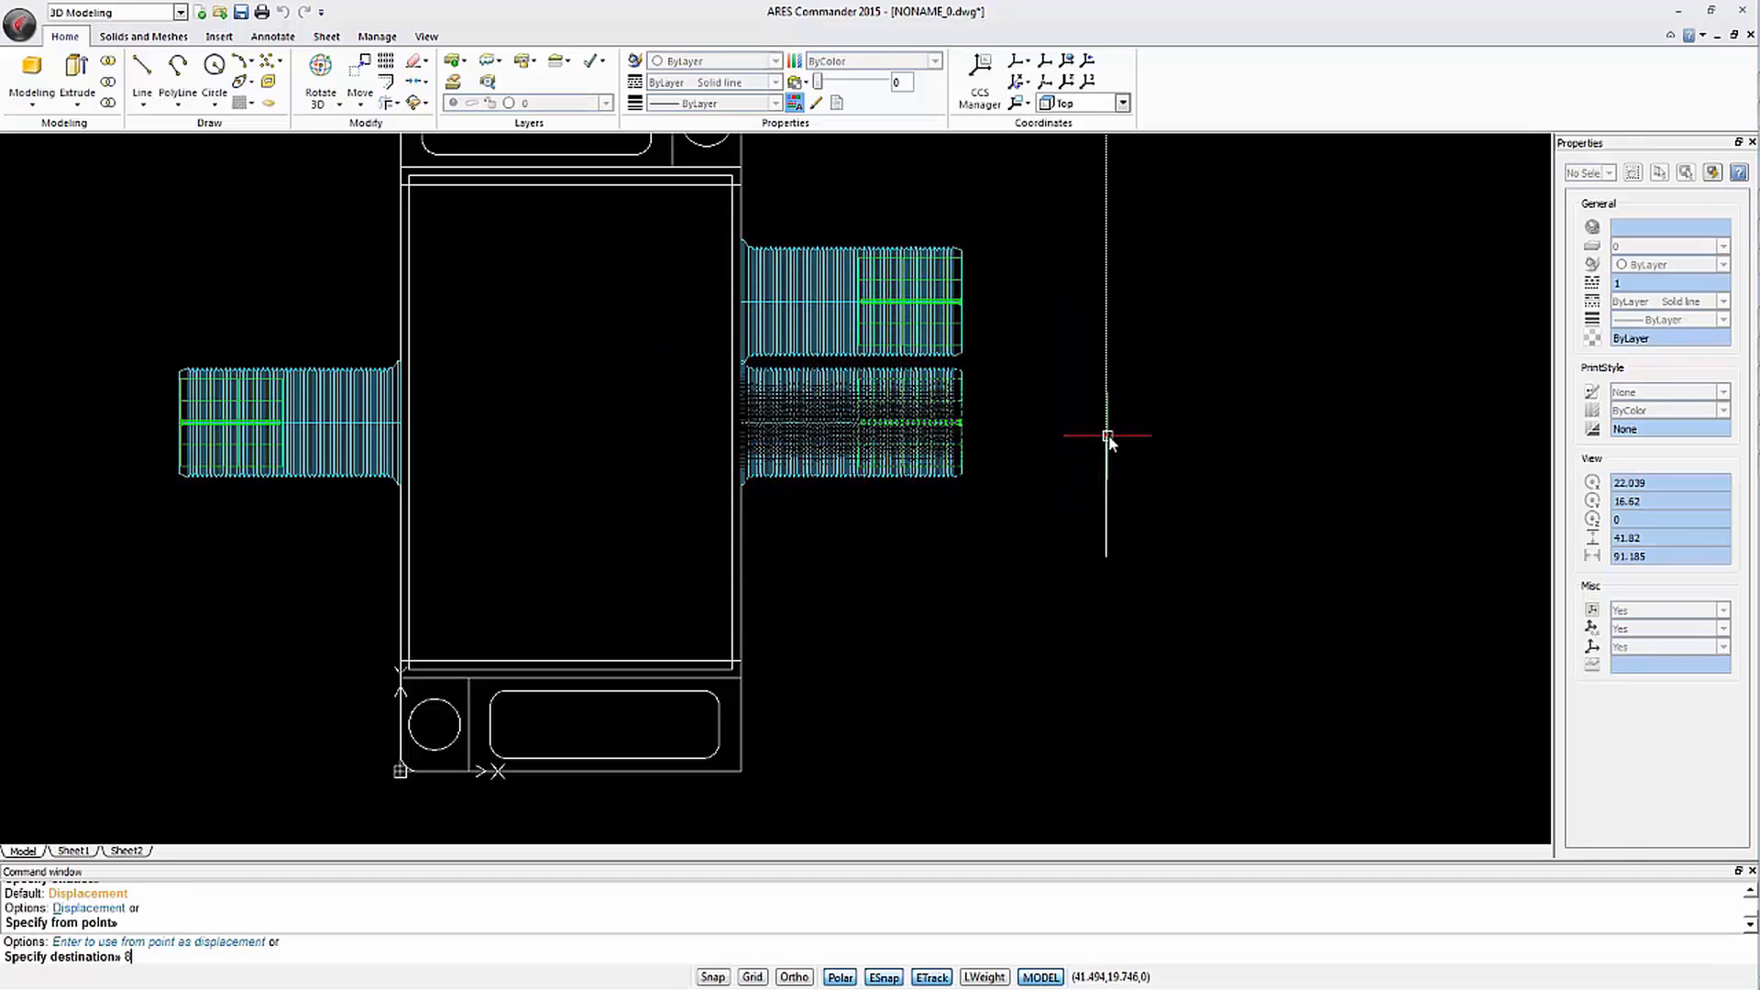
key("Return")
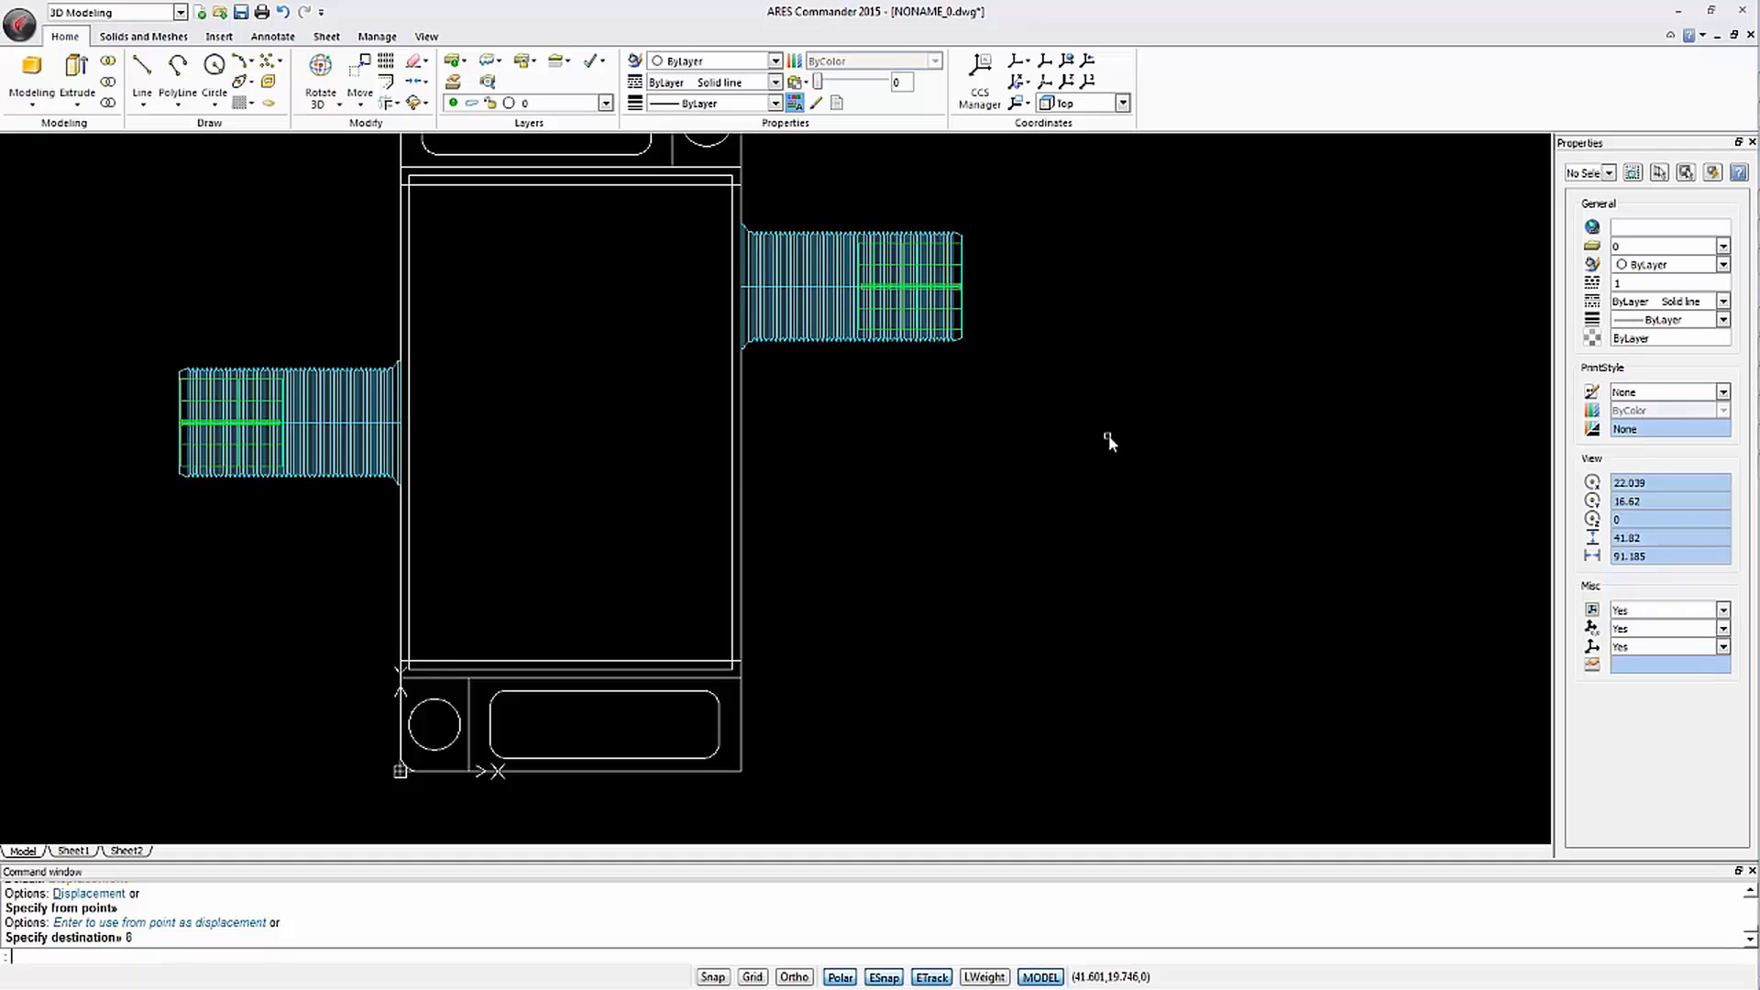
Mirror the upper right connector to create the lower one
left_click(360, 78)
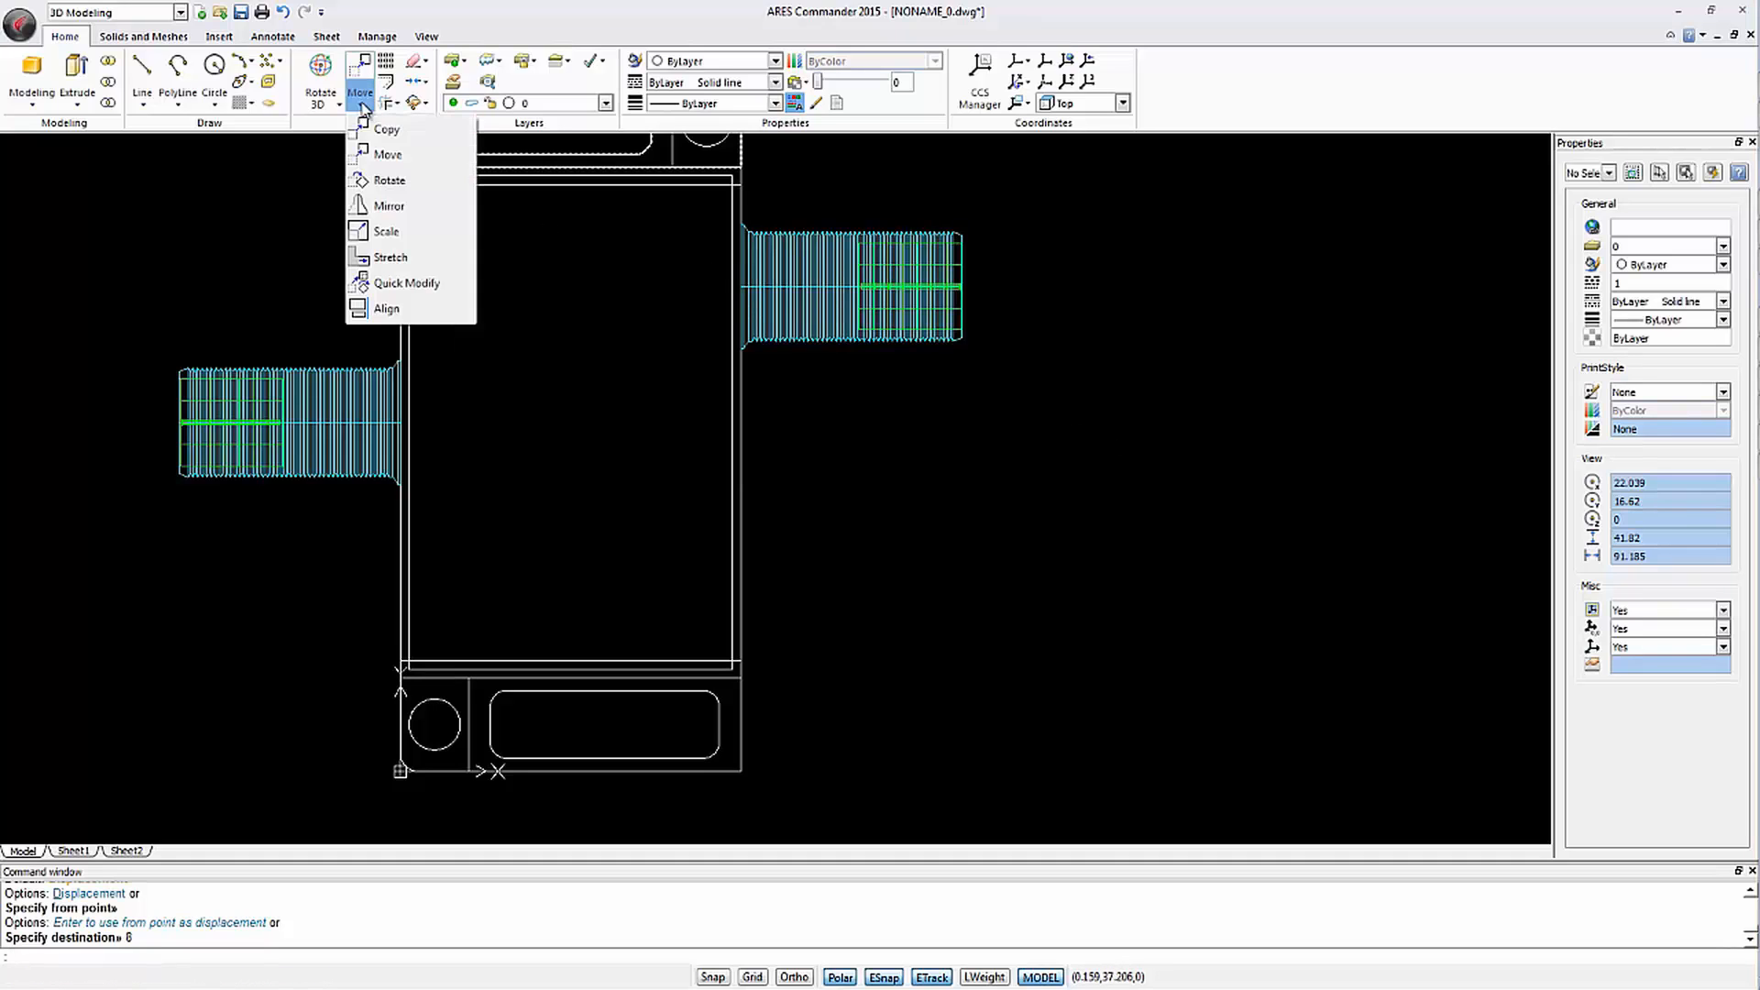
left_click(390, 206)
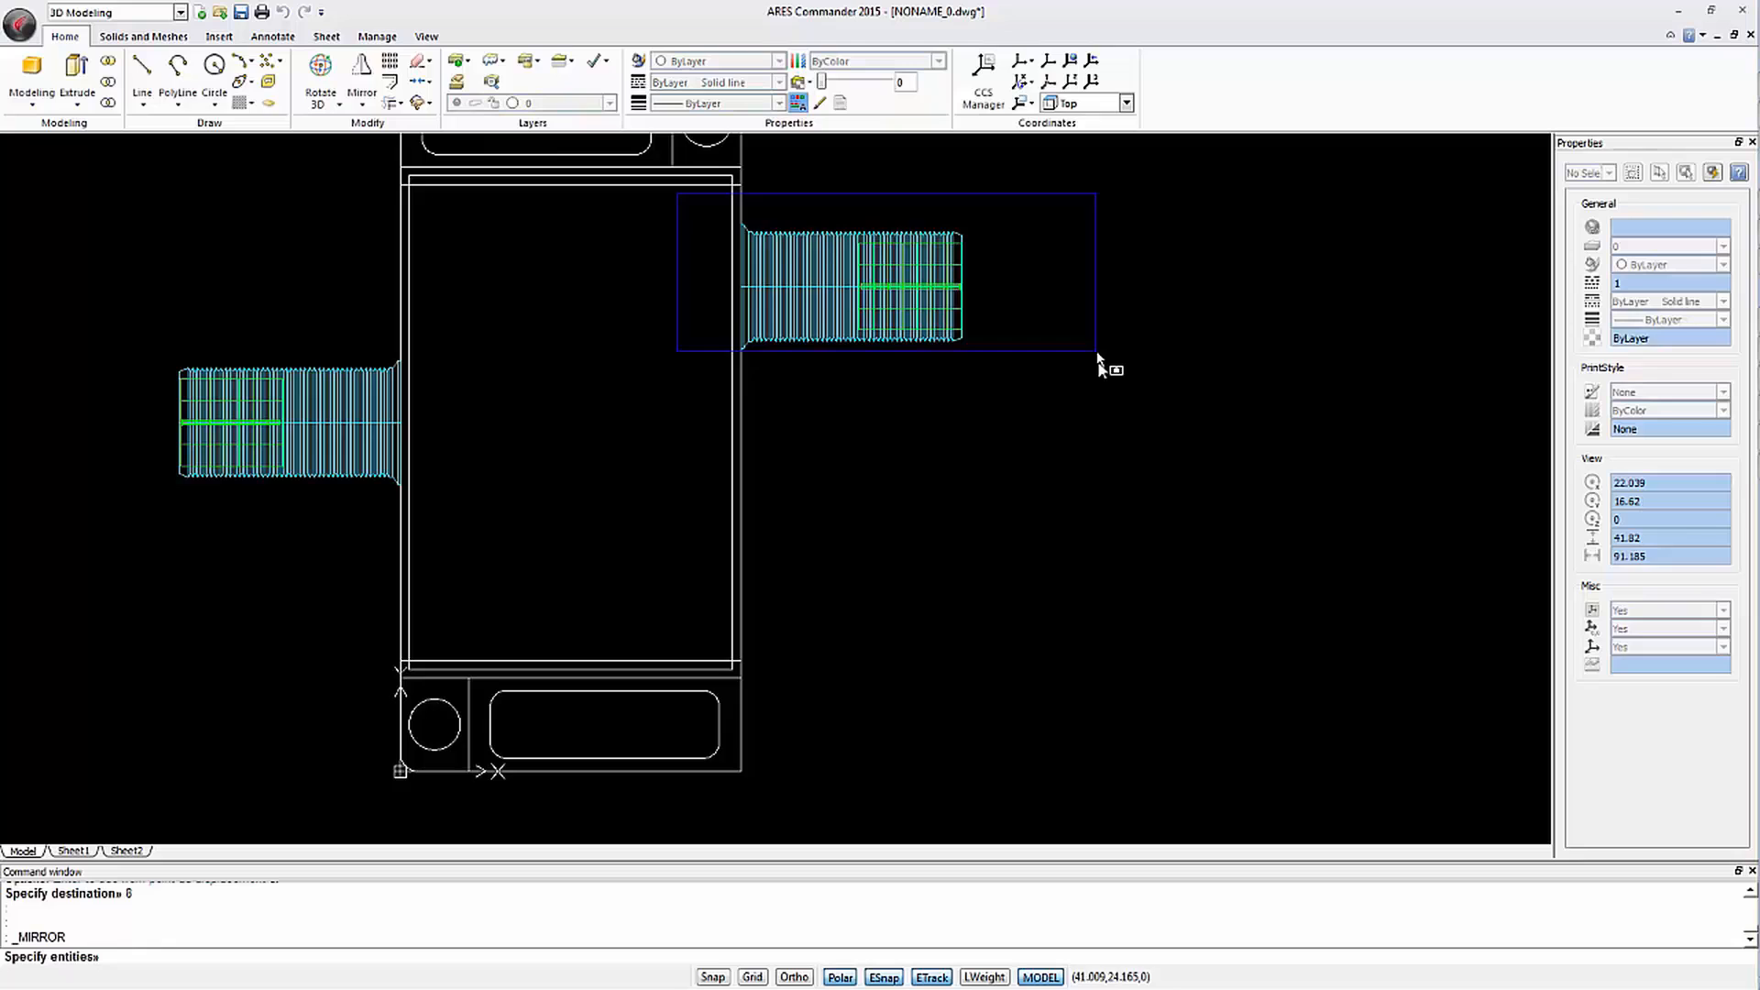
left_click(831, 424)
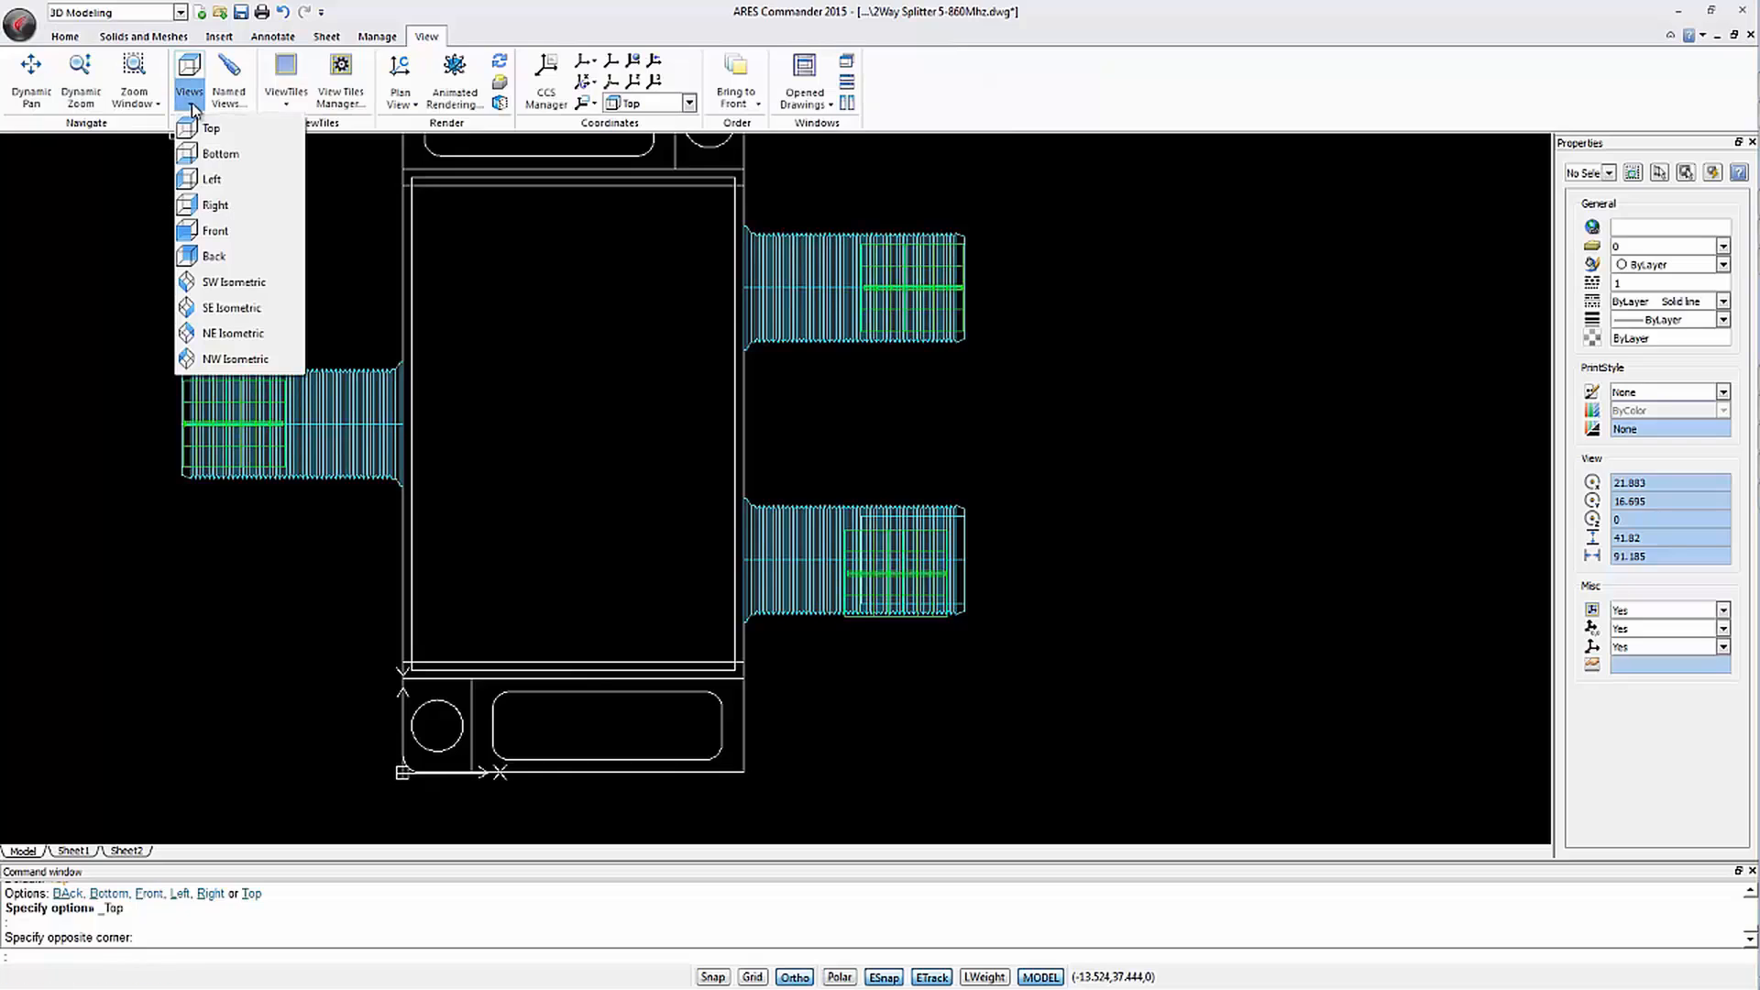
mouse_move(234, 332)
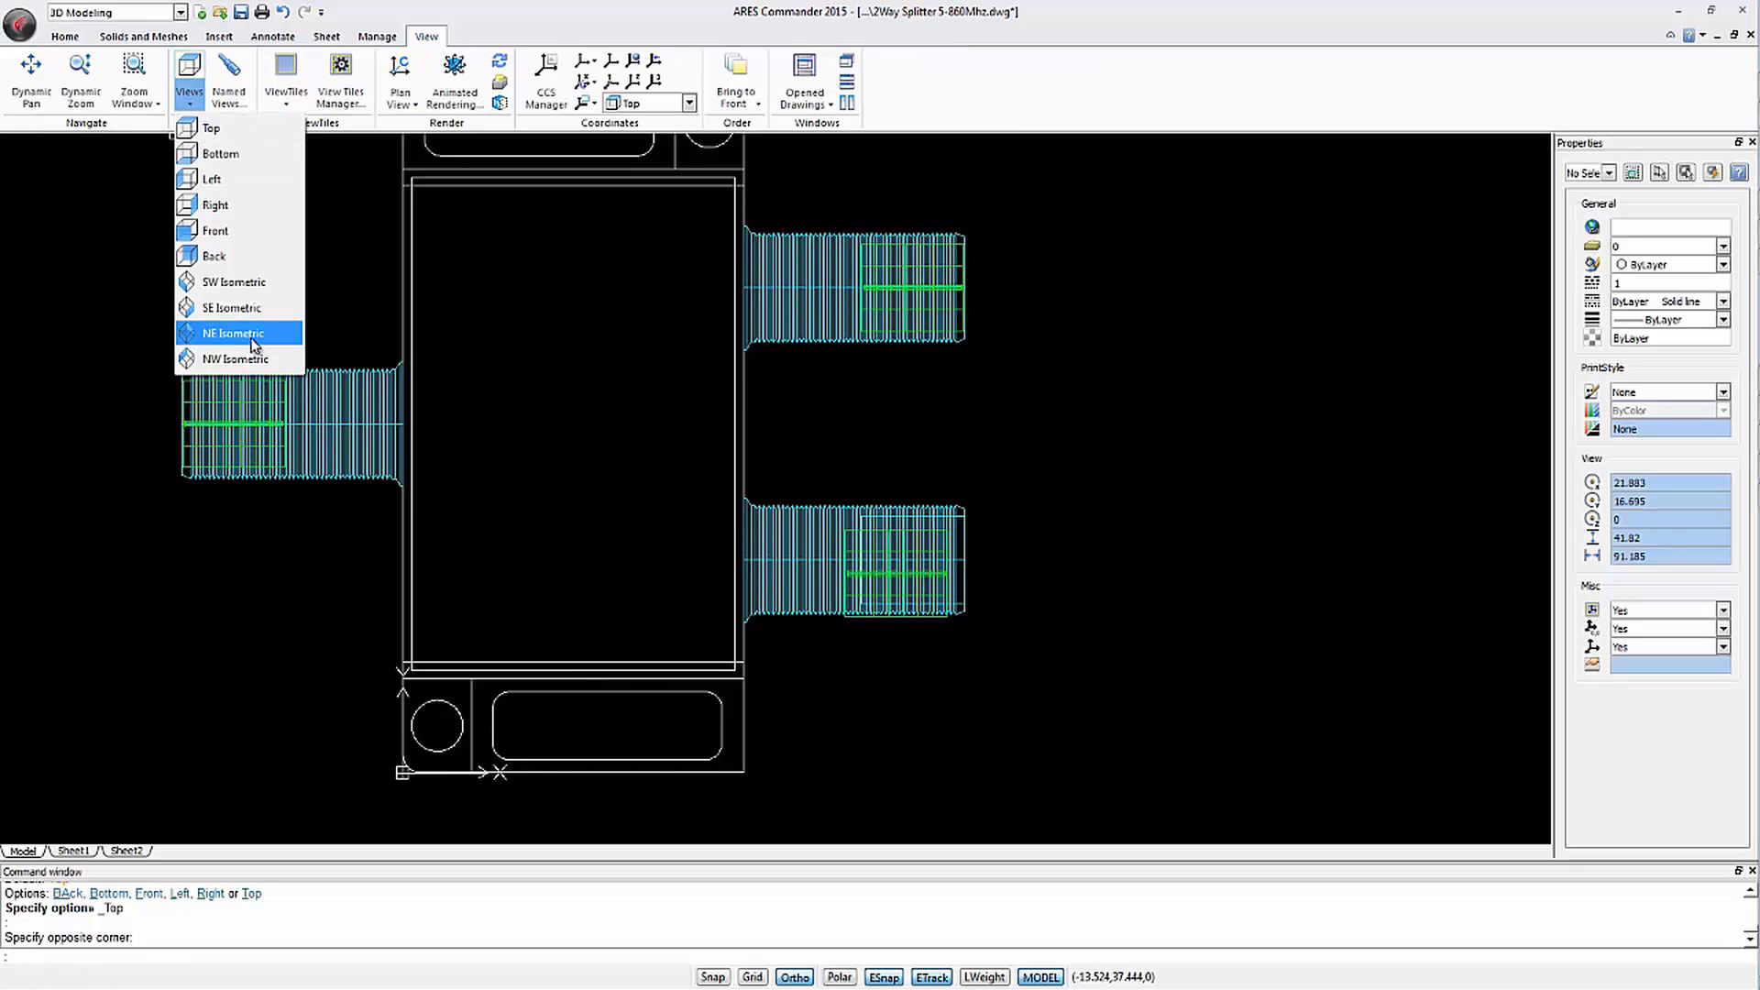
Switch to the NE Isometric view and display the model with Gouraud shading
left_click(234, 333)
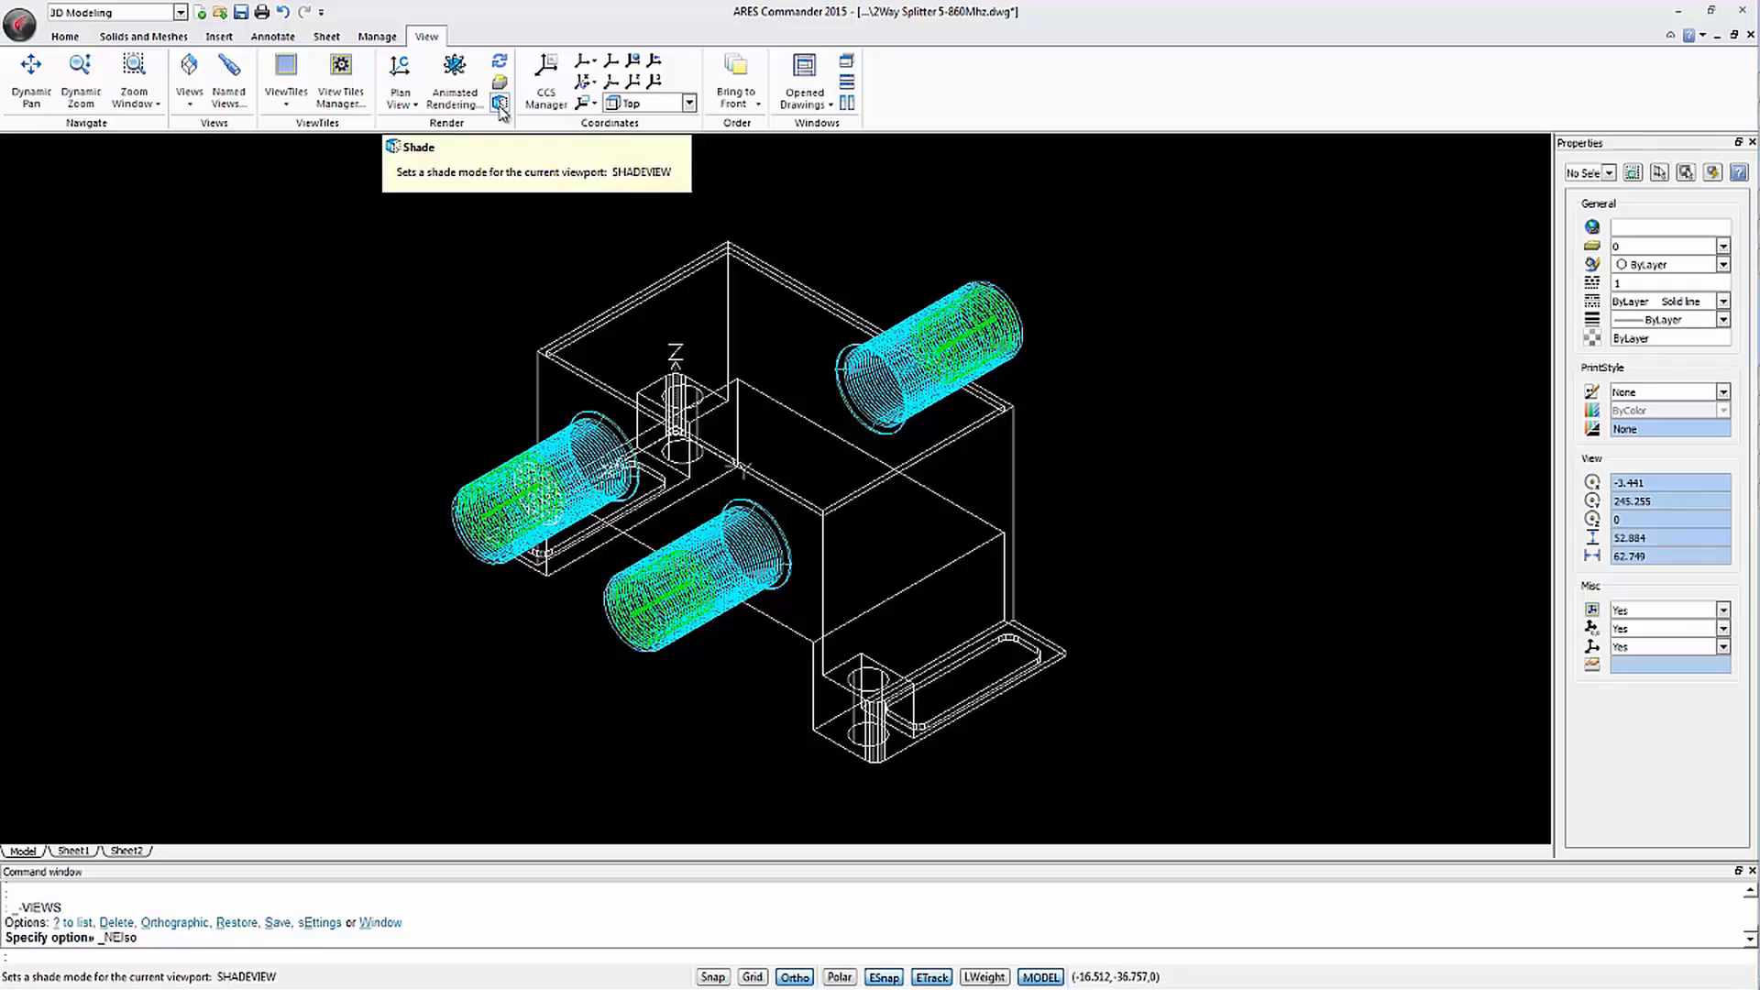
left_click(499, 104)
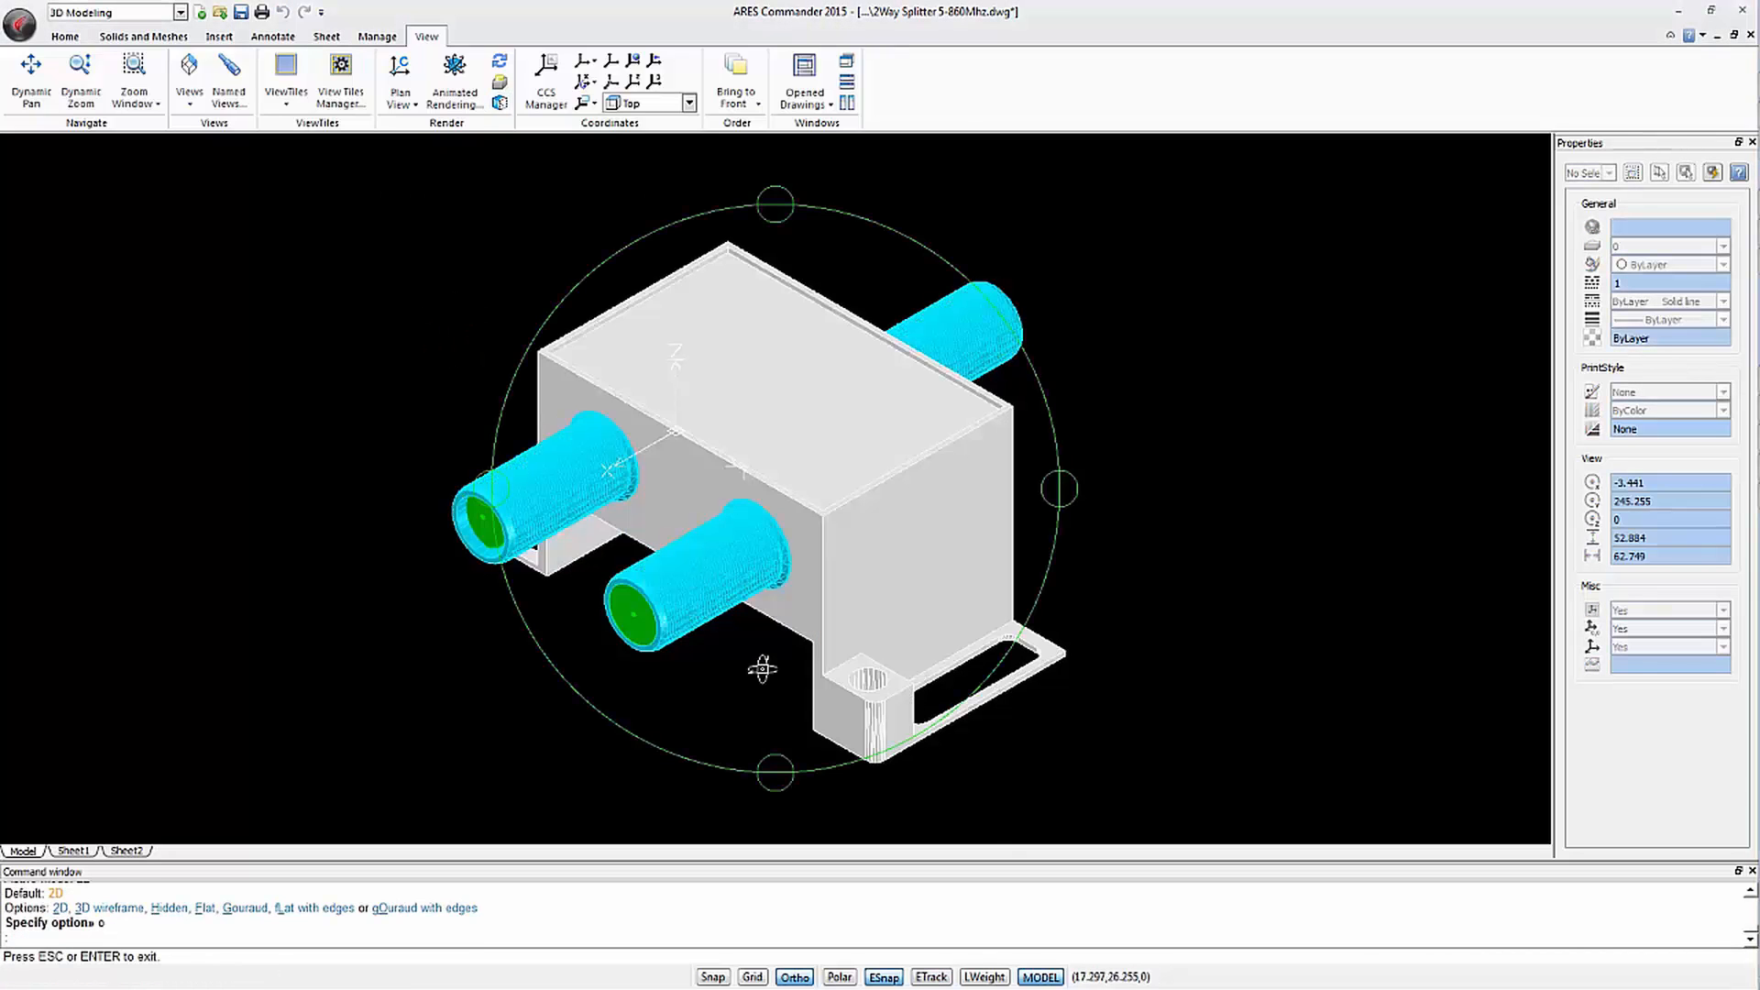